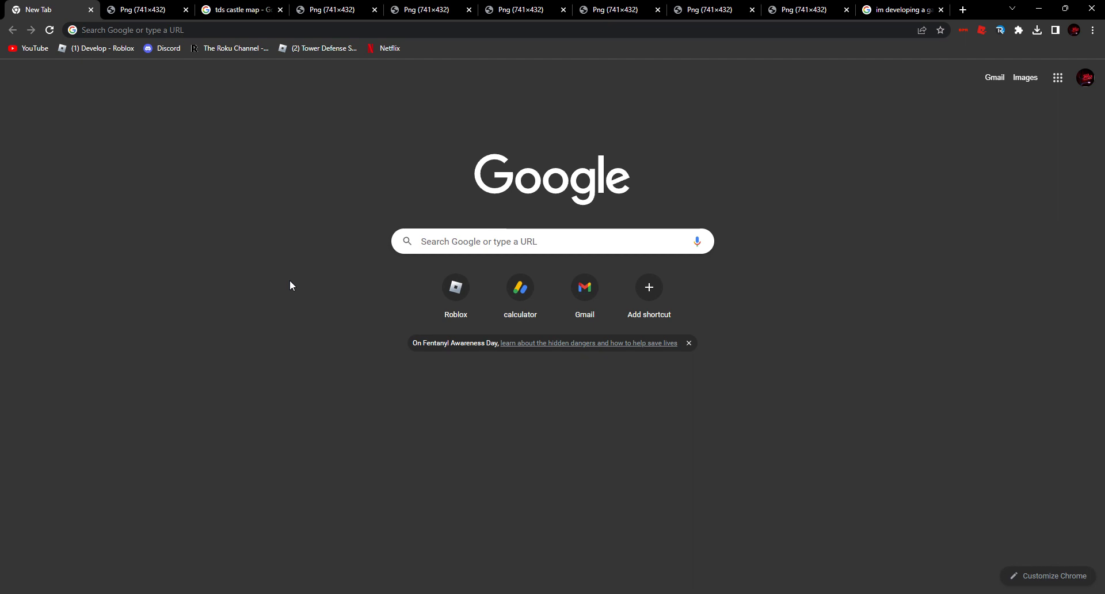
pyautogui.moveTo(266, 135)
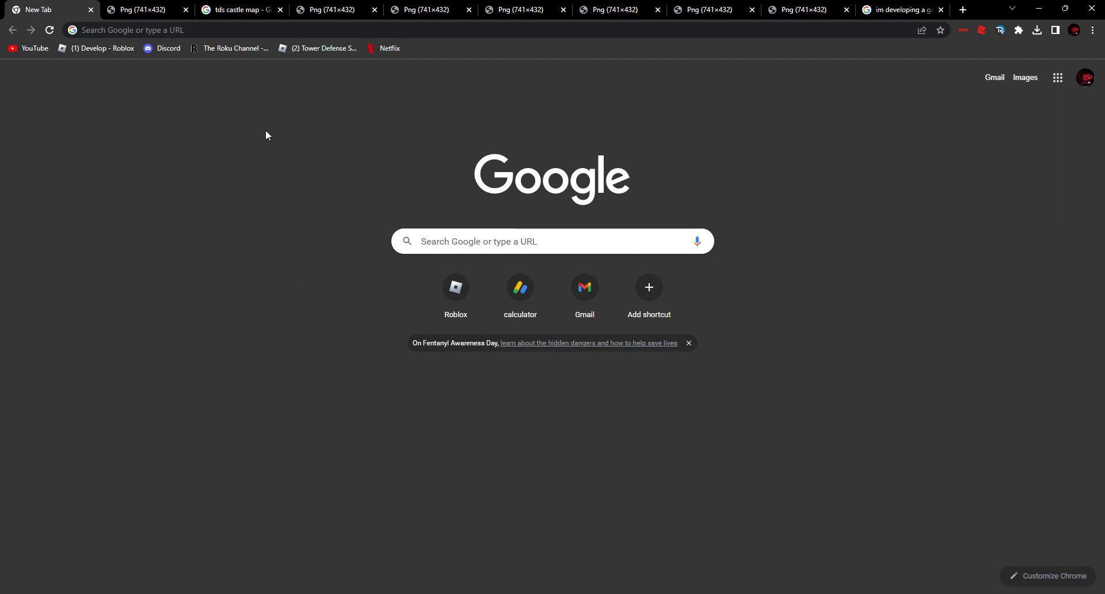
pyautogui.moveTo(217, 92)
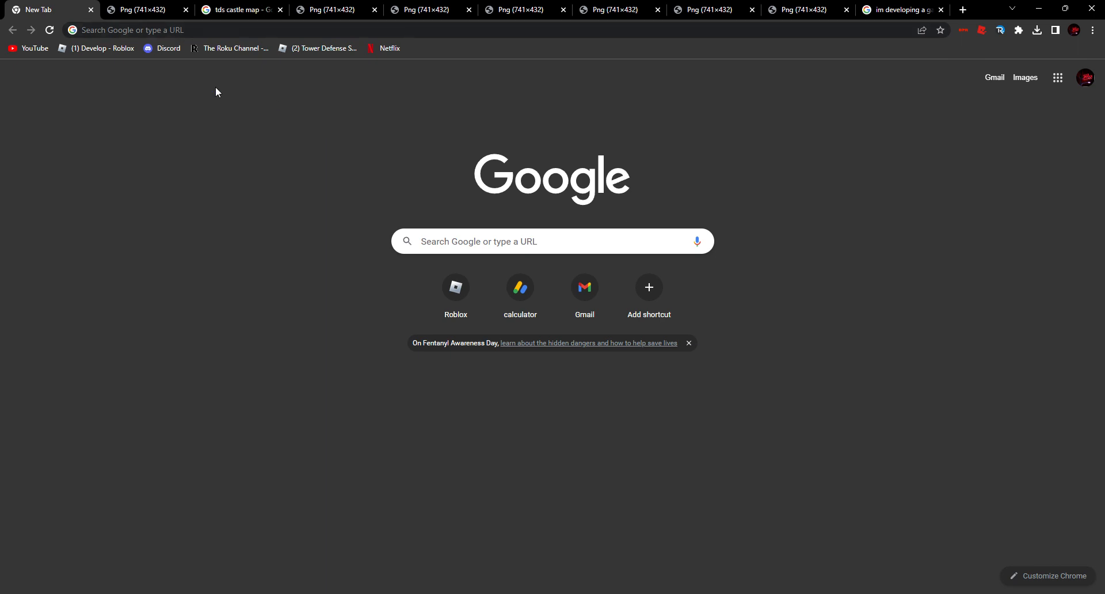
pyautogui.moveTo(1054, 274)
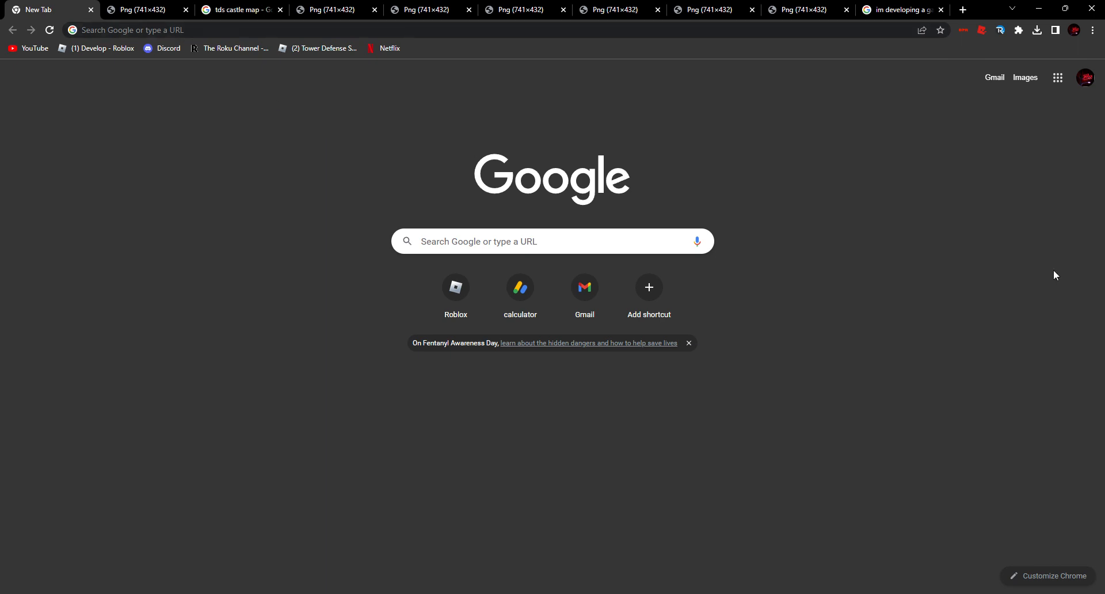
pyautogui.moveTo(955, 172)
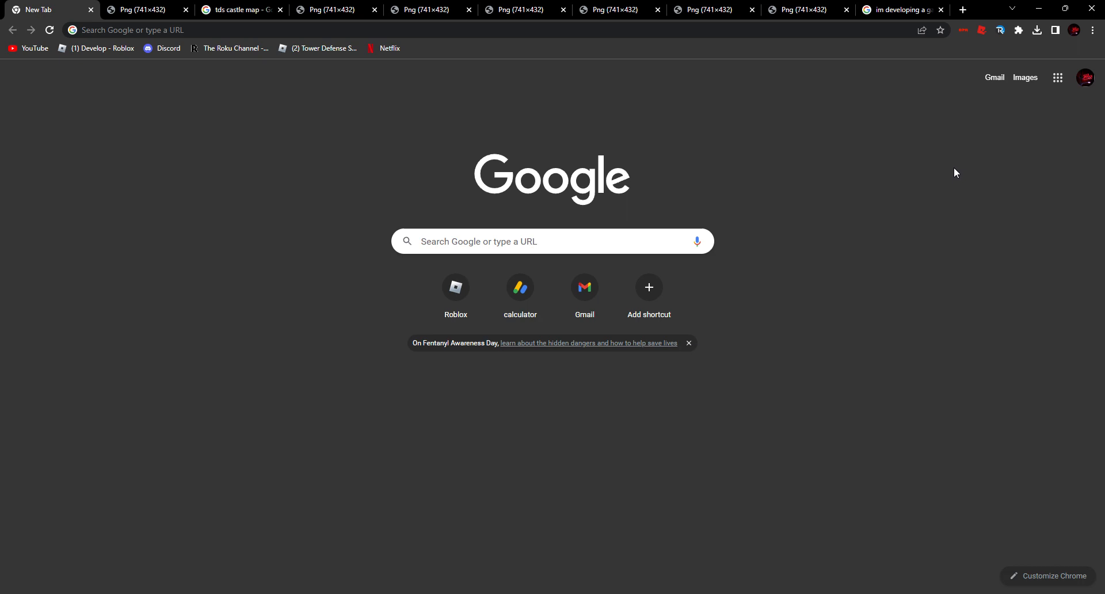
pyautogui.moveTo(314, 366)
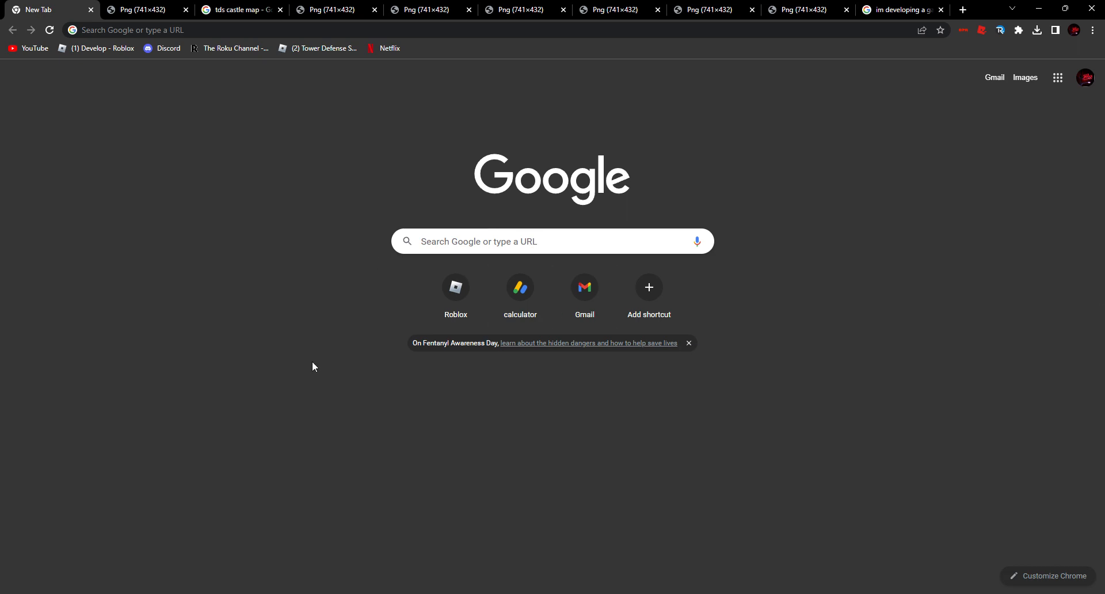
# Switch to the 'Png (741×432)' tab showing the grassy castle map with rocky cliffs
pyautogui.click(145, 9)
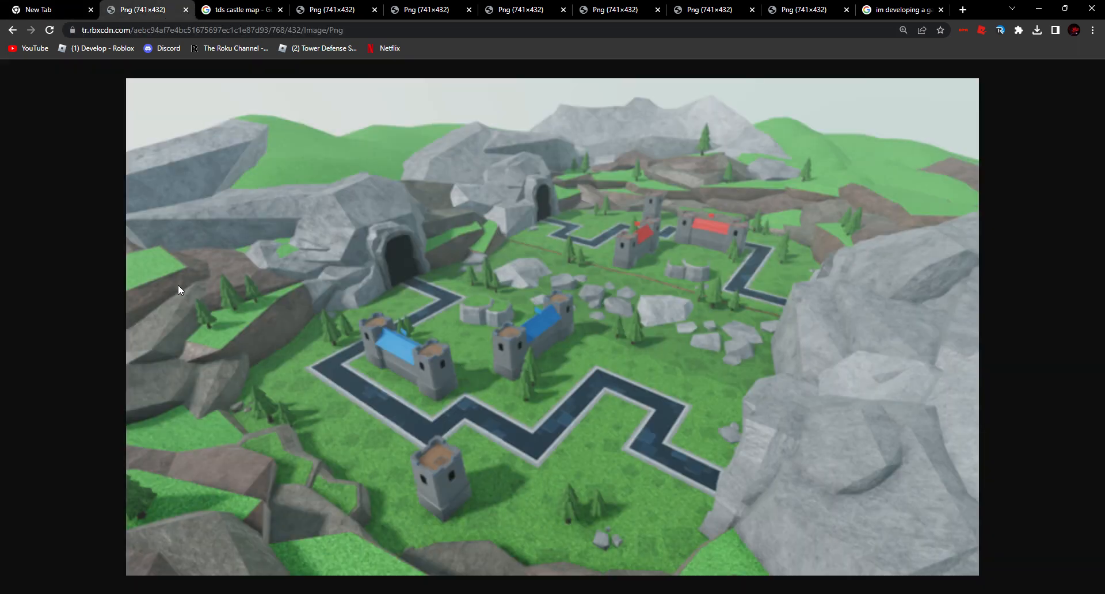
pyautogui.moveTo(581, 323)
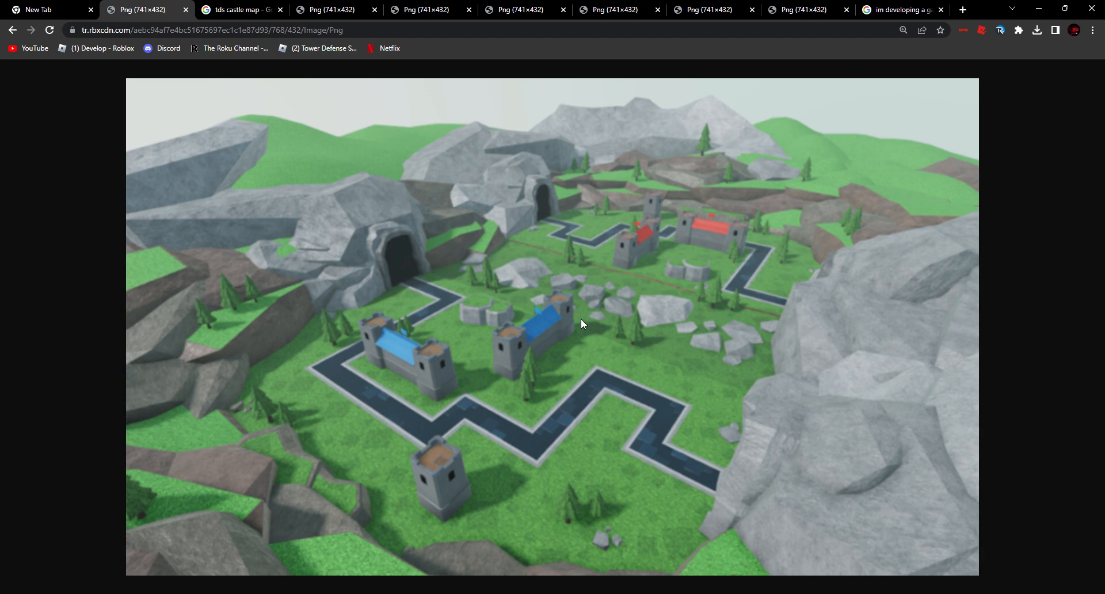
pyautogui.moveTo(524, 294)
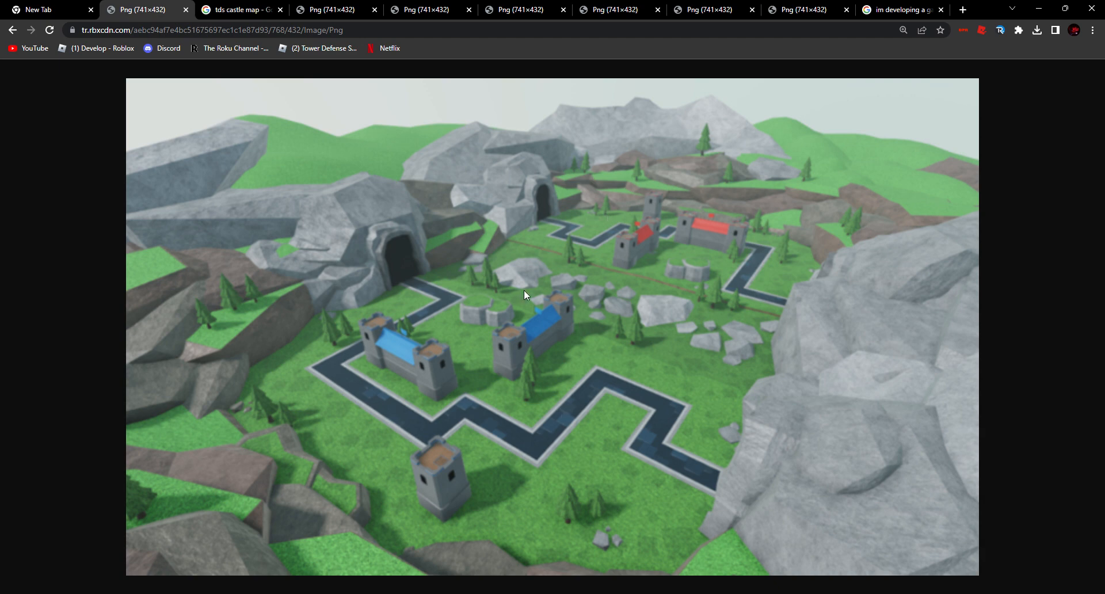
pyautogui.moveTo(356, 270)
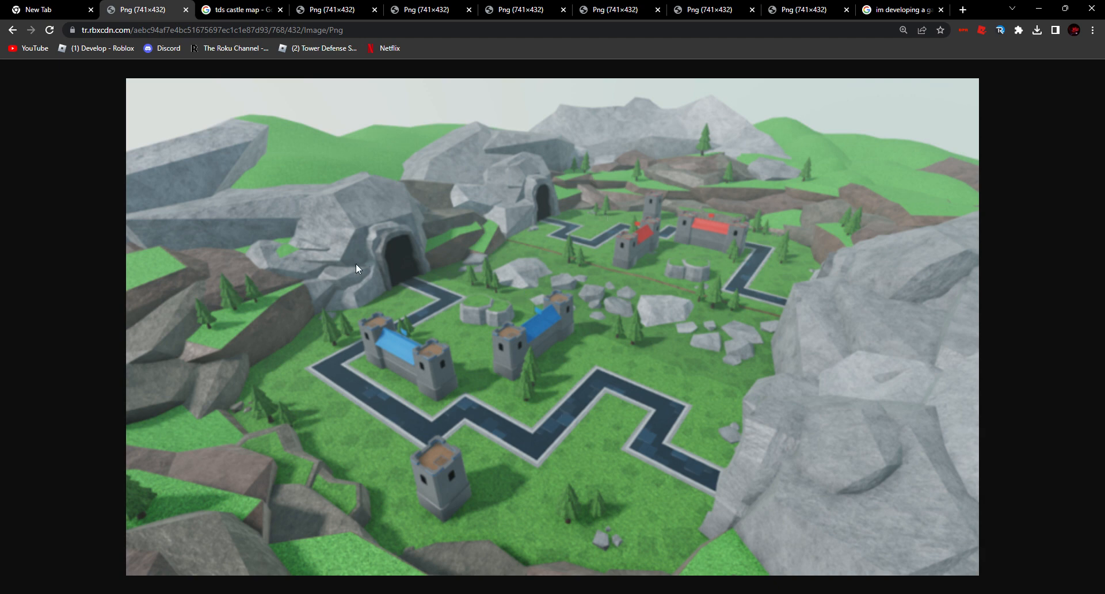
pyautogui.moveTo(402, 233)
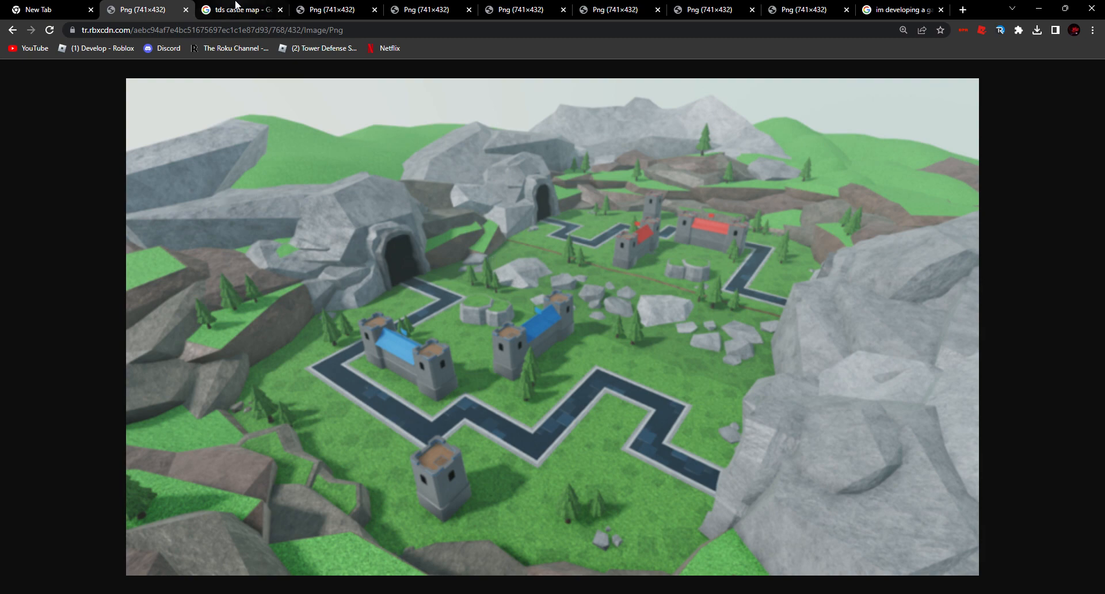
# Return to the 'tds castle map' image results and scroll further down them
pyautogui.click(239, 10)
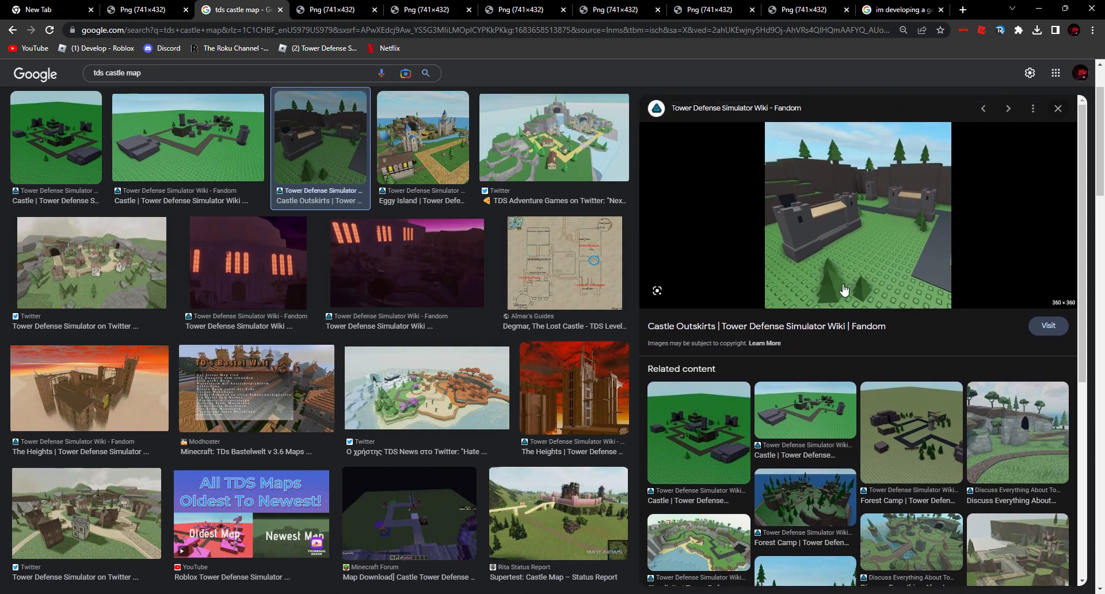
pyautogui.scroll(-3)
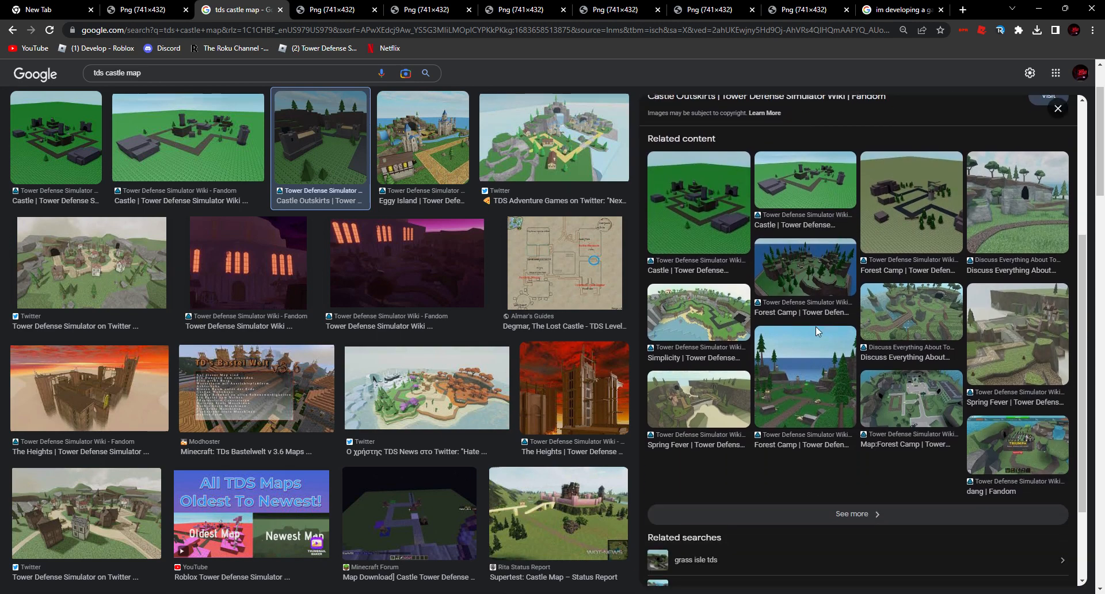
pyautogui.scroll(-3)
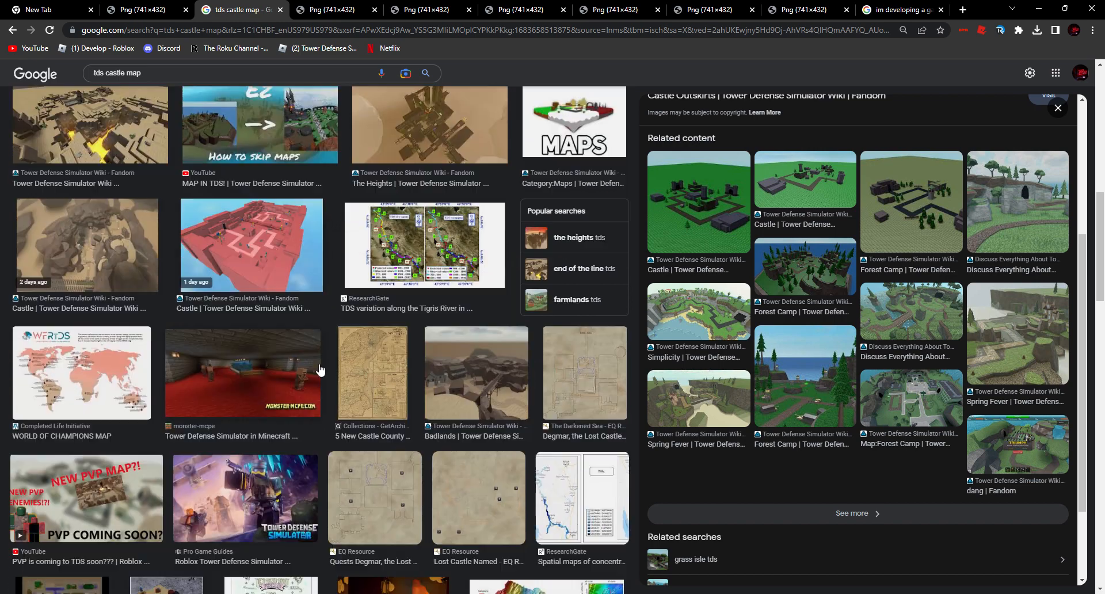
pyautogui.scroll(-3)
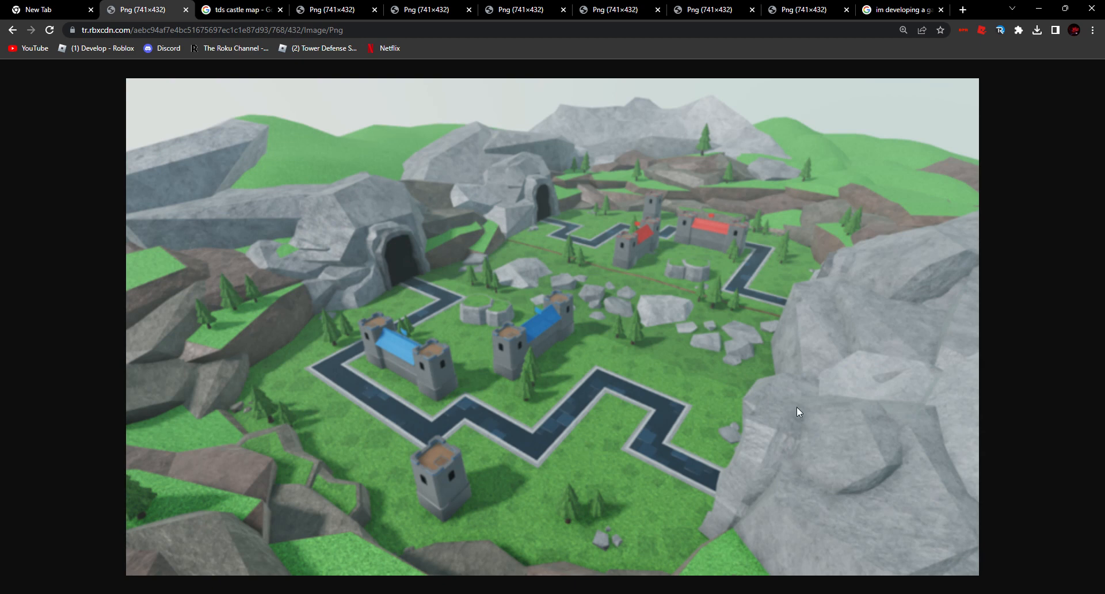
pyautogui.moveTo(760, 378)
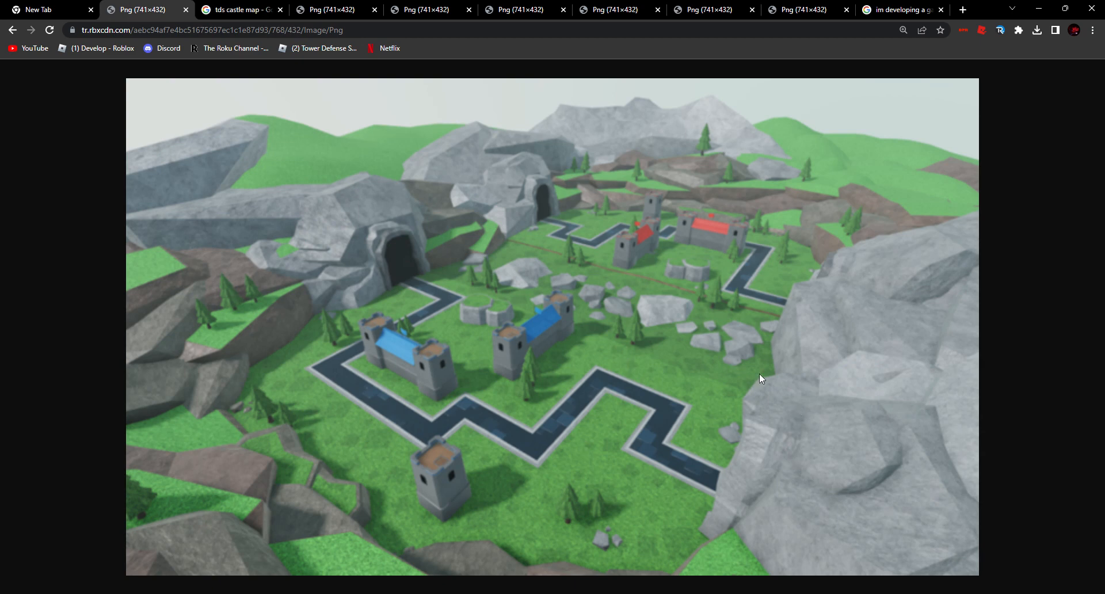
pyautogui.moveTo(452, 337)
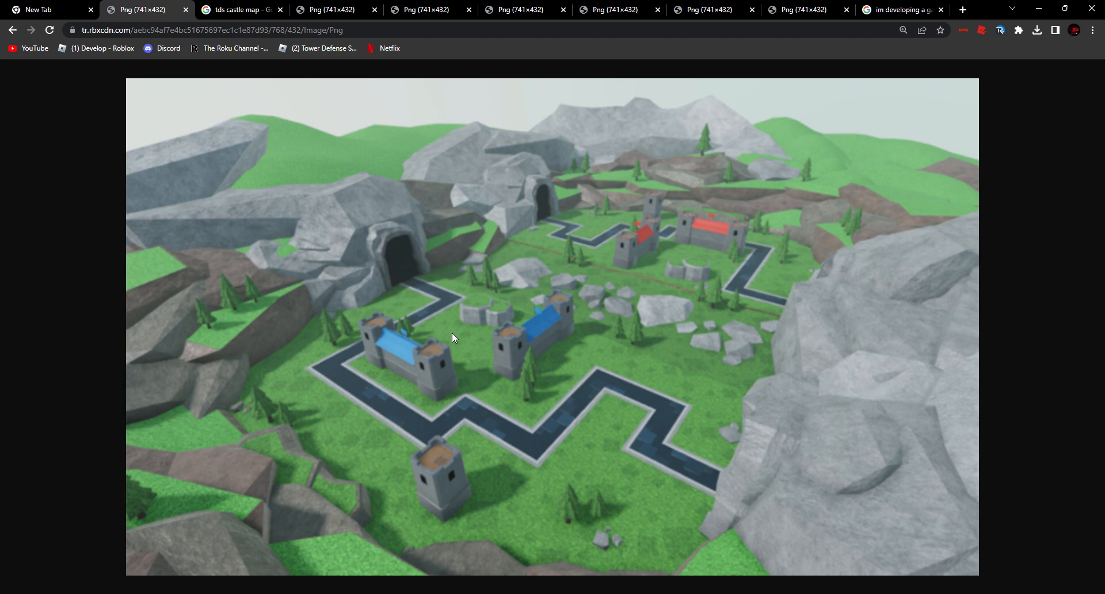
pyautogui.moveTo(428, 319)
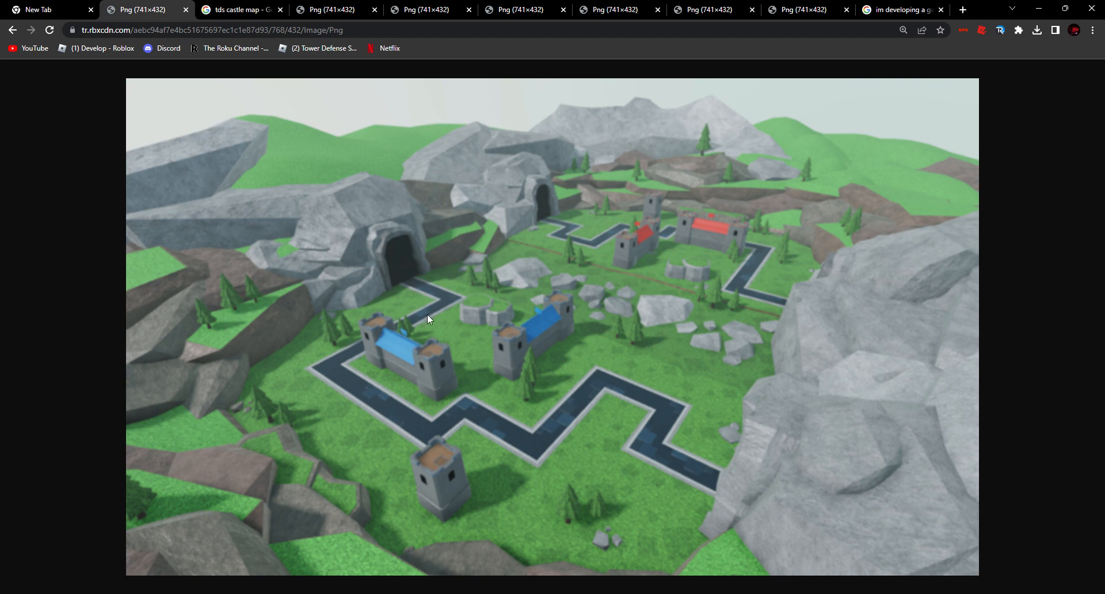
pyautogui.moveTo(652, 287)
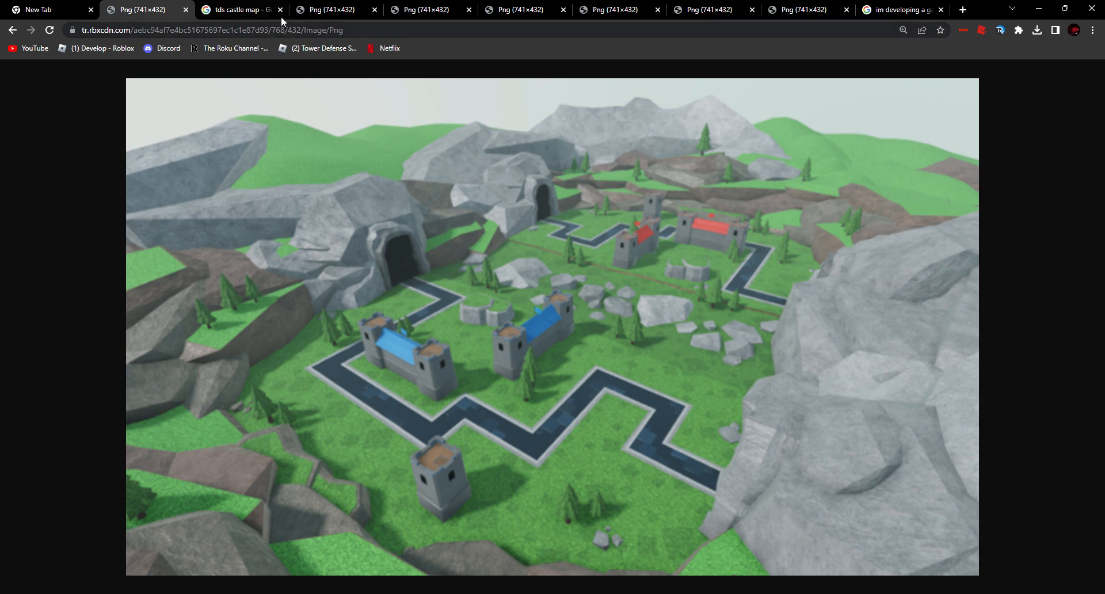
# Switch to the third tab showing the desert map with a winding stone path
pyautogui.click(279, 9)
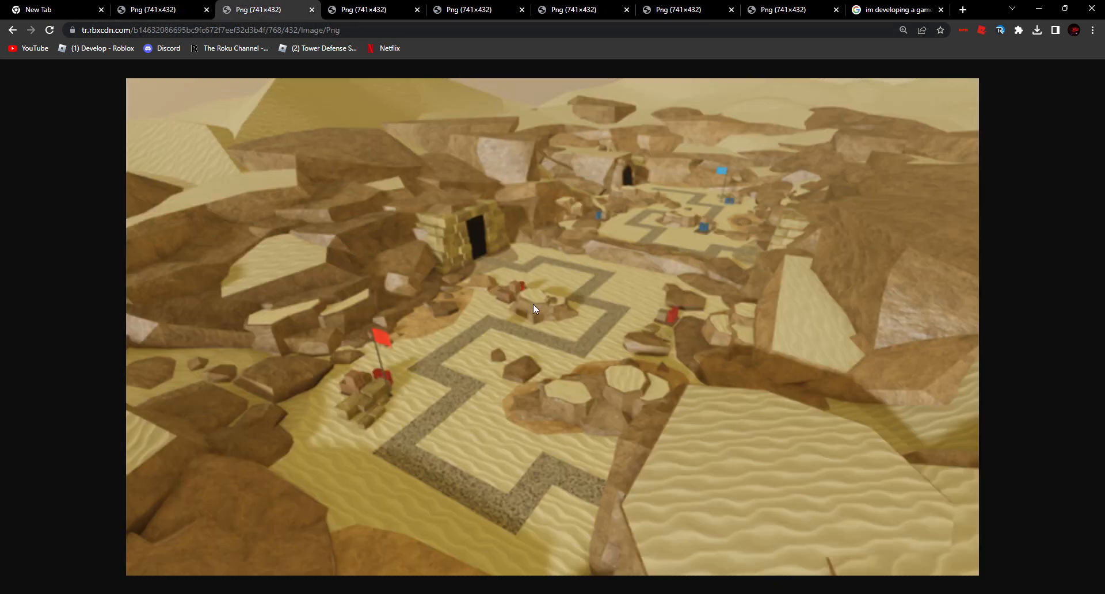
pyautogui.moveTo(626, 417)
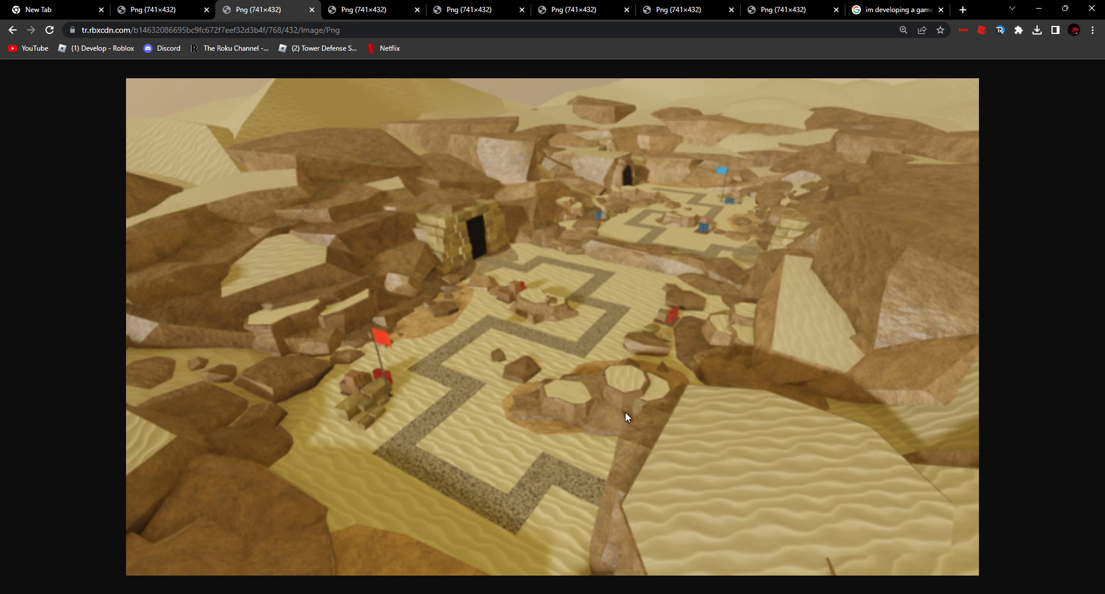
pyautogui.moveTo(635, 481)
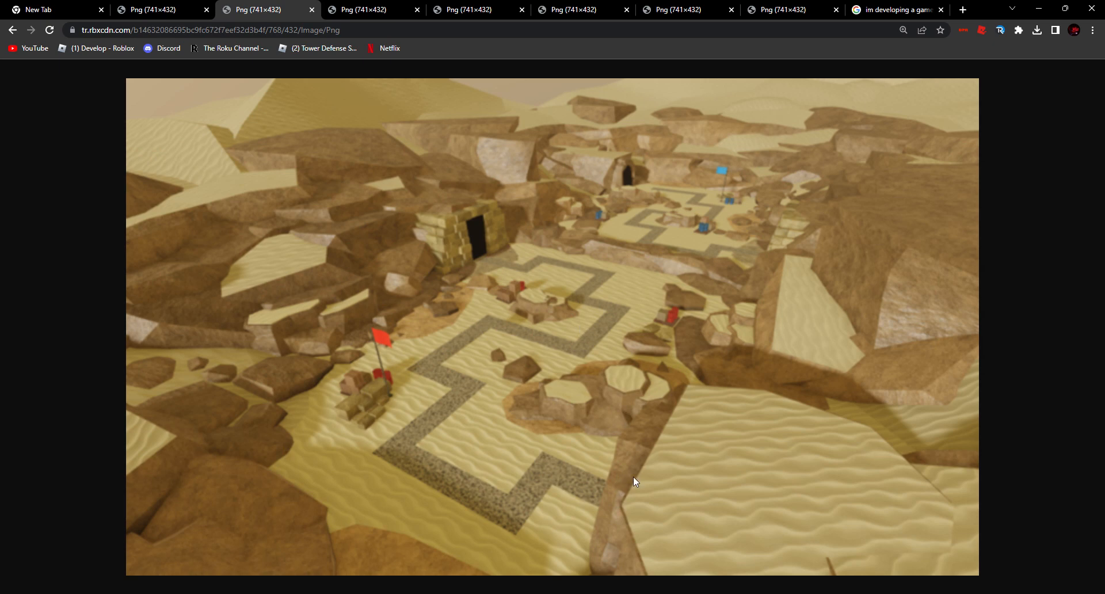
pyautogui.moveTo(587, 451)
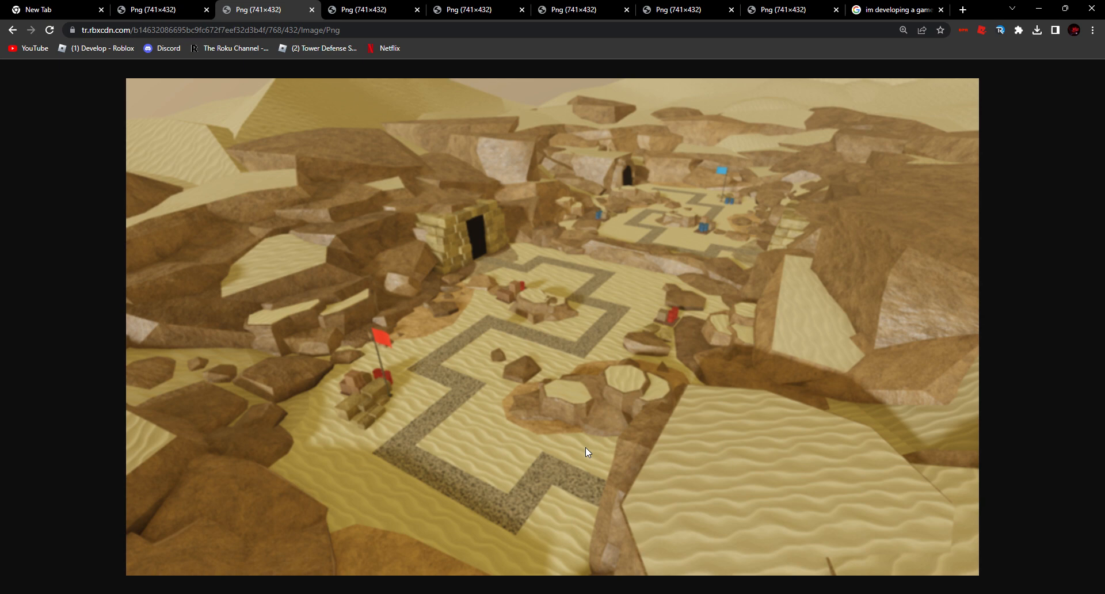
pyautogui.moveTo(596, 412)
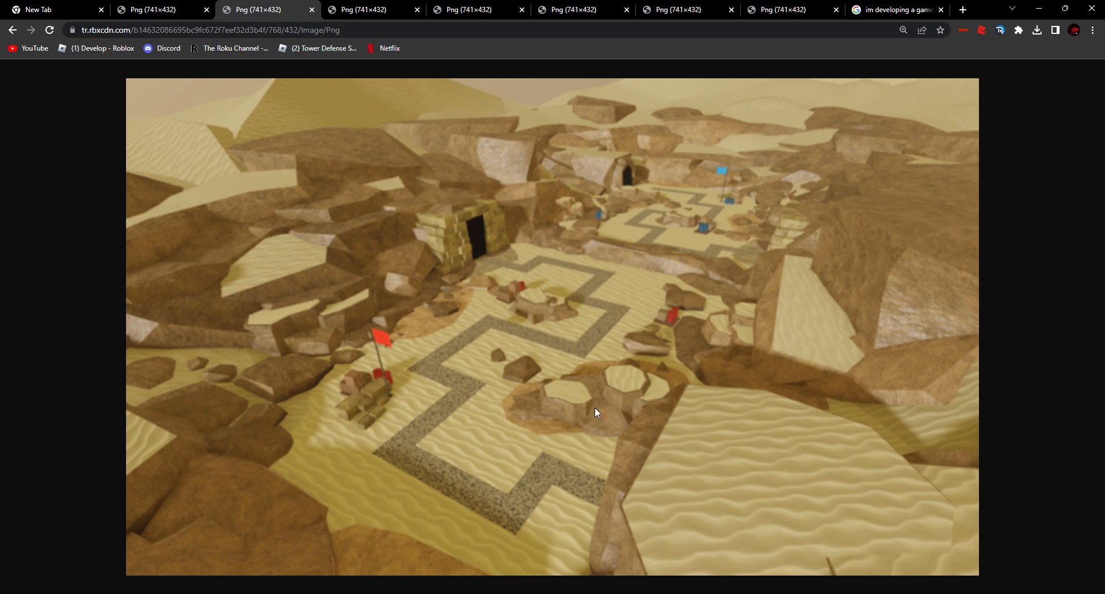
pyautogui.moveTo(771, 384)
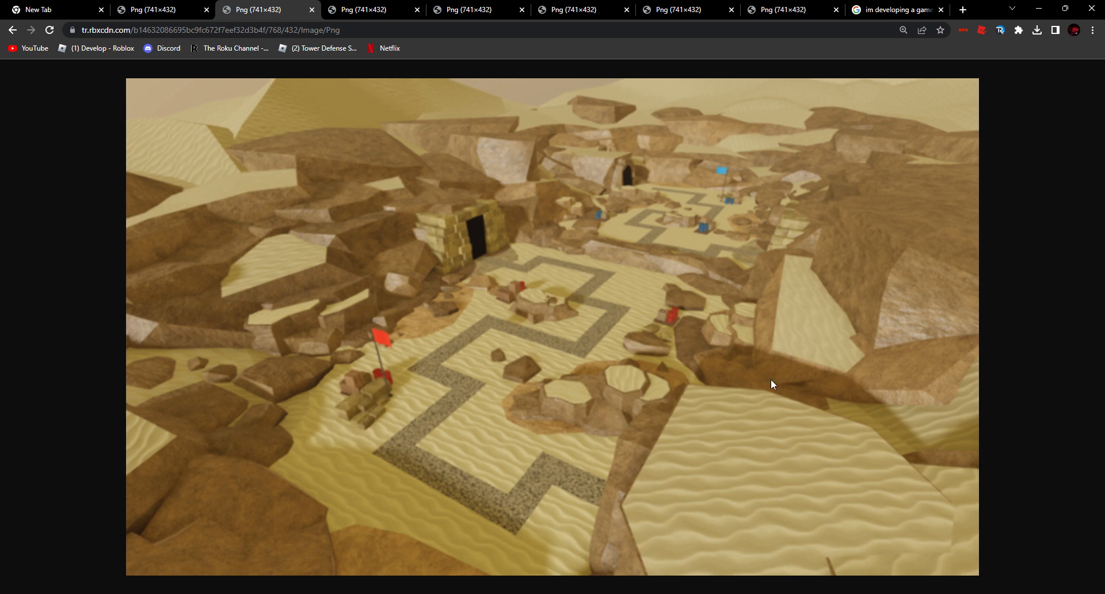
pyautogui.moveTo(572, 370)
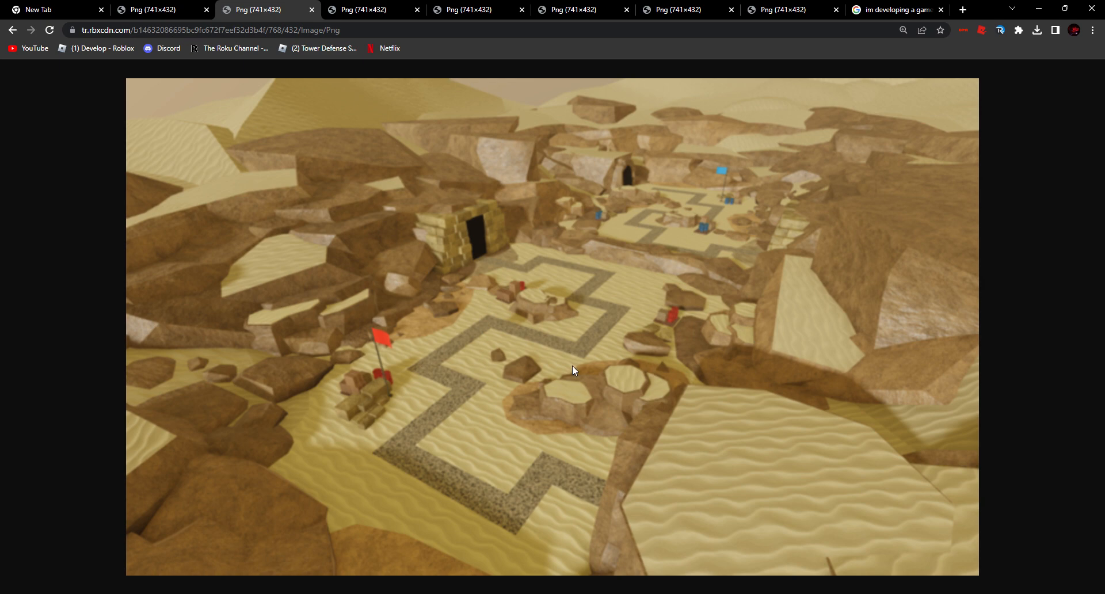
pyautogui.moveTo(503, 322)
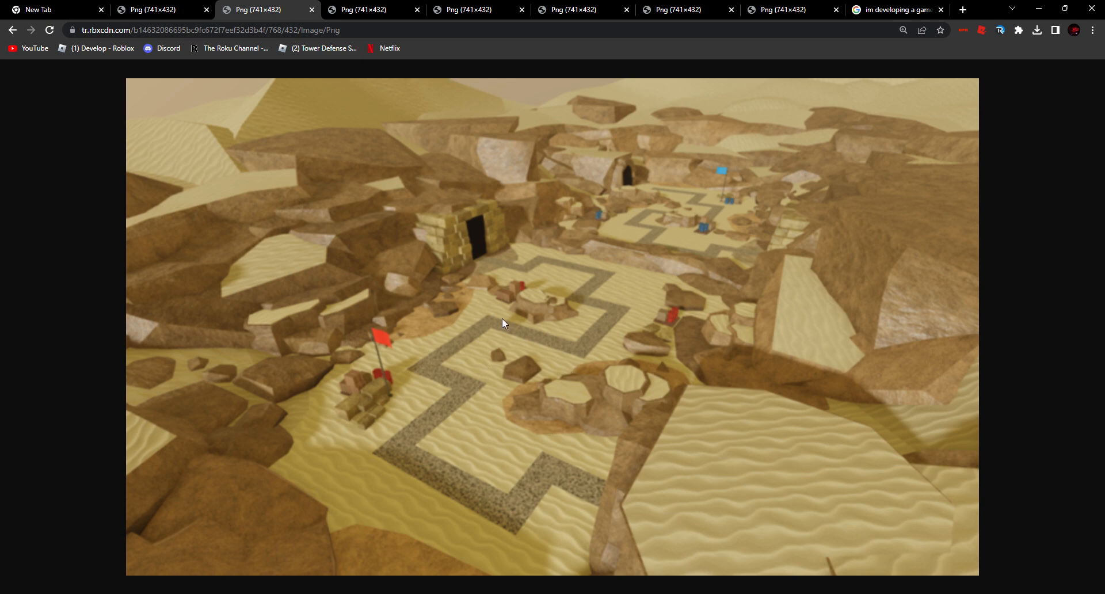
pyautogui.moveTo(489, 293)
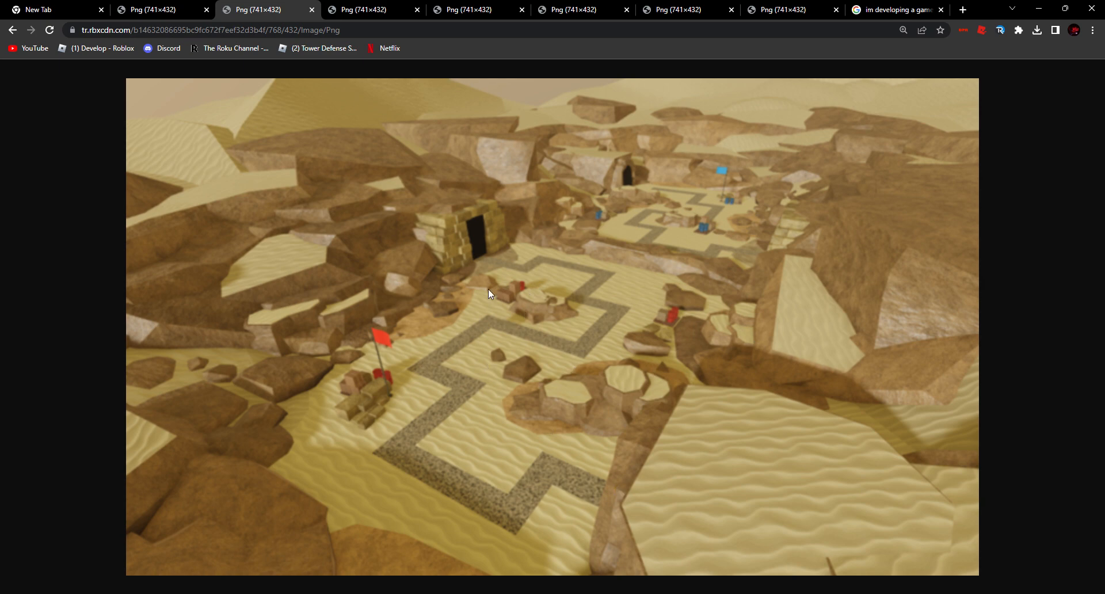
pyautogui.moveTo(676, 207)
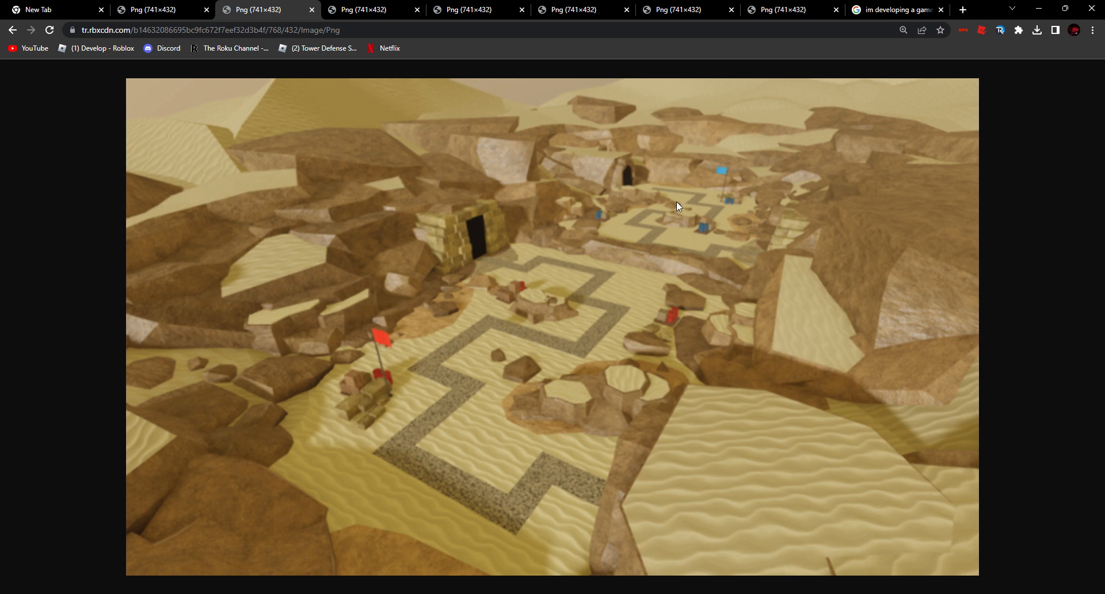
pyautogui.moveTo(614, 273)
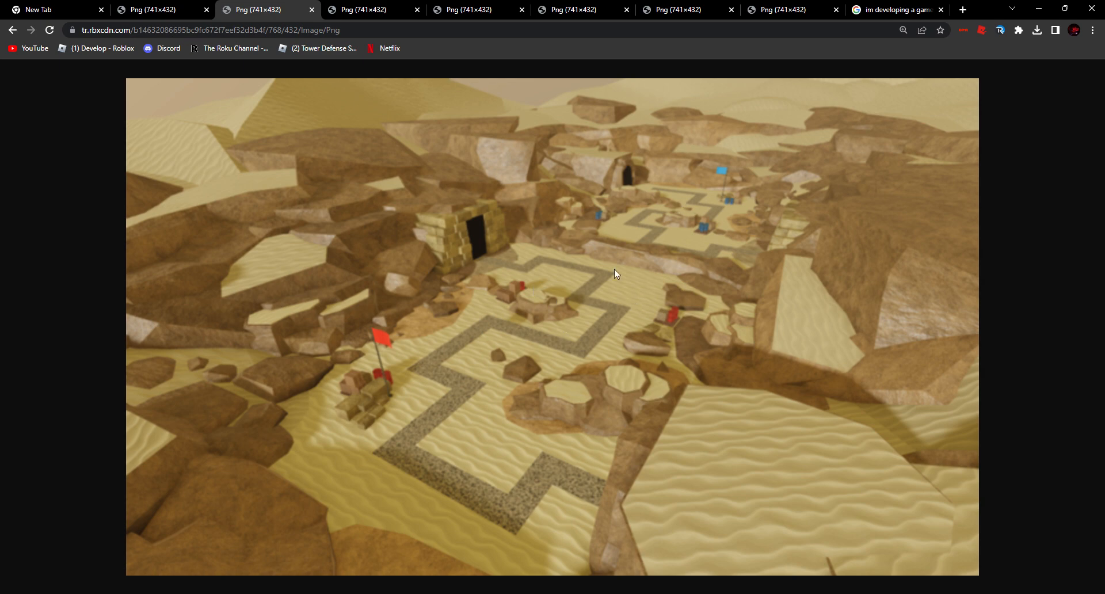
pyautogui.moveTo(500, 332)
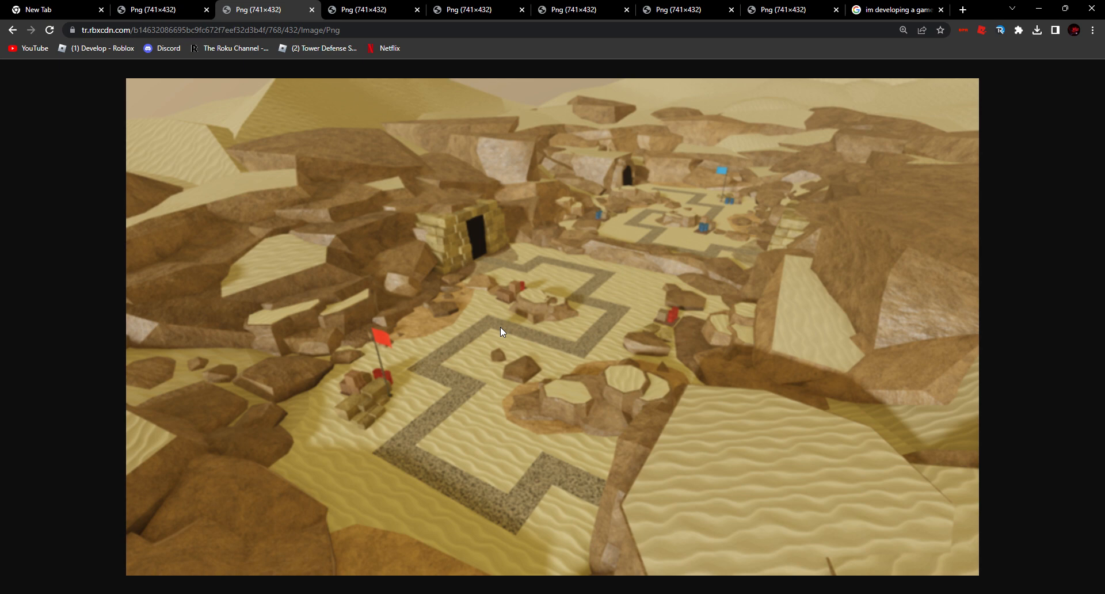
pyautogui.moveTo(514, 345)
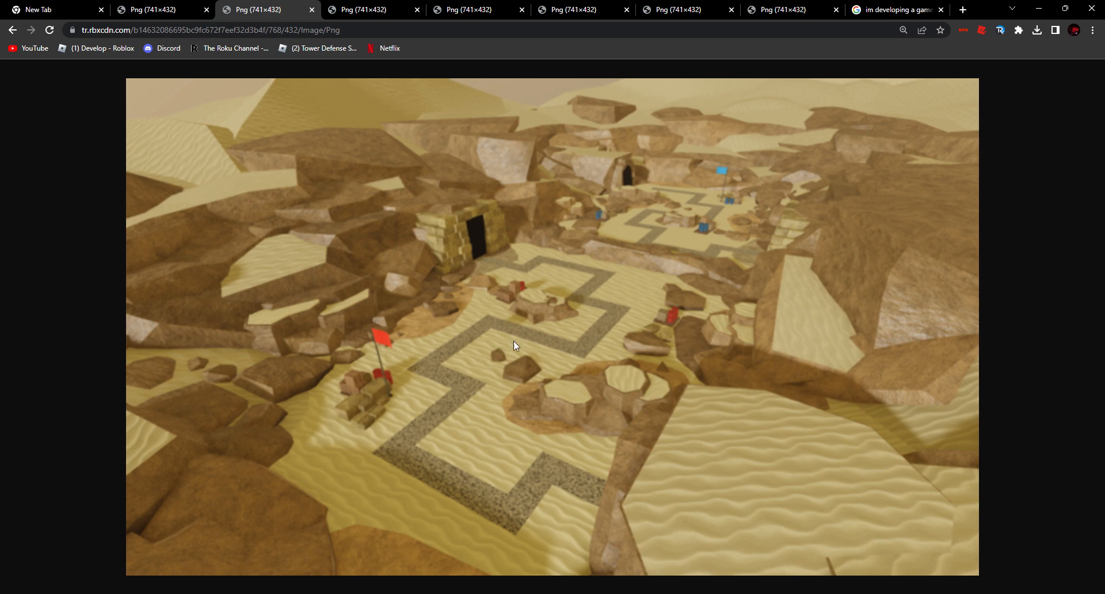
pyautogui.moveTo(524, 205)
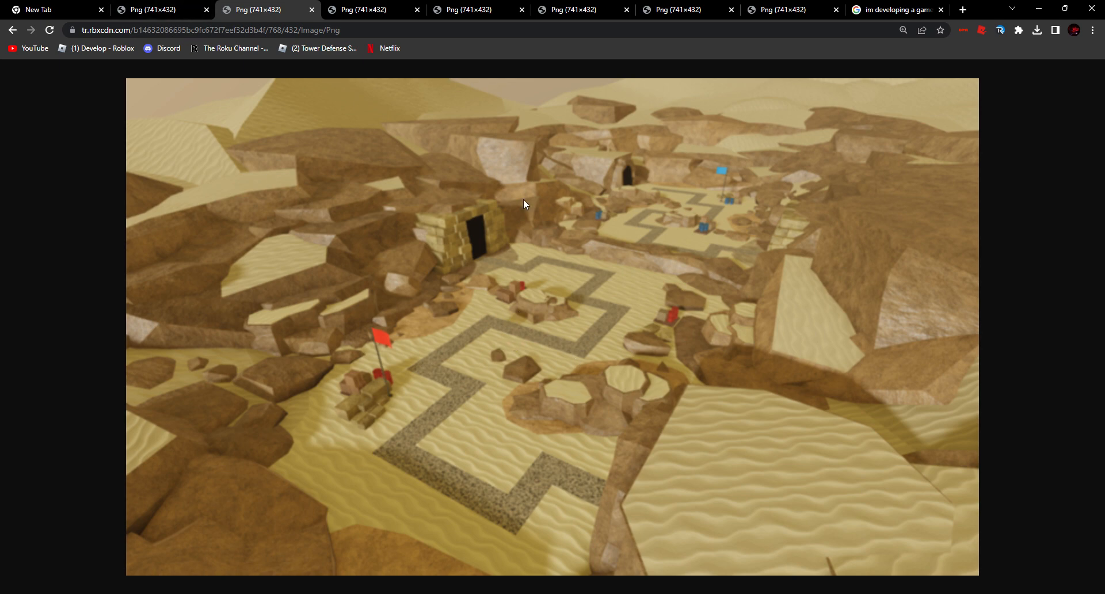
pyautogui.moveTo(623, 206)
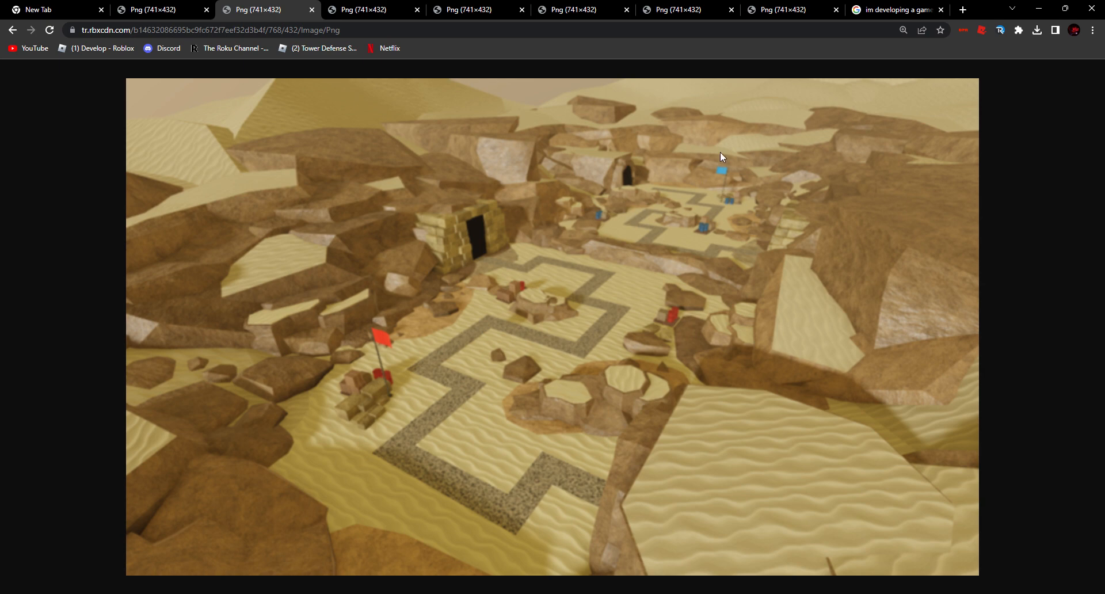
pyautogui.moveTo(387, 342)
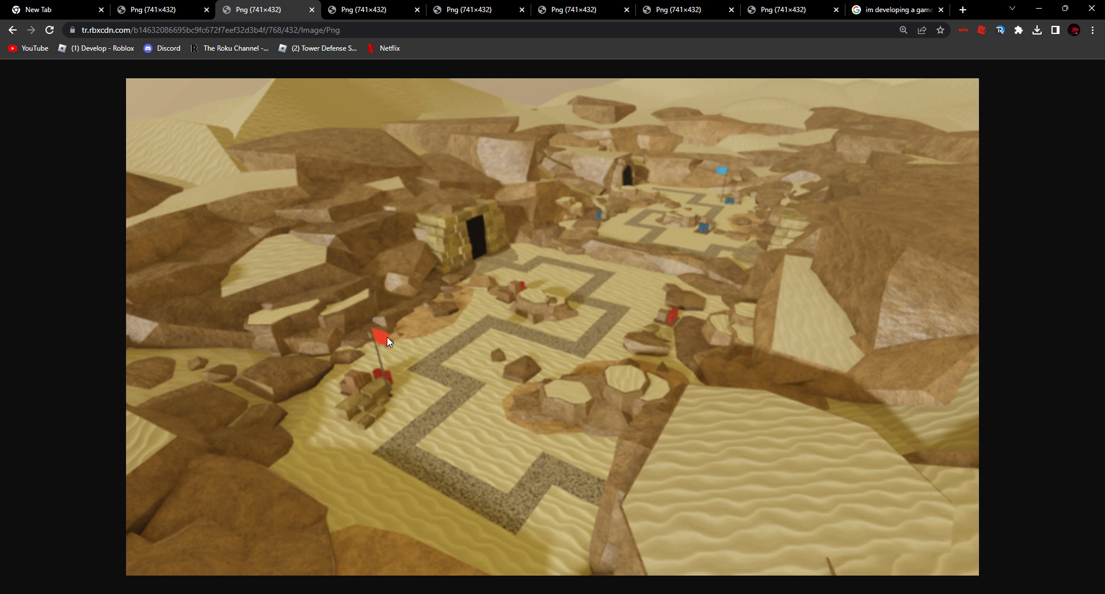
pyautogui.moveTo(616, 267)
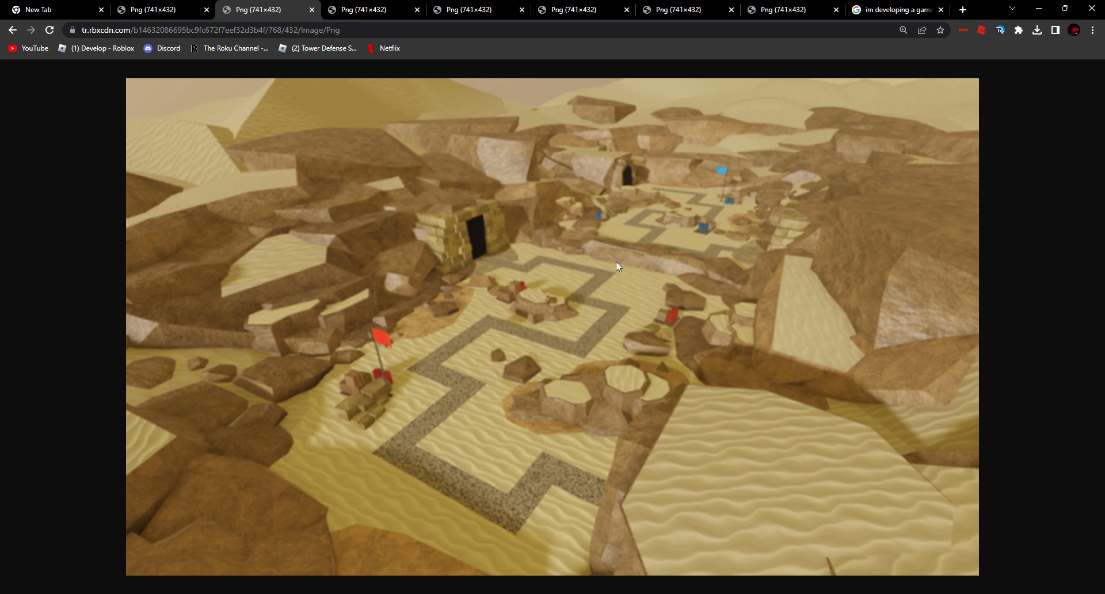
pyautogui.moveTo(586, 192)
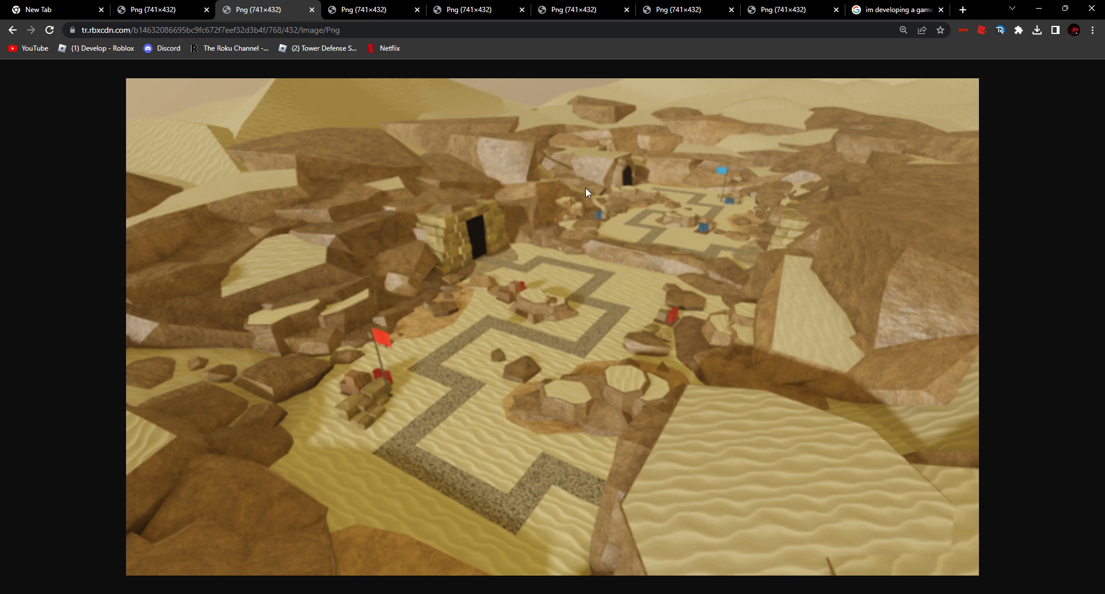
pyautogui.moveTo(411, 271)
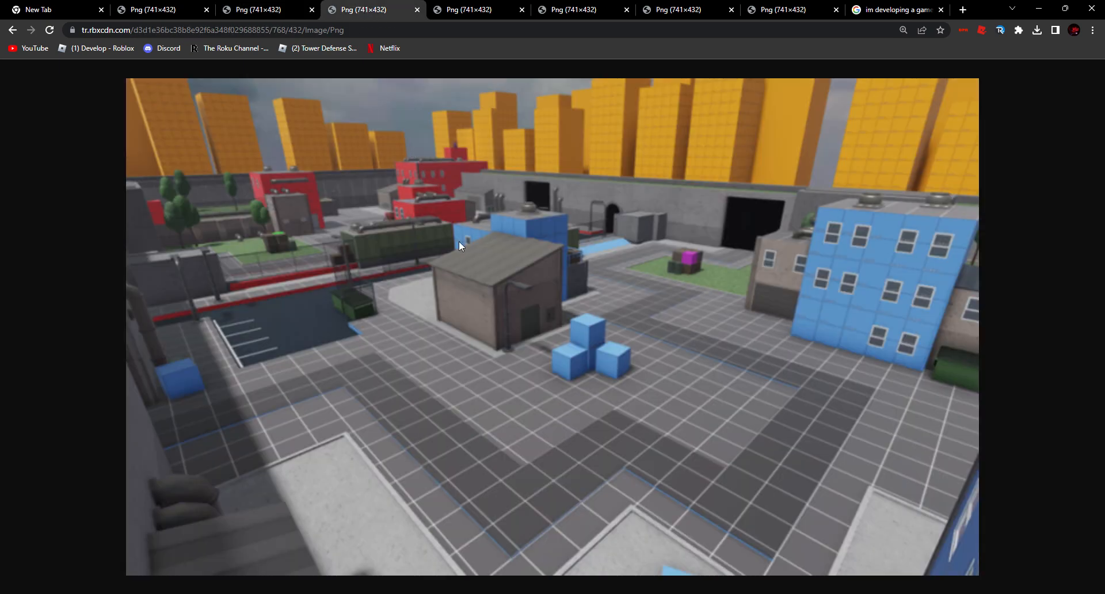
pyautogui.moveTo(478, 254)
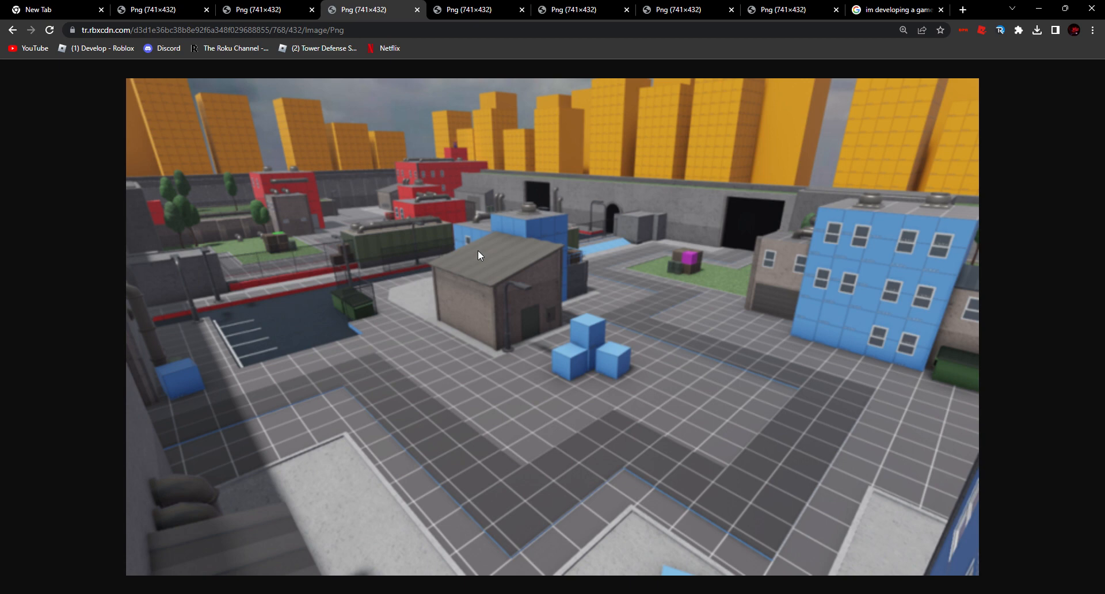
pyautogui.moveTo(781, 273)
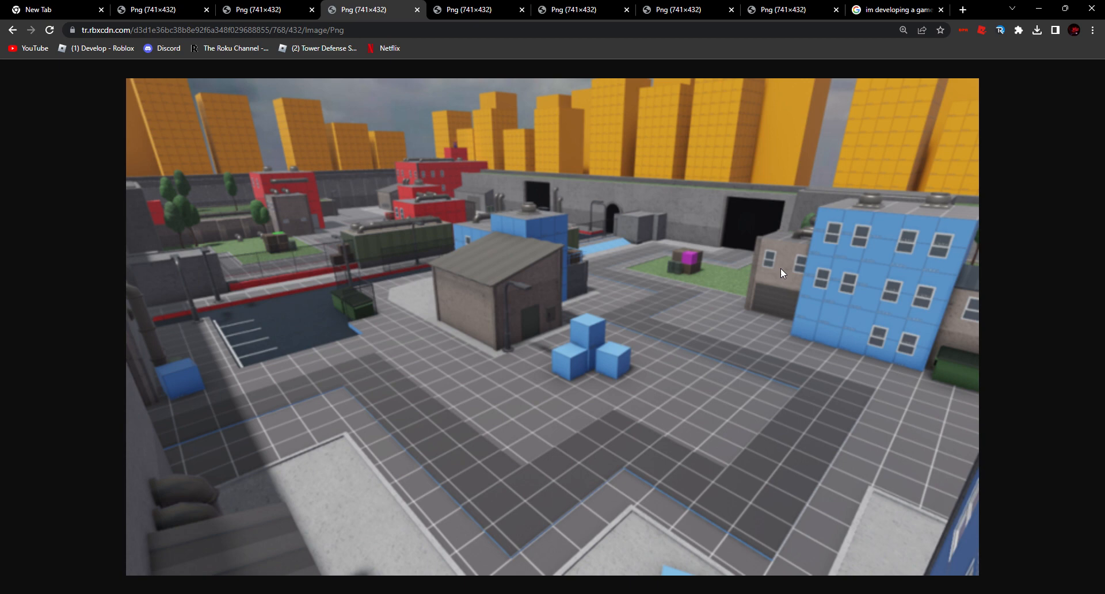
pyautogui.moveTo(837, 305)
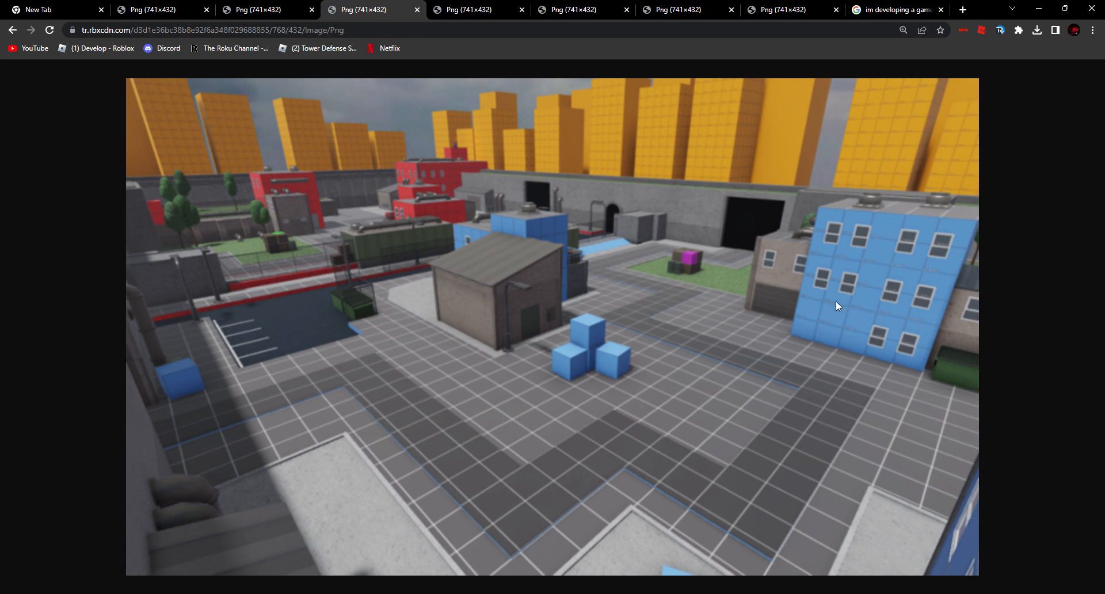
pyautogui.moveTo(180, 161)
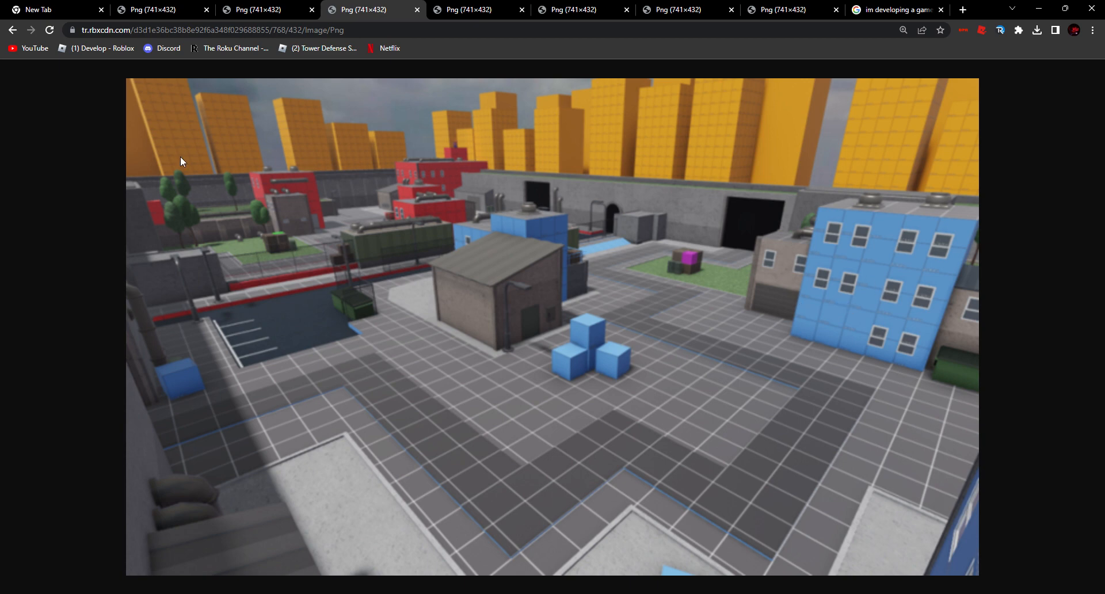
pyautogui.moveTo(849, 153)
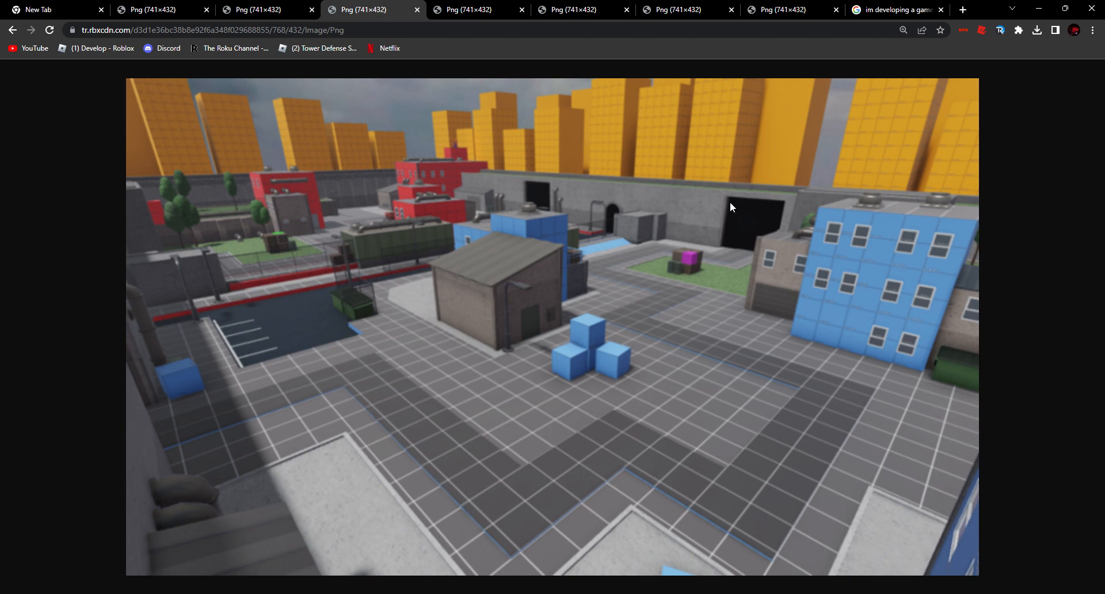
pyautogui.moveTo(374, 420)
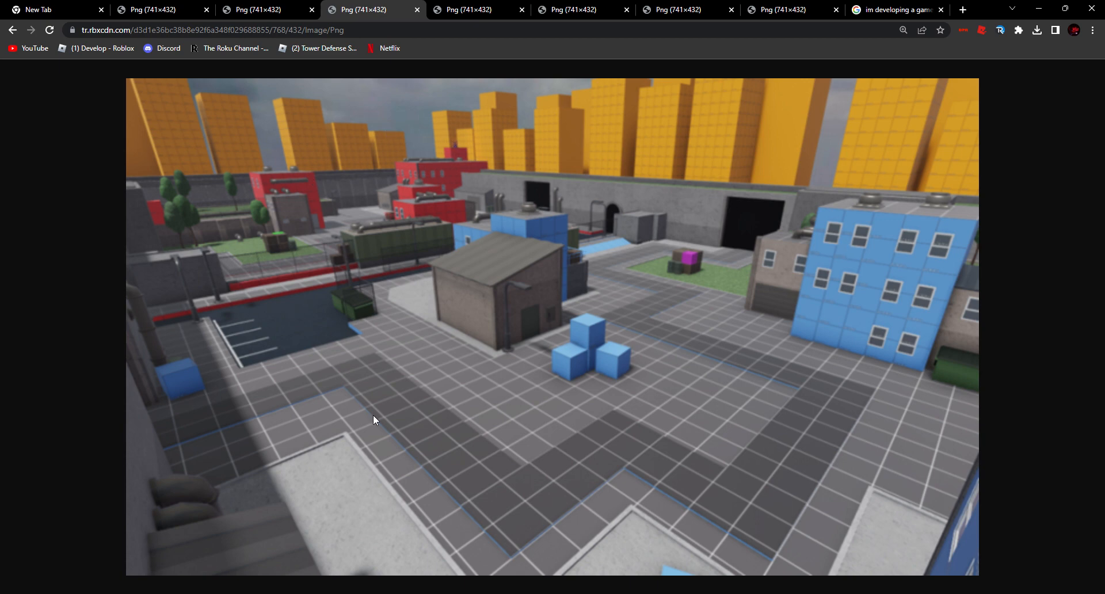
pyautogui.moveTo(345, 294)
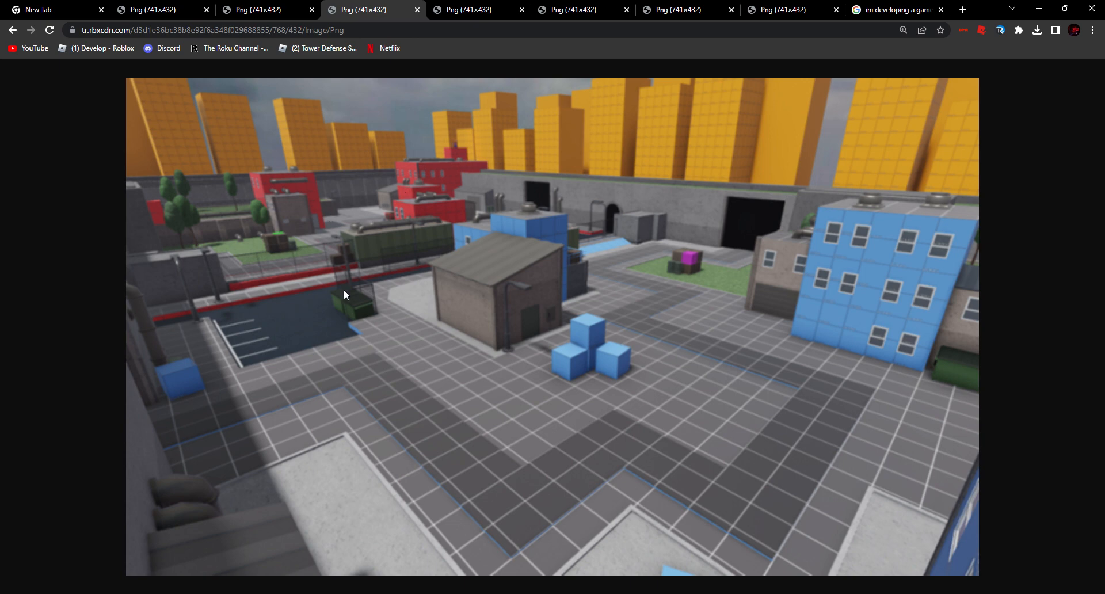
pyautogui.moveTo(417, 400)
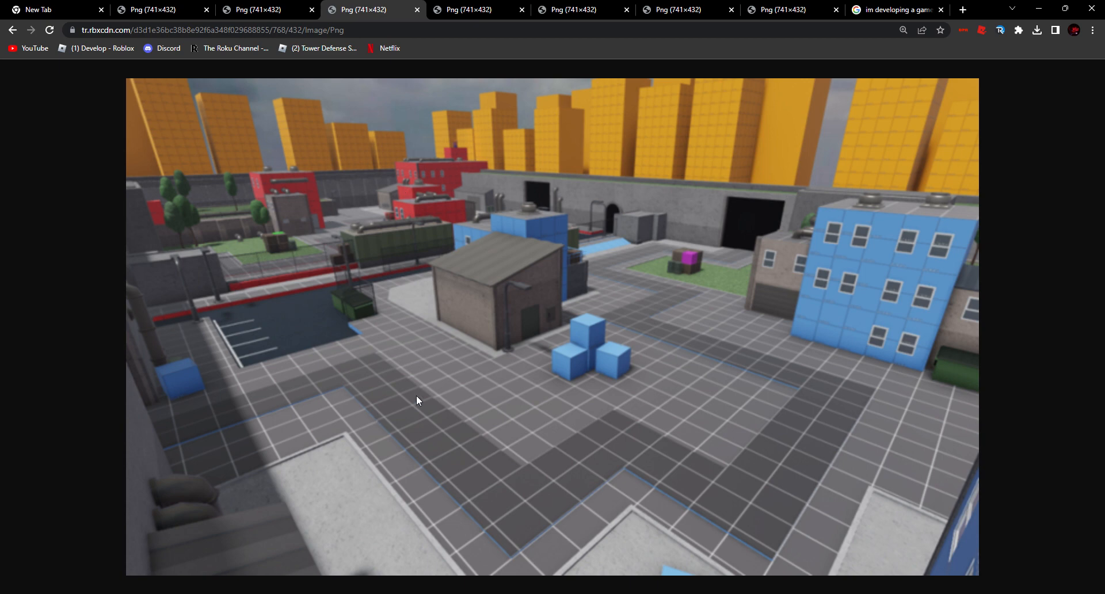
pyautogui.moveTo(647, 288)
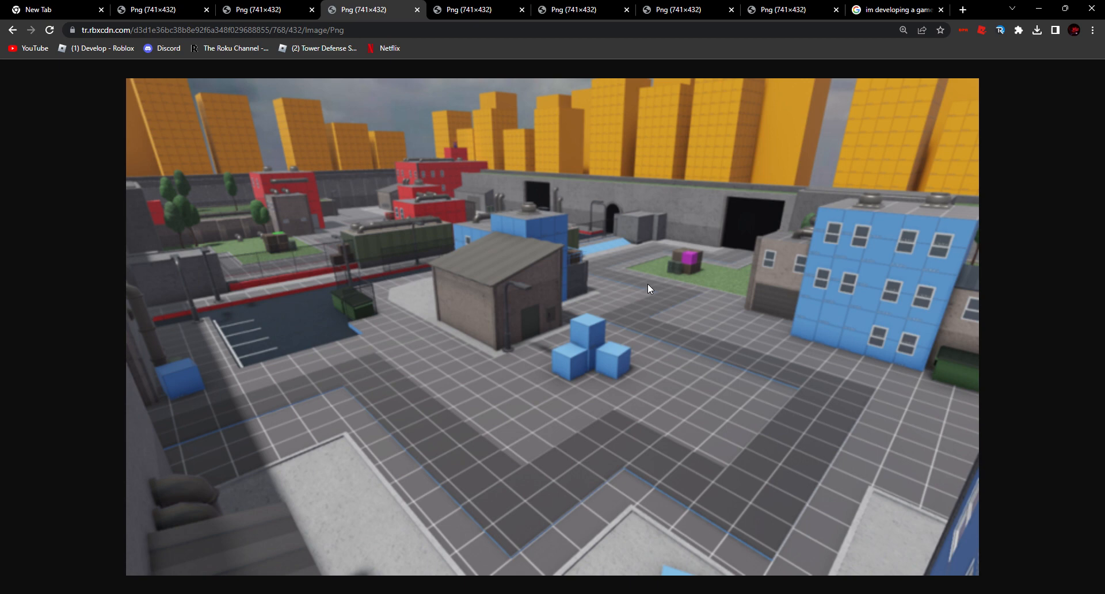
# Leave the city map and switch to the grassy map with stone castles
pyautogui.click(266, 9)
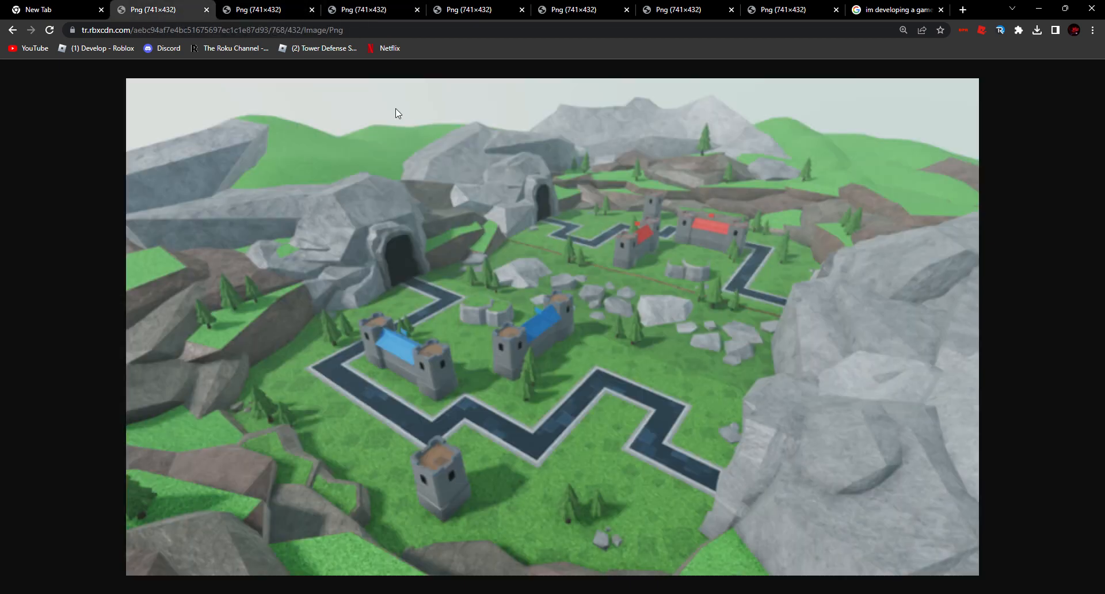
pyautogui.moveTo(314, 408)
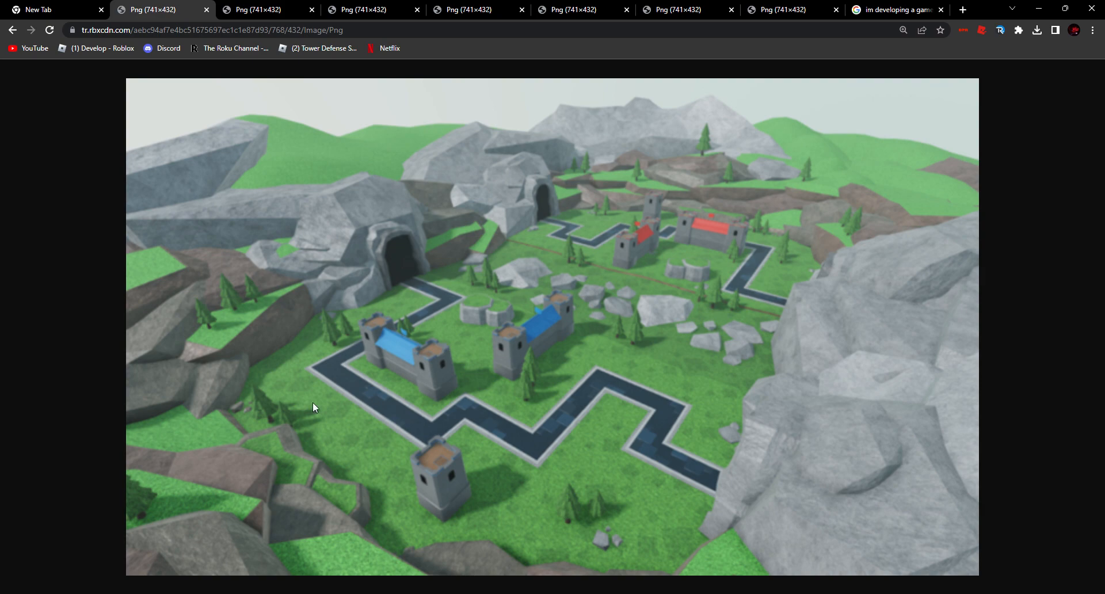
# Switch to the tab showing the grassy trench map screenshot
pyautogui.click(266, 9)
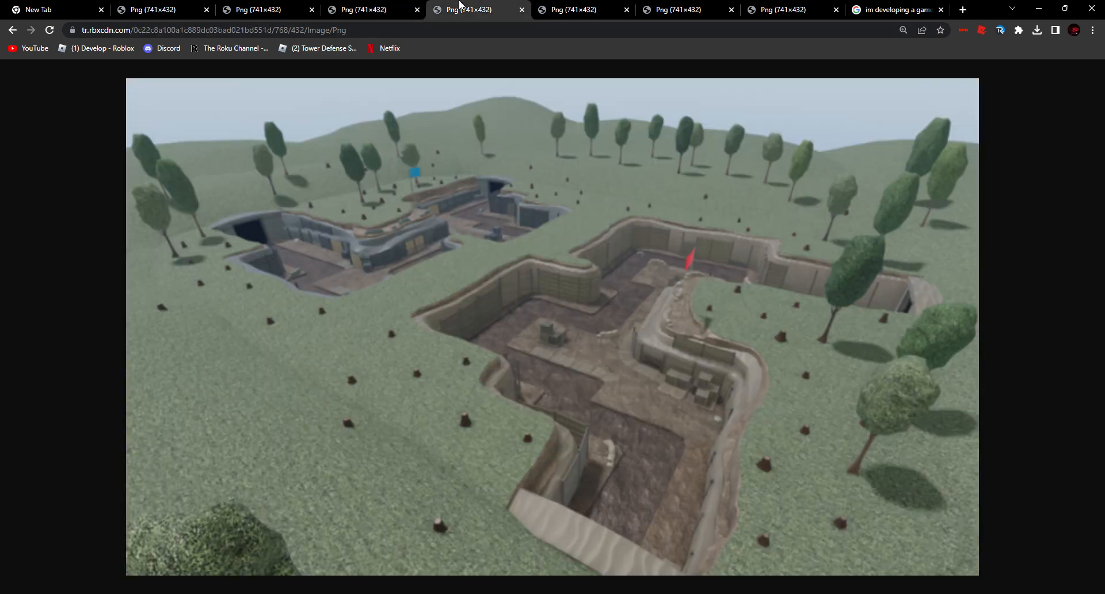
pyautogui.moveTo(548, 314)
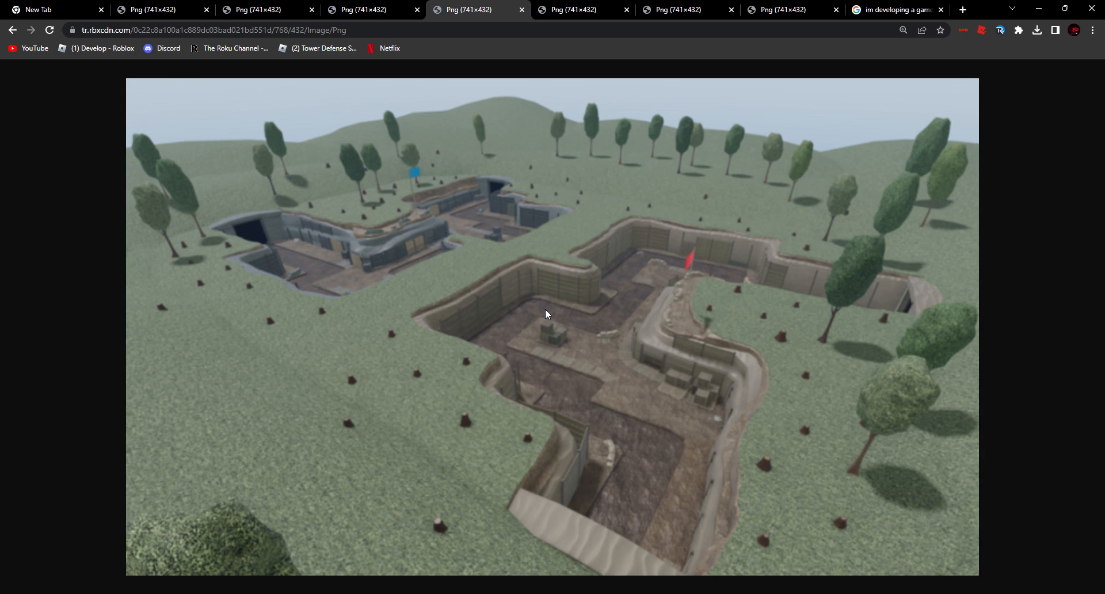
pyautogui.moveTo(687, 246)
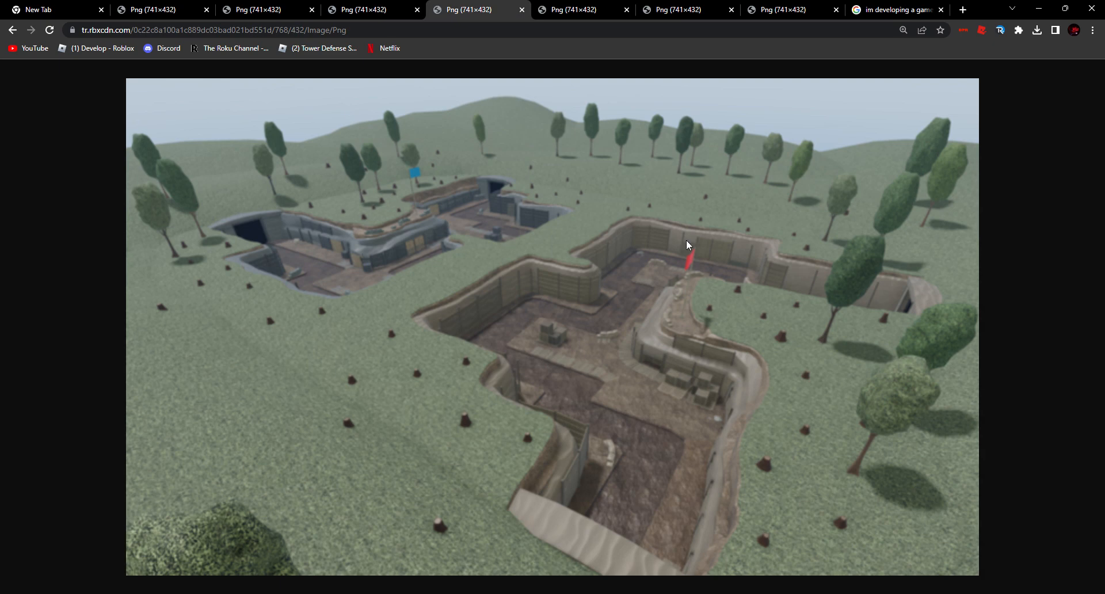
pyautogui.moveTo(761, 248)
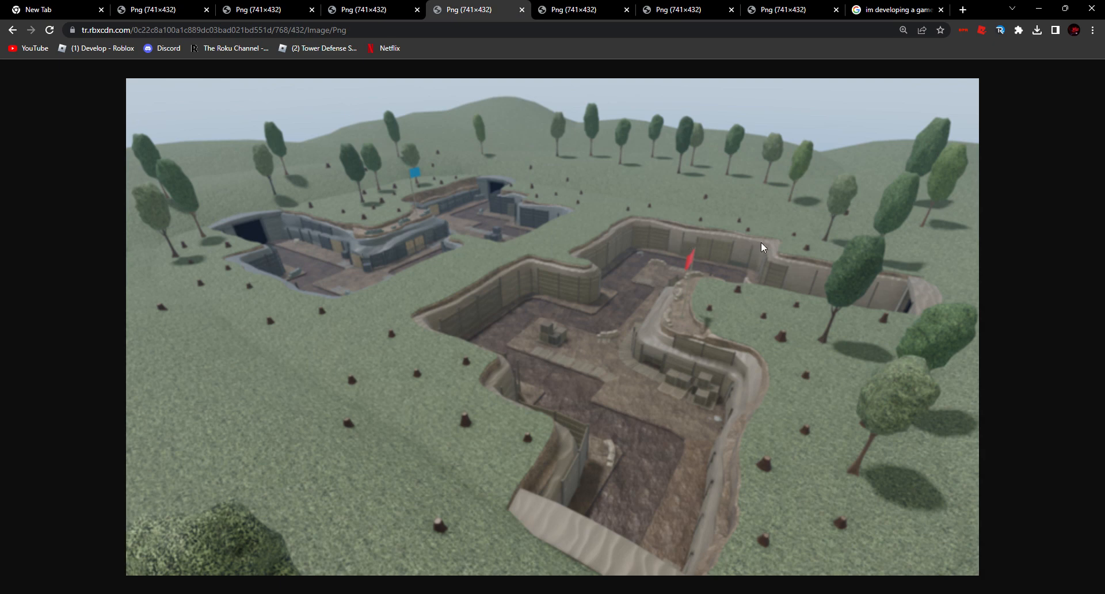
pyautogui.moveTo(454, 249)
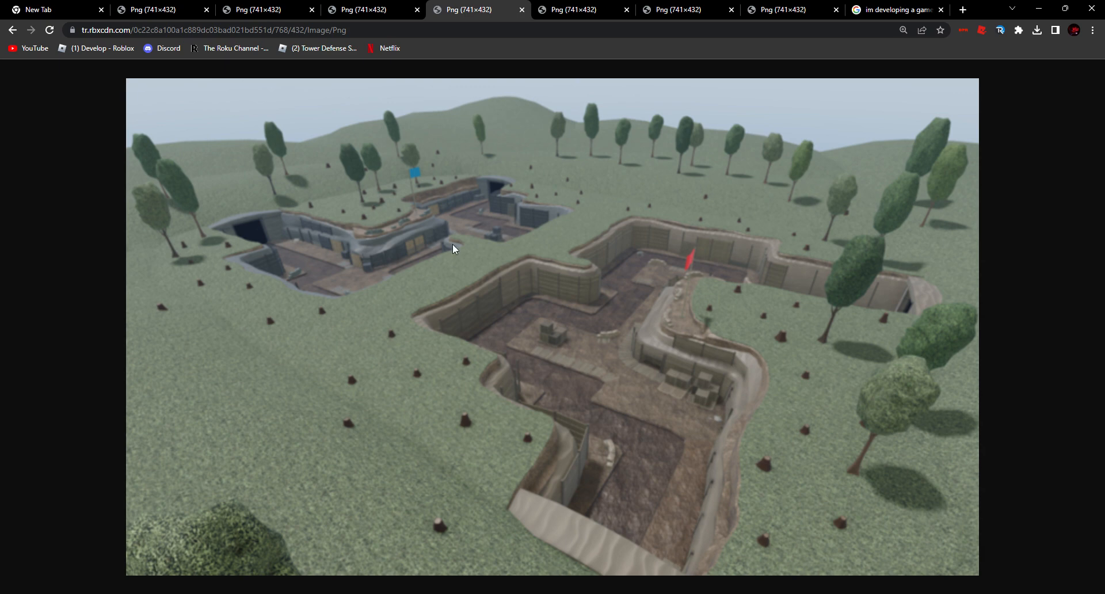
pyautogui.moveTo(661, 255)
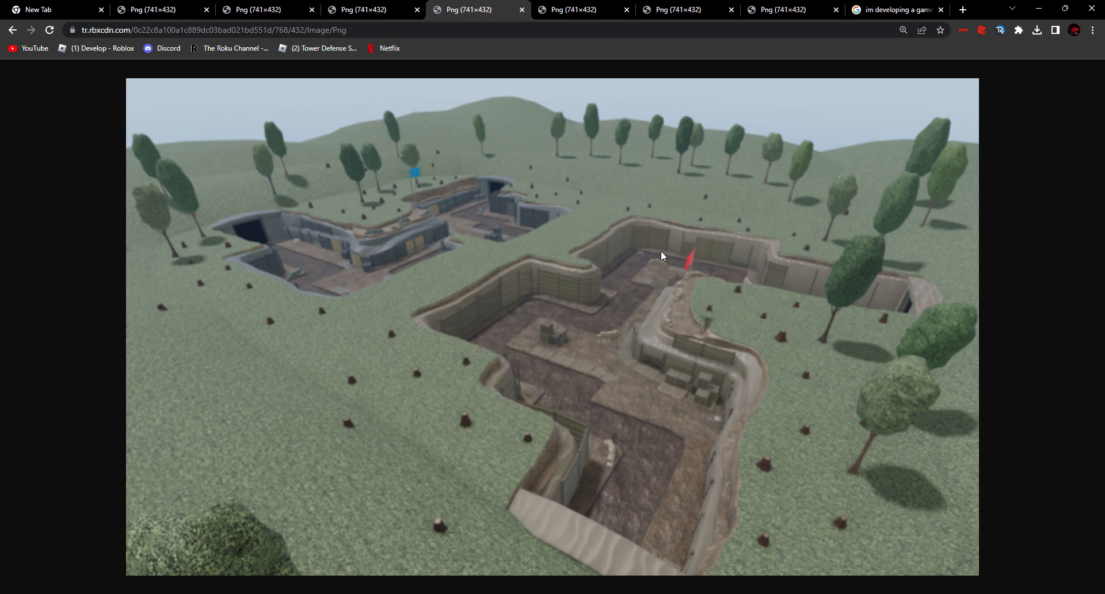
pyautogui.moveTo(649, 435)
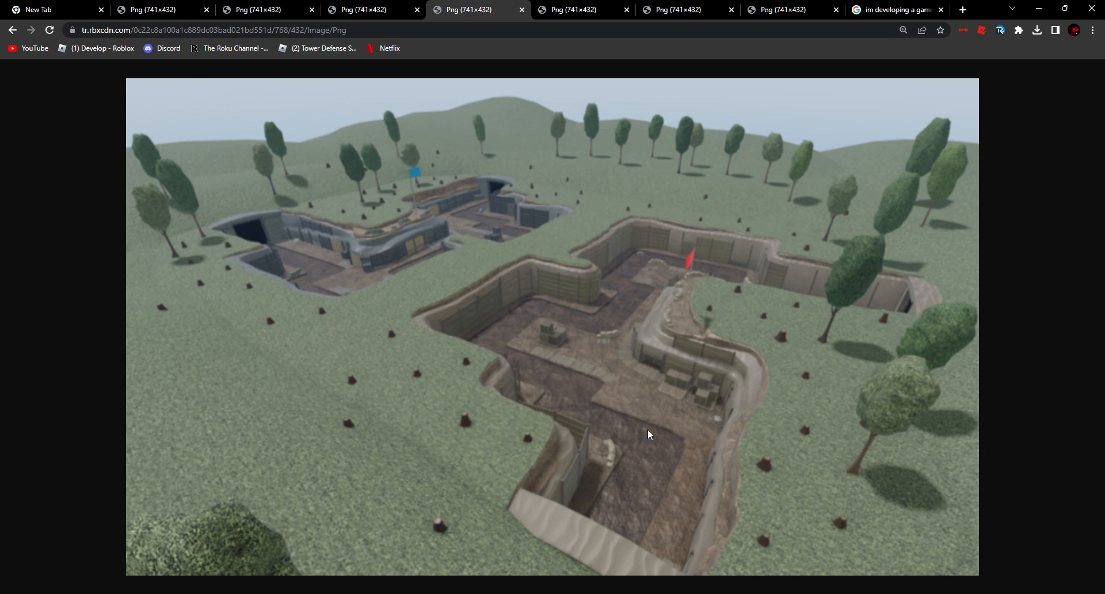
pyautogui.moveTo(489, 283)
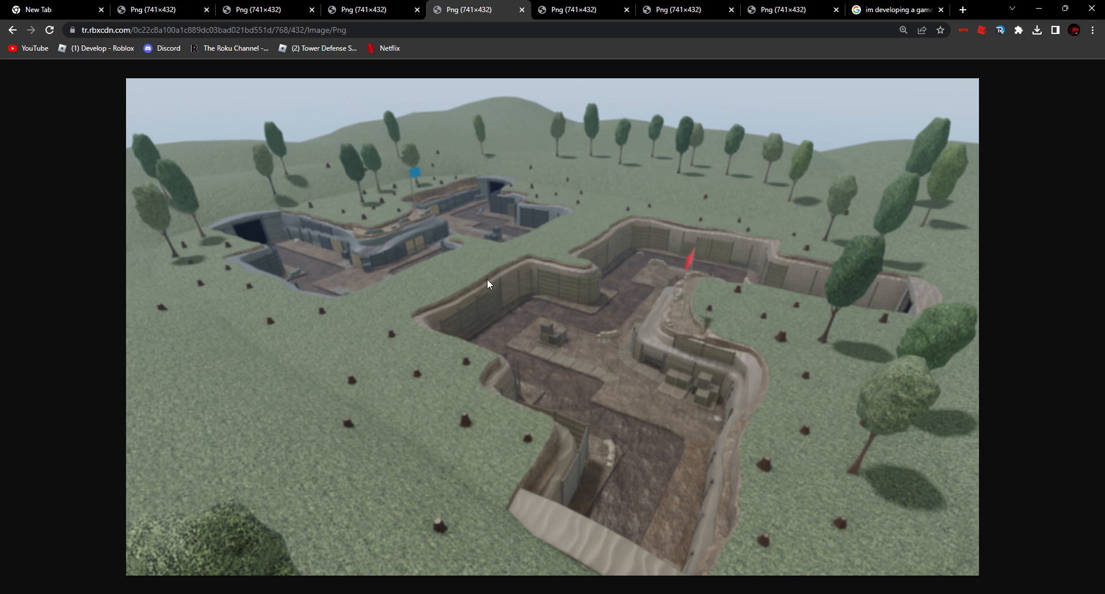
pyautogui.moveTo(522, 371)
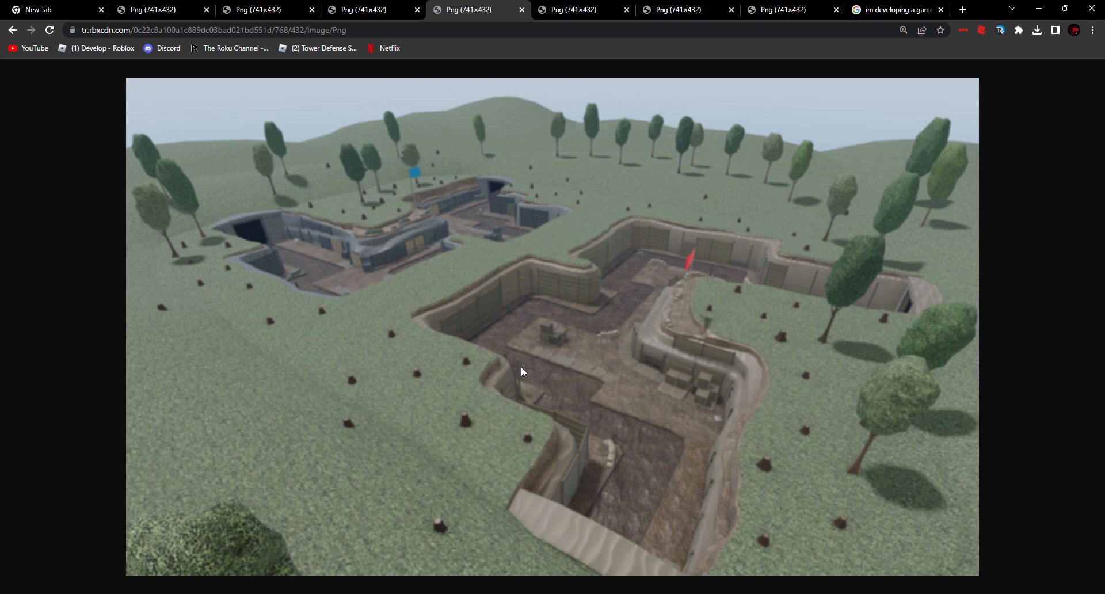
pyautogui.moveTo(485, 251)
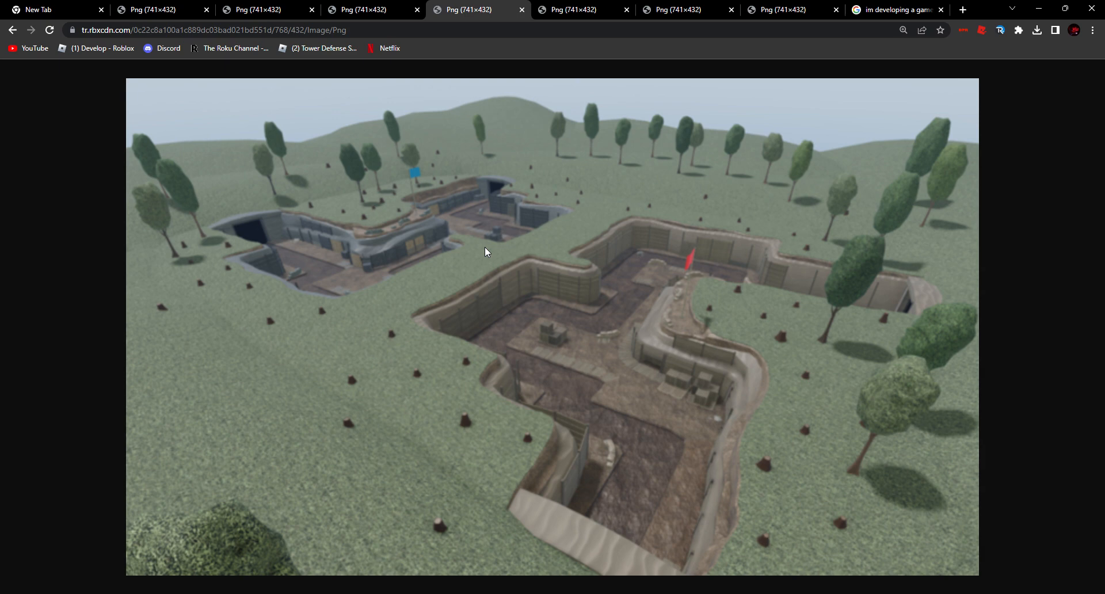
pyautogui.moveTo(553, 283)
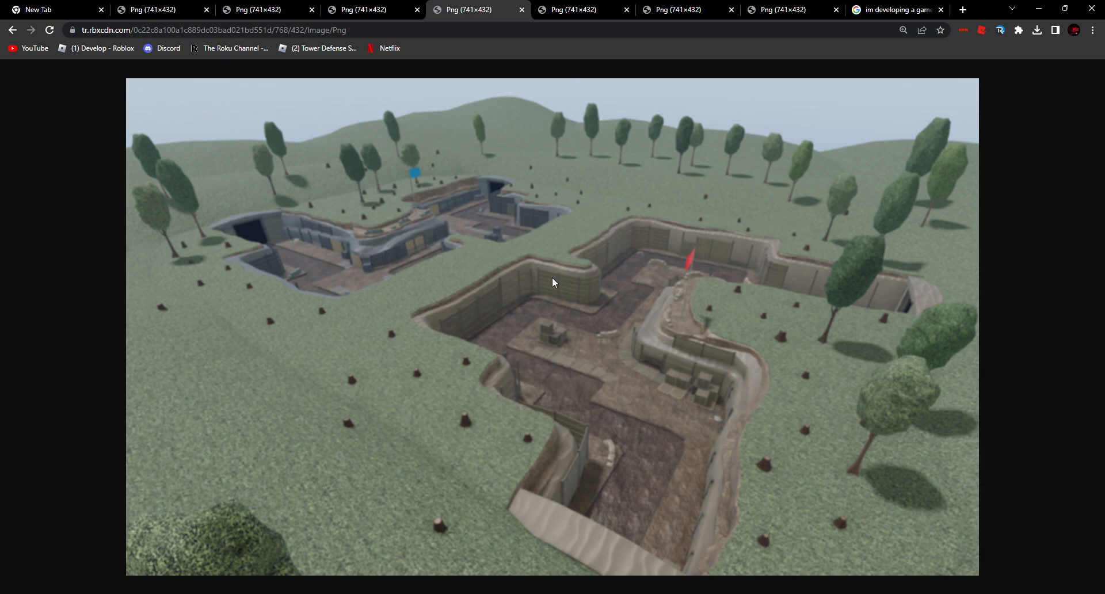
pyautogui.moveTo(750, 568)
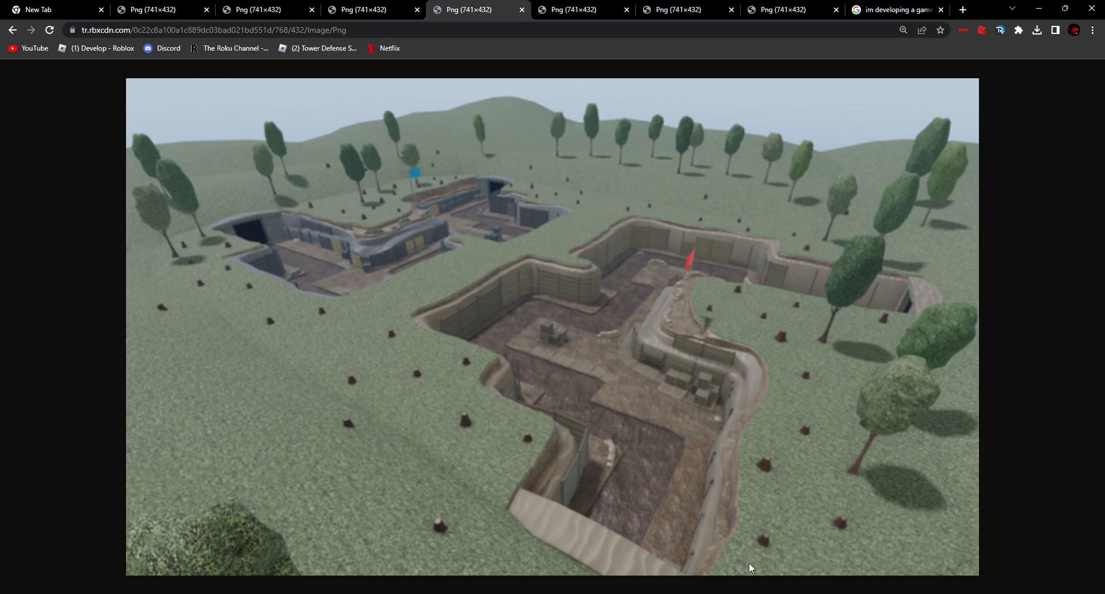
pyautogui.moveTo(316, 179)
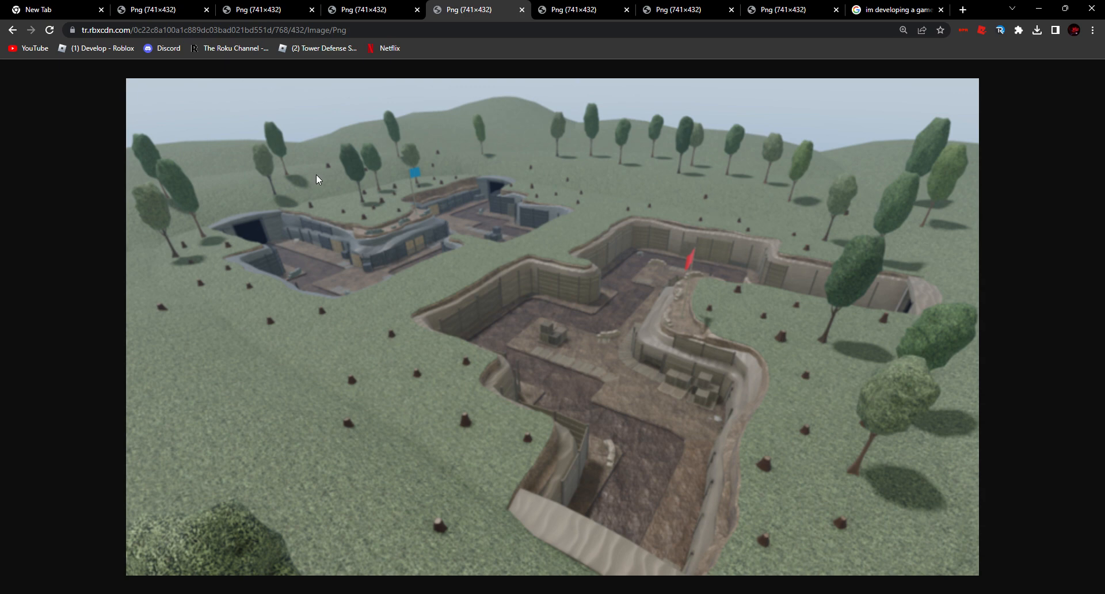
pyautogui.moveTo(373, 242)
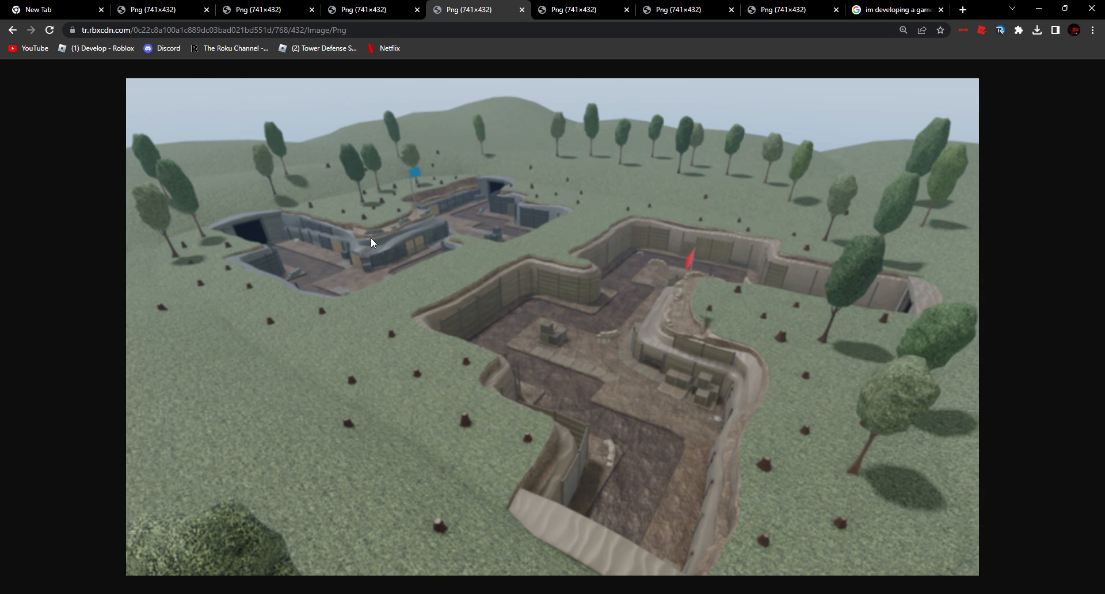
pyautogui.moveTo(426, 186)
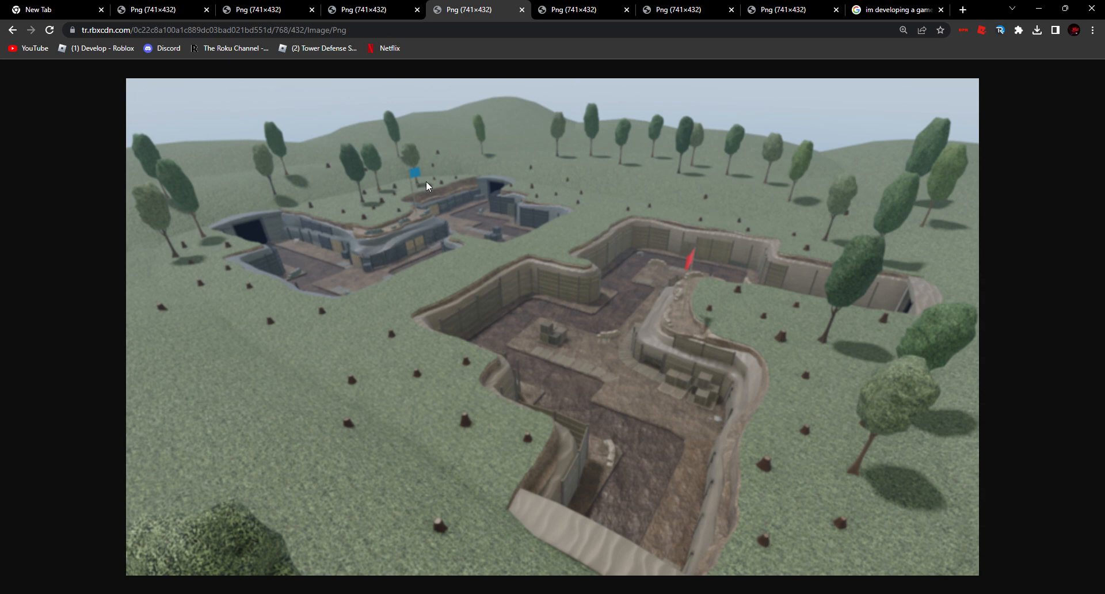
pyautogui.moveTo(471, 175)
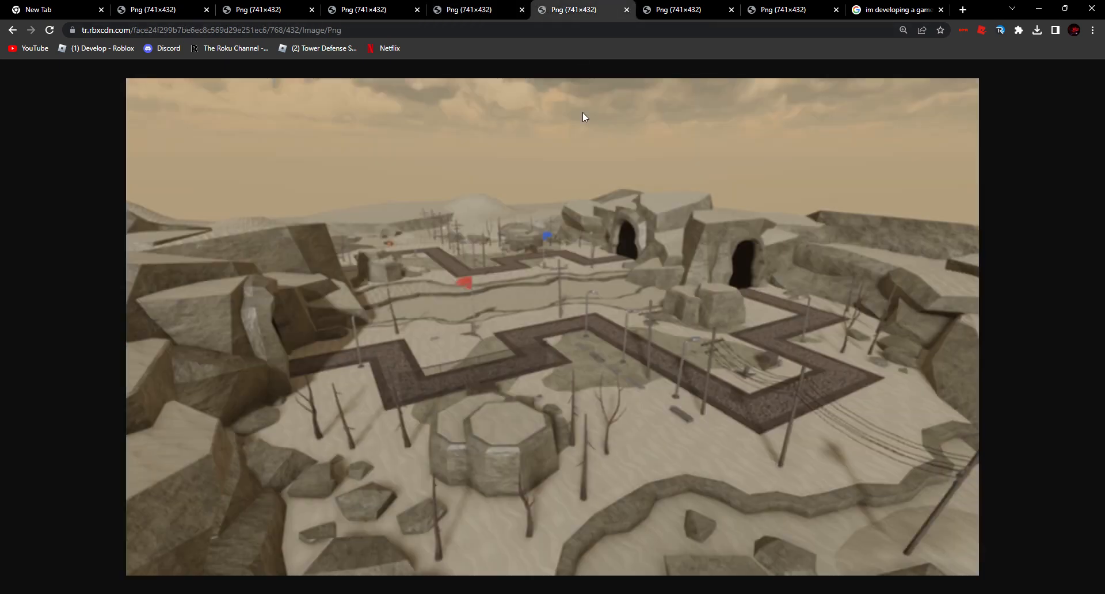
# Revisit the sandy desert map, then return to the rocky tunnel map screenshot
pyautogui.click(264, 9)
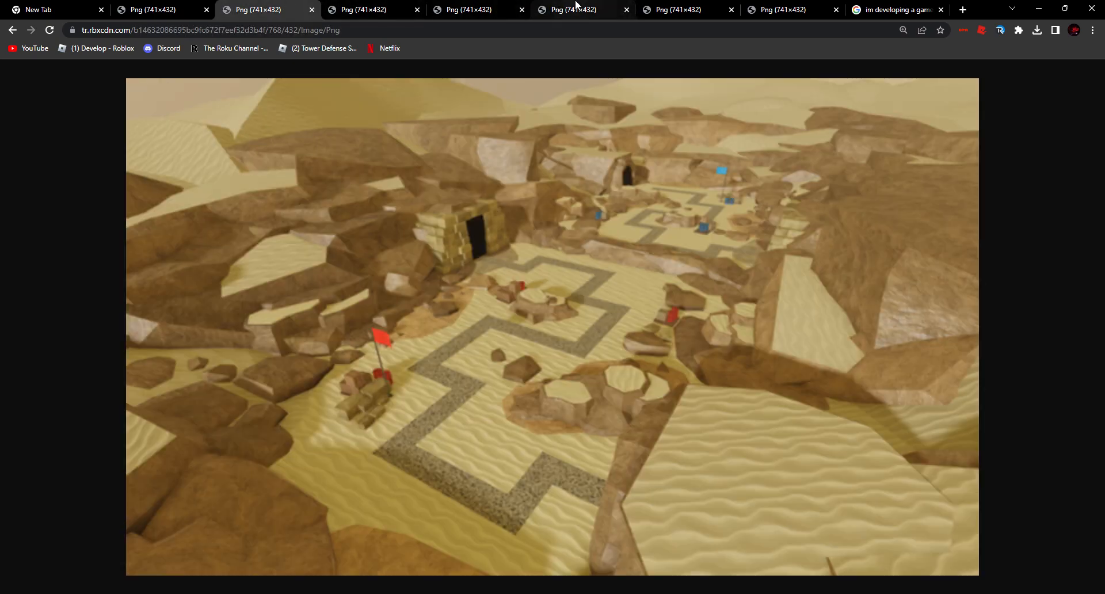
pyautogui.click(570, 9)
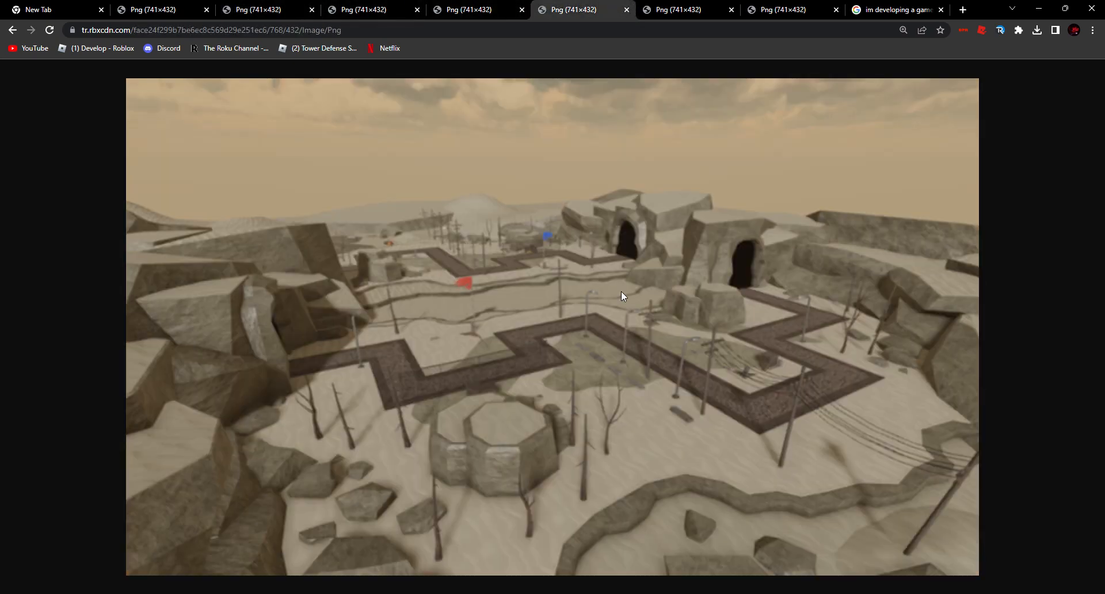
pyautogui.moveTo(821, 456)
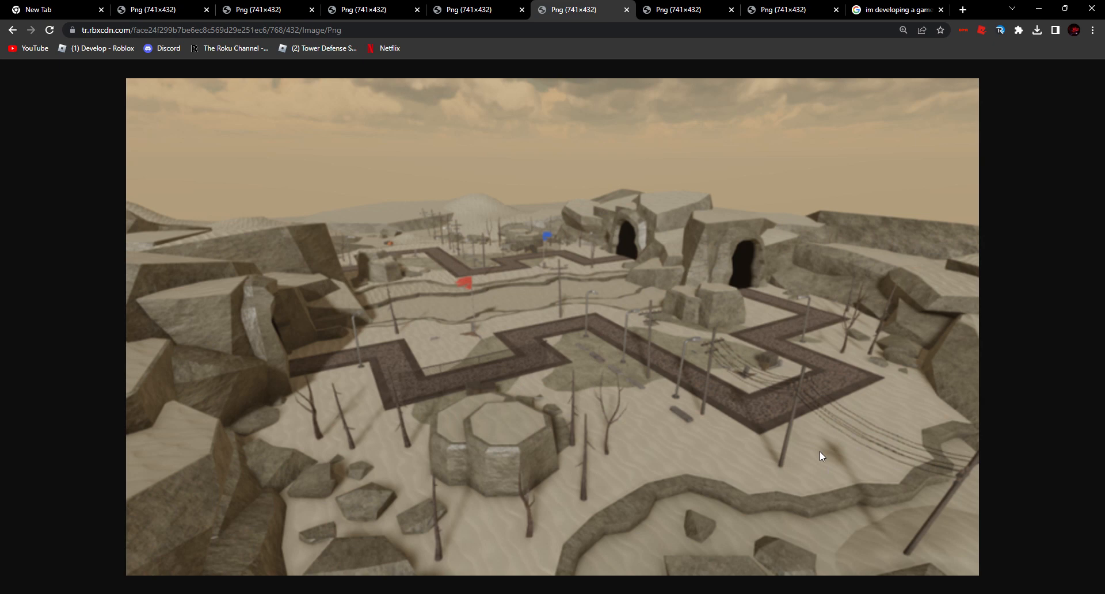
pyautogui.moveTo(813, 458)
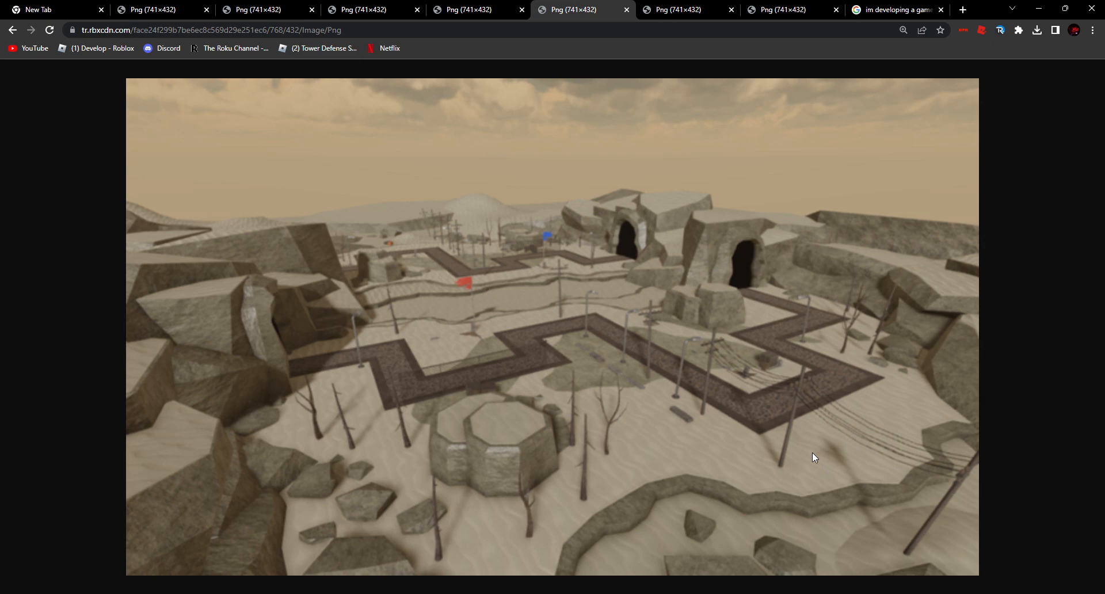
pyautogui.moveTo(528, 342)
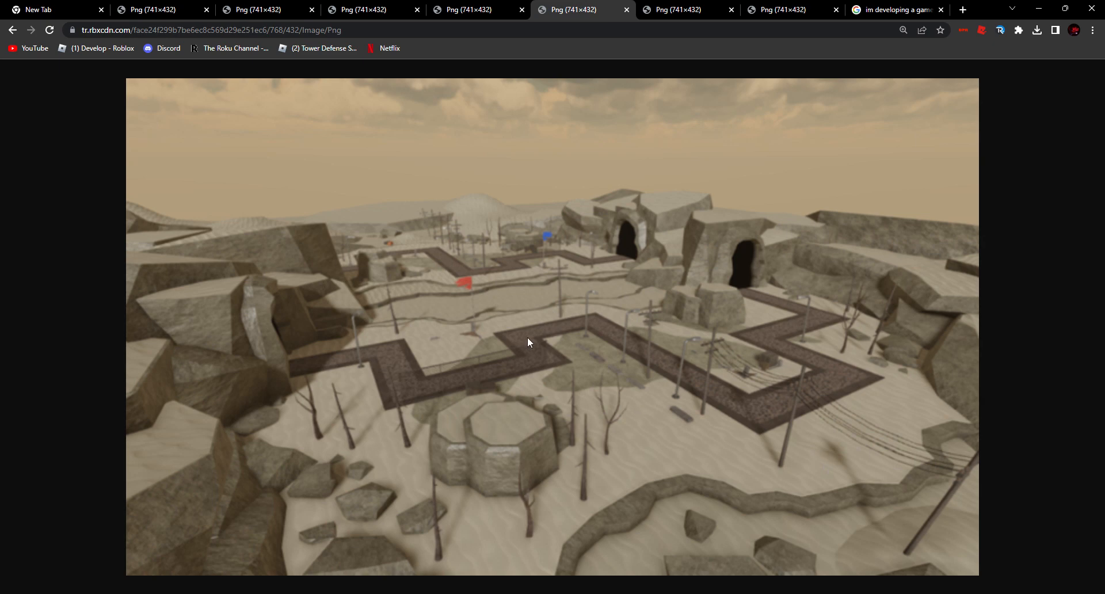
pyautogui.moveTo(804, 484)
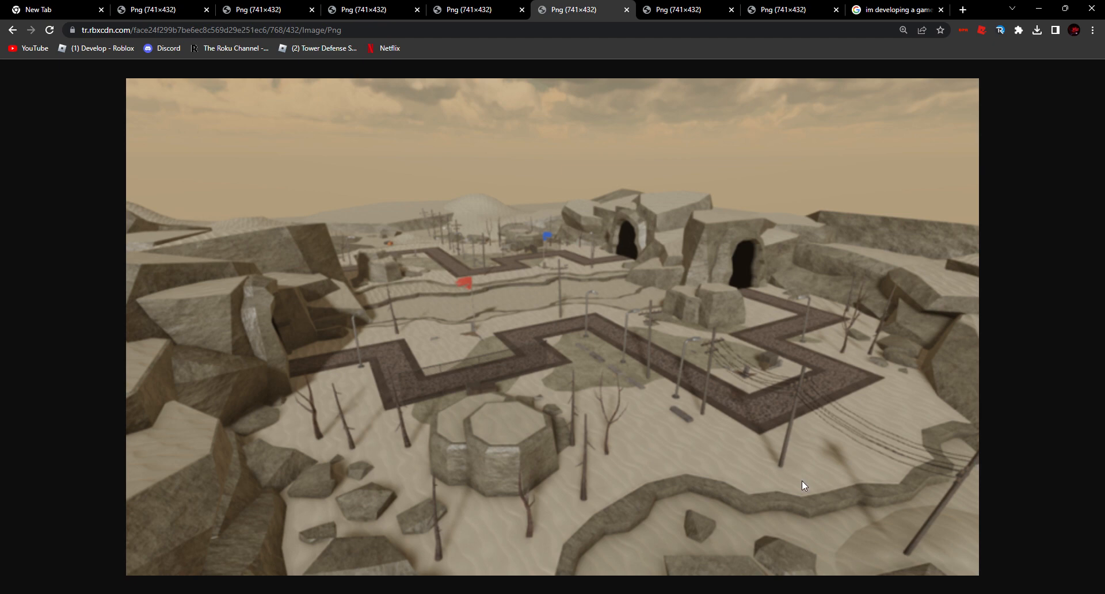
pyautogui.moveTo(468, 277)
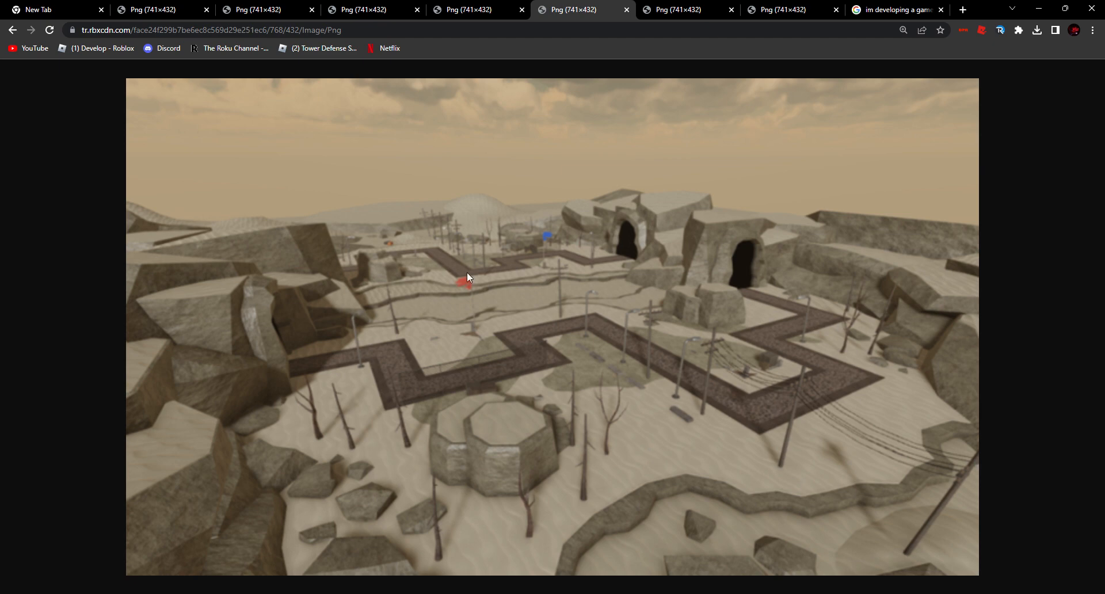
pyautogui.moveTo(273, 371)
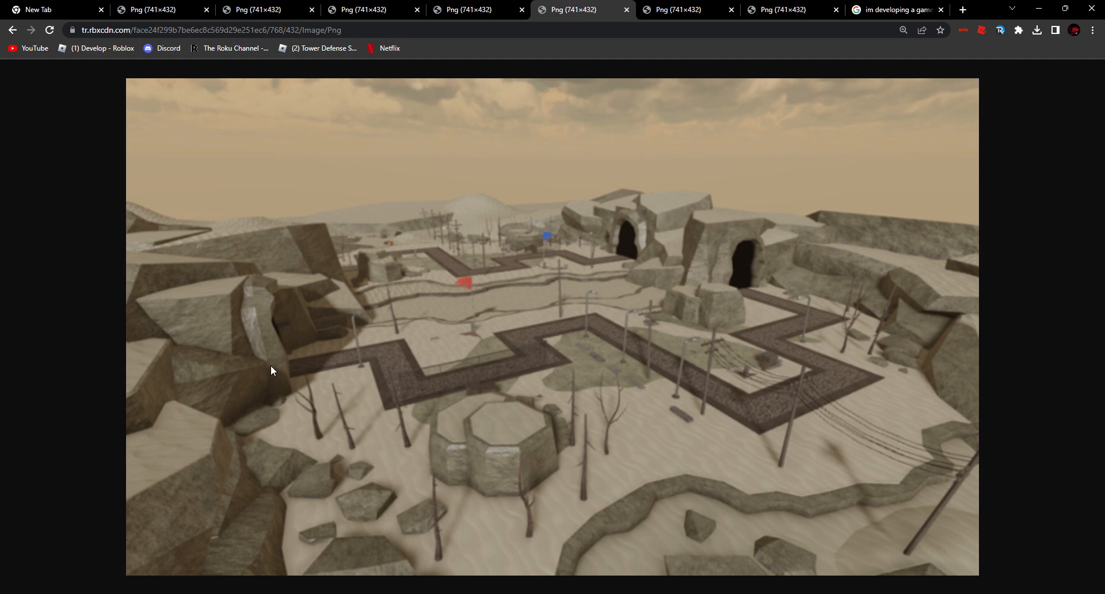
pyautogui.moveTo(569, 383)
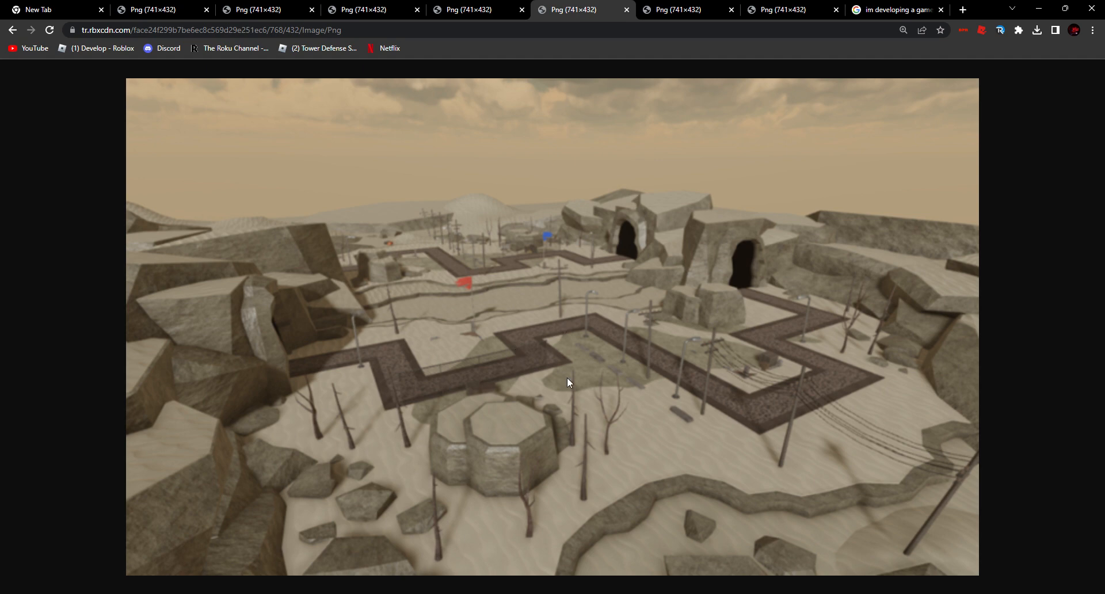
pyautogui.moveTo(567, 333)
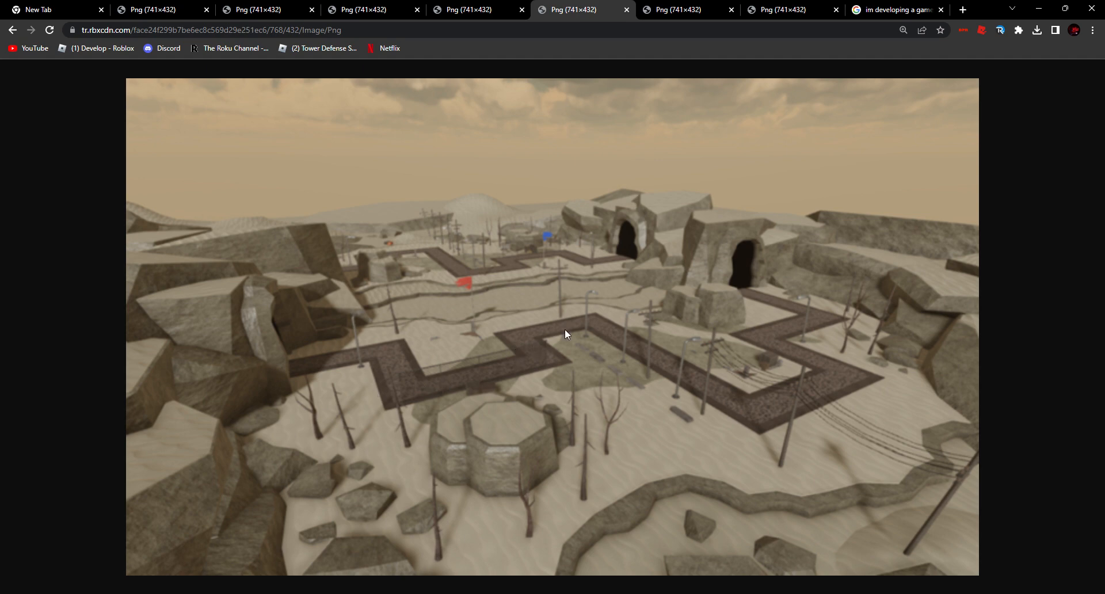
pyautogui.moveTo(603, 263)
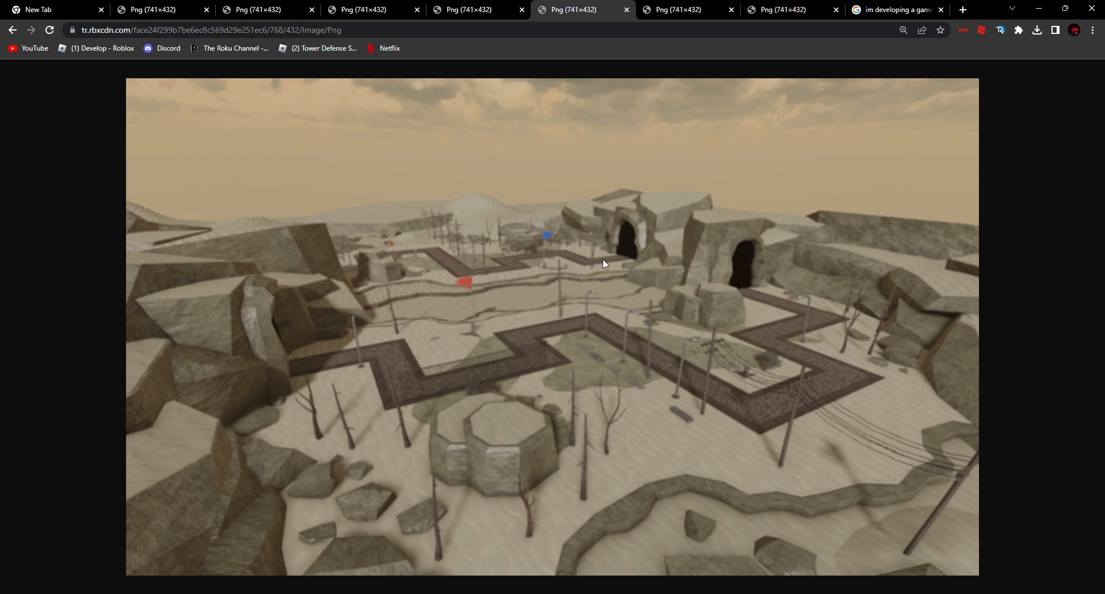
pyautogui.moveTo(539, 299)
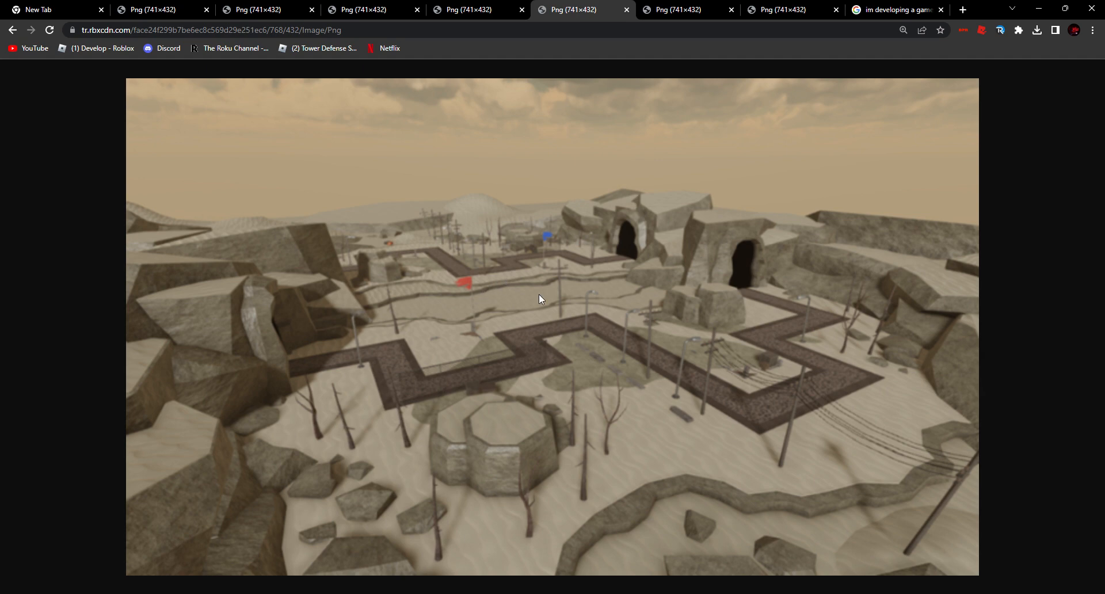
pyautogui.moveTo(737, 313)
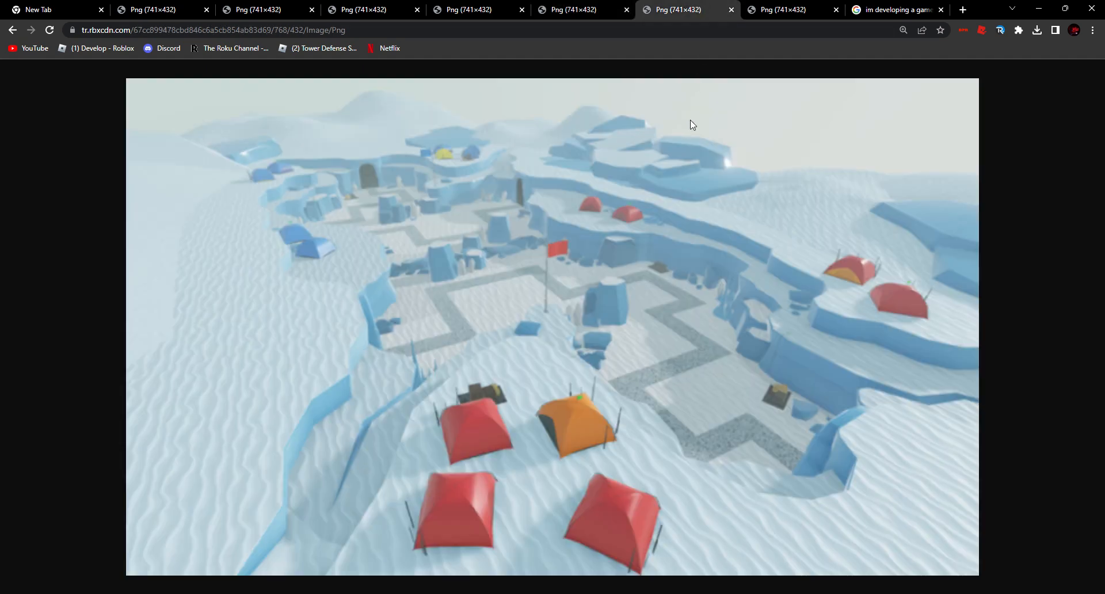
pyautogui.moveTo(484, 394)
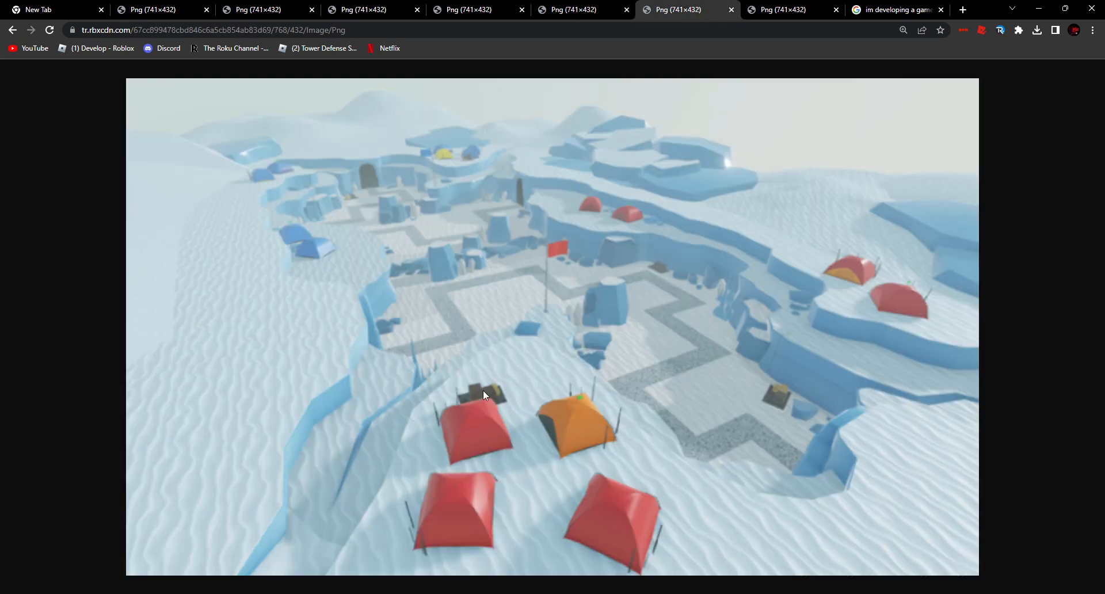
pyautogui.moveTo(497, 402)
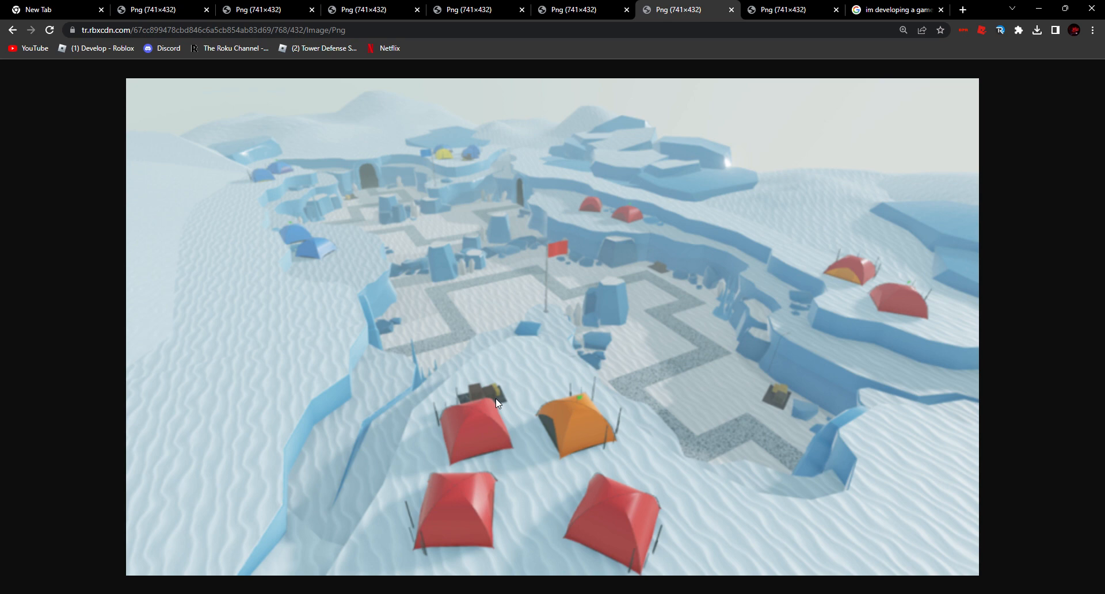
pyautogui.moveTo(658, 547)
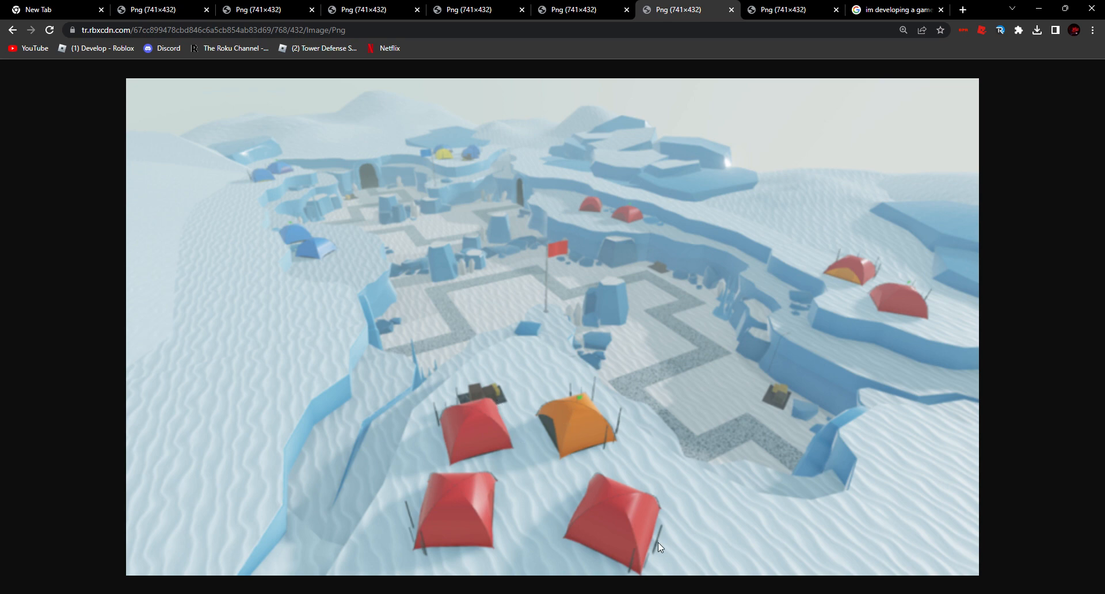
pyautogui.moveTo(831, 277)
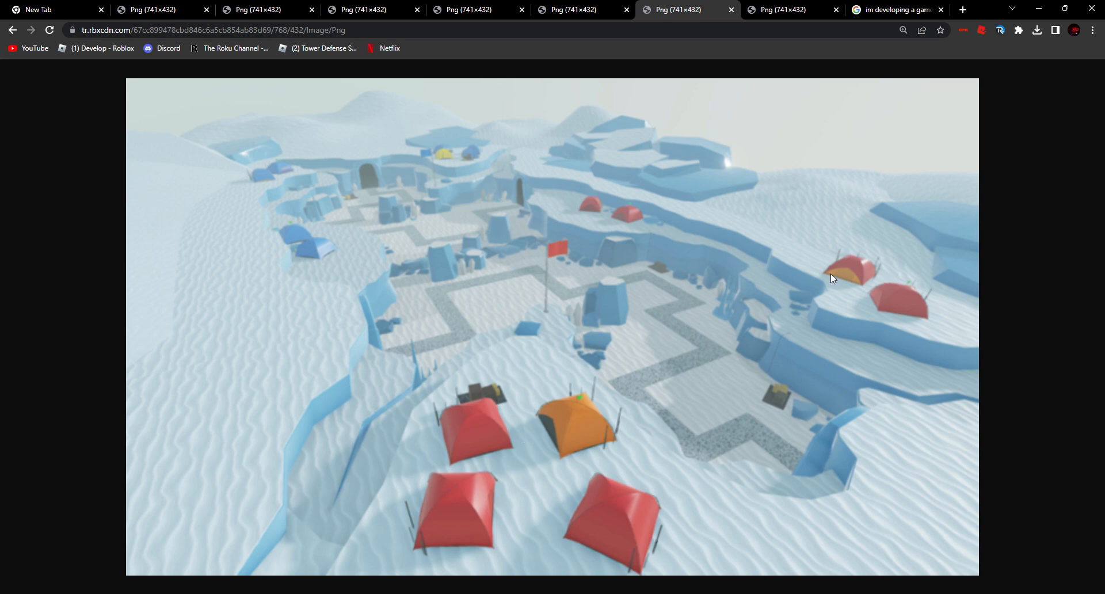
pyautogui.moveTo(355, 198)
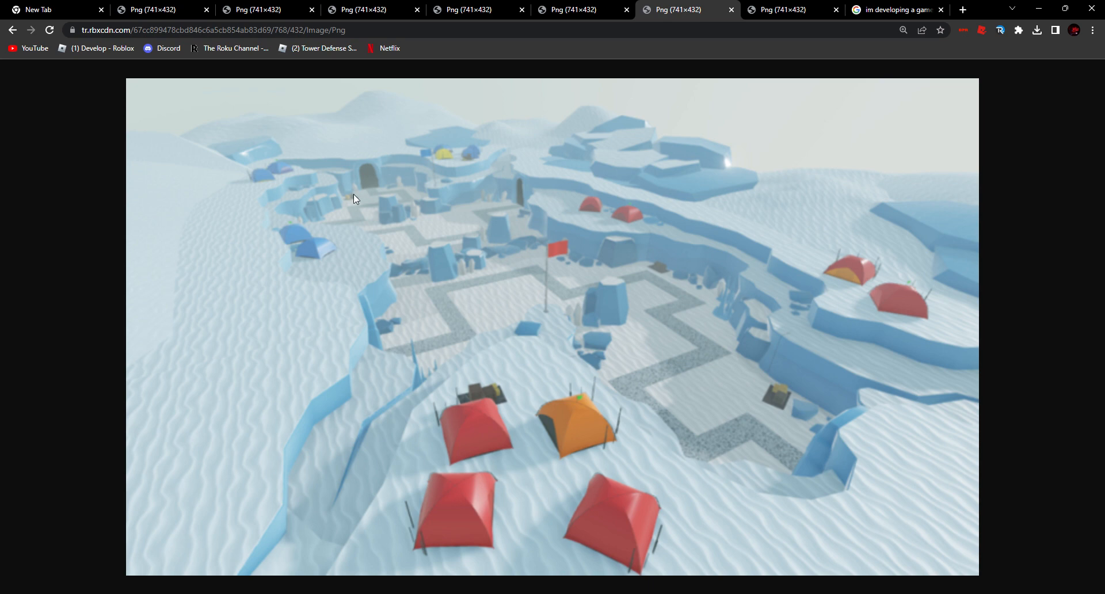
pyautogui.moveTo(399, 184)
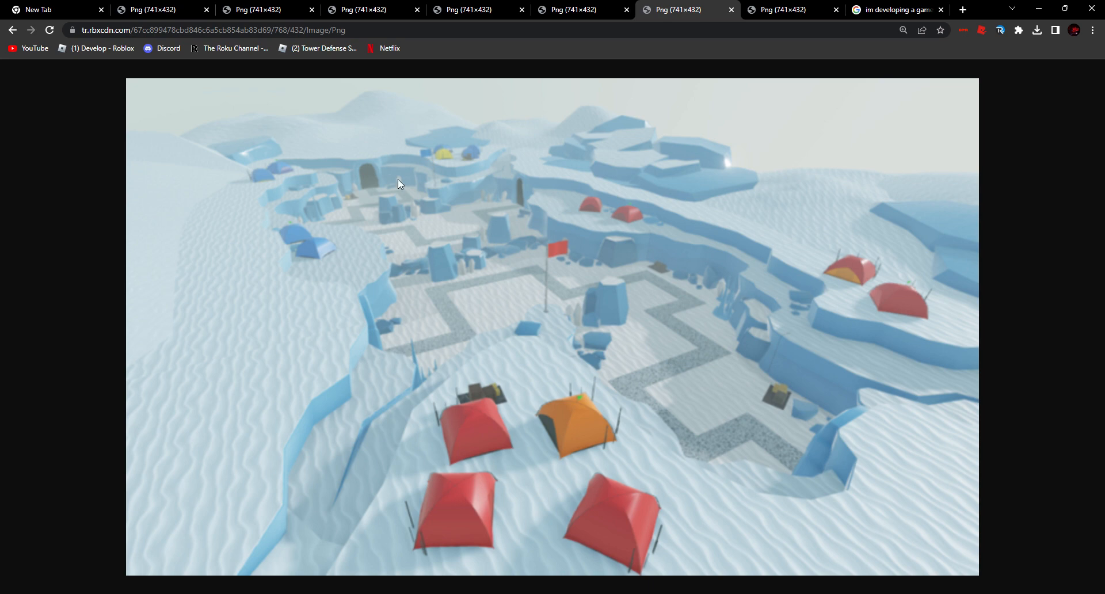
pyautogui.moveTo(584, 266)
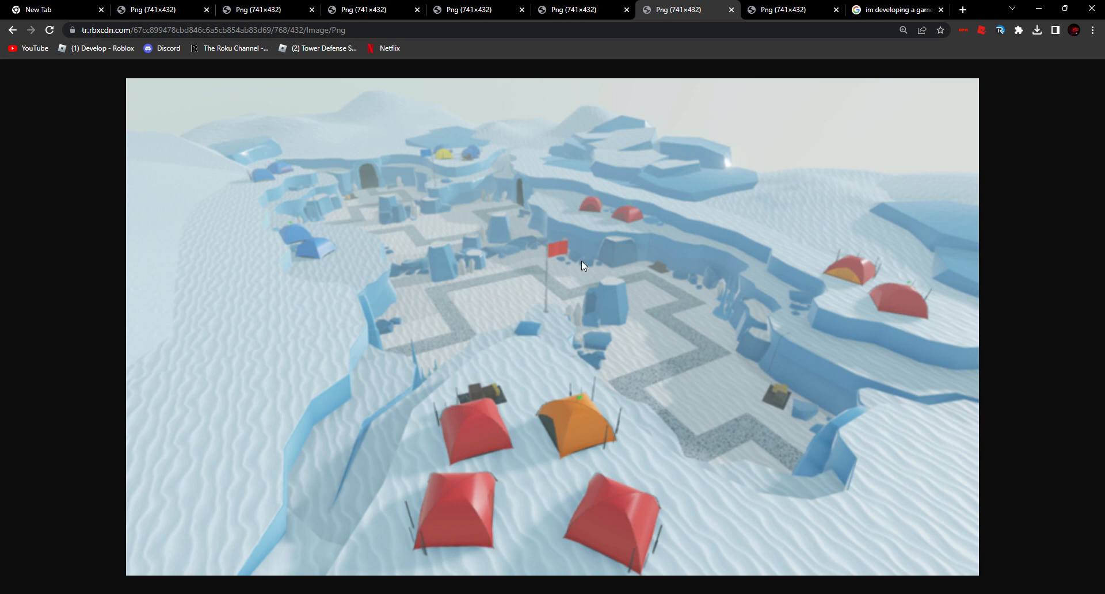
pyautogui.moveTo(400, 382)
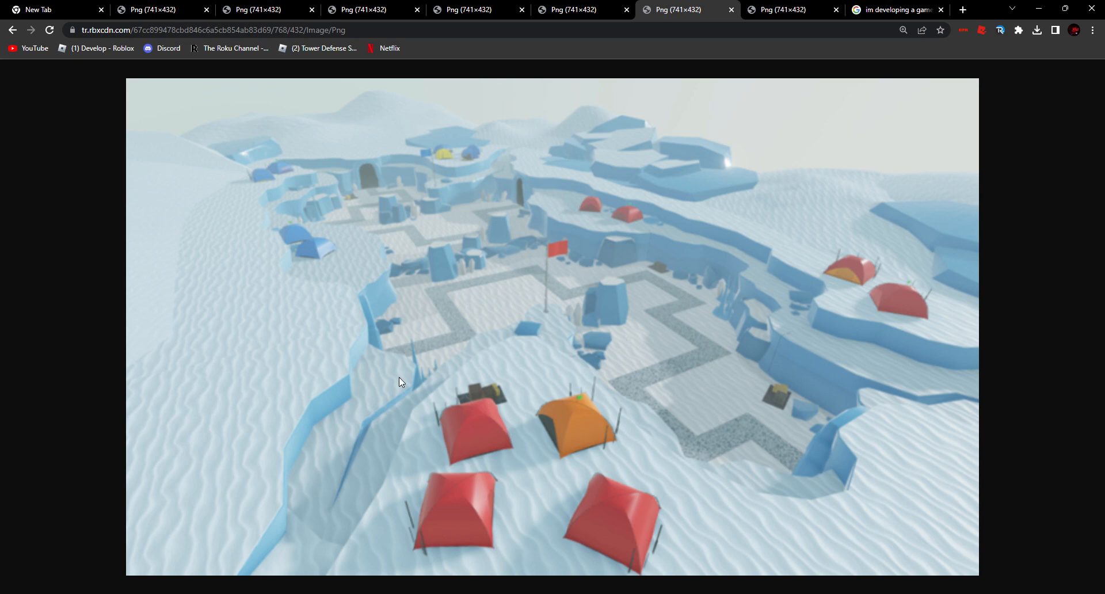
pyautogui.moveTo(475, 275)
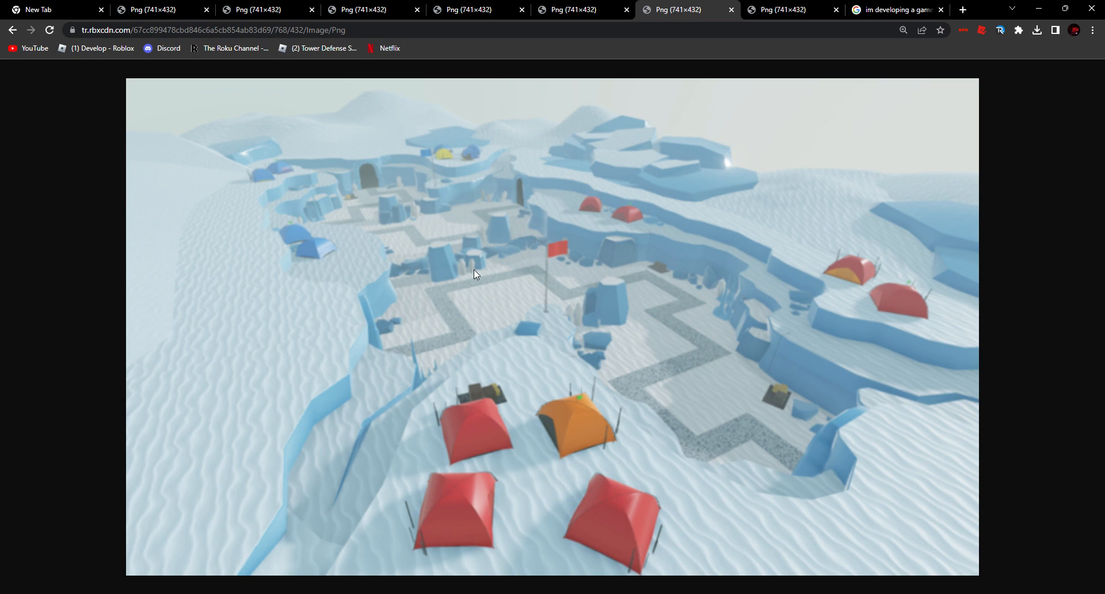
pyautogui.moveTo(612, 231)
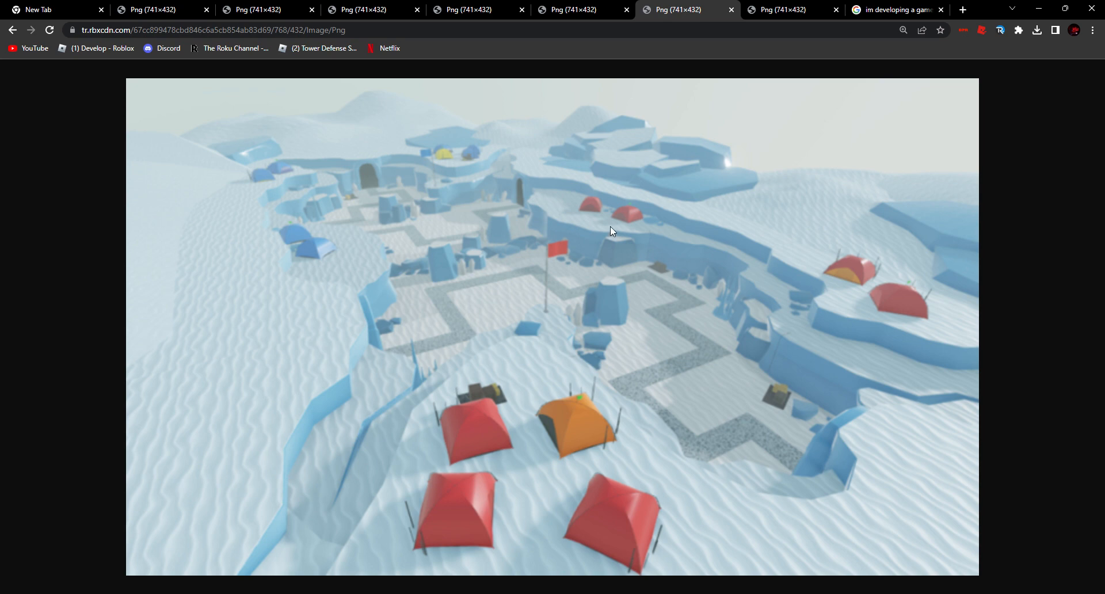
# Switch to the seventh tab showing the suburban town map with a fountain plaza
pyautogui.click(785, 9)
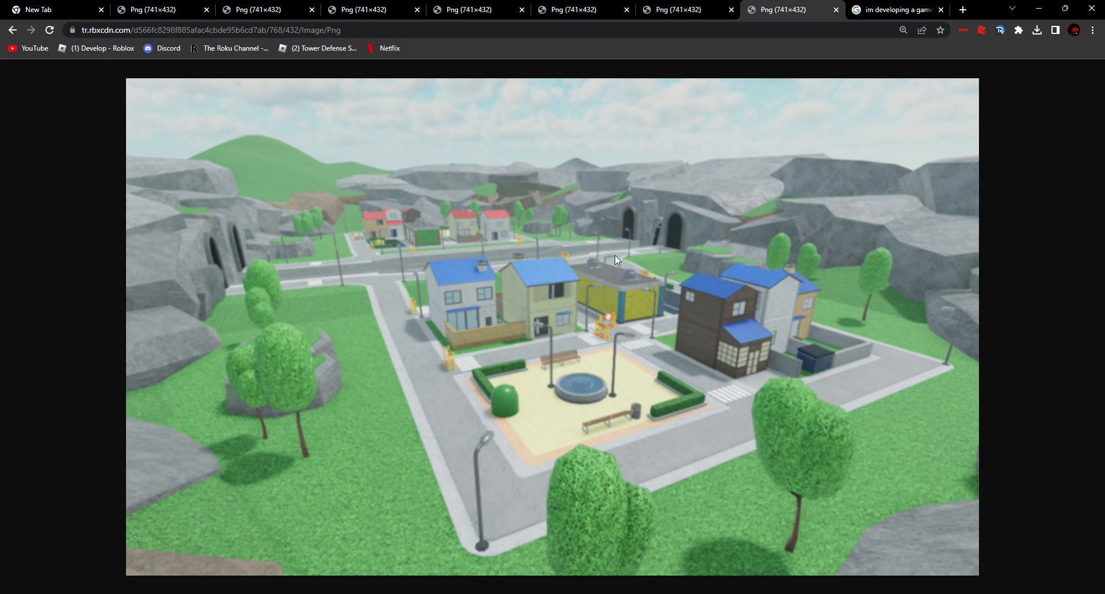
pyautogui.moveTo(333, 292)
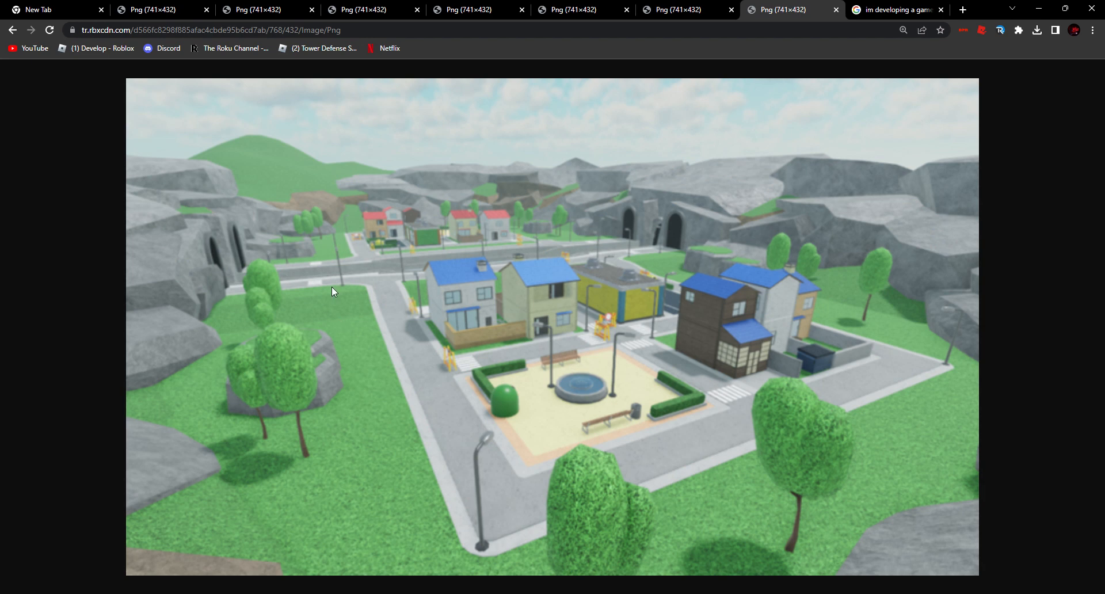
pyautogui.moveTo(241, 265)
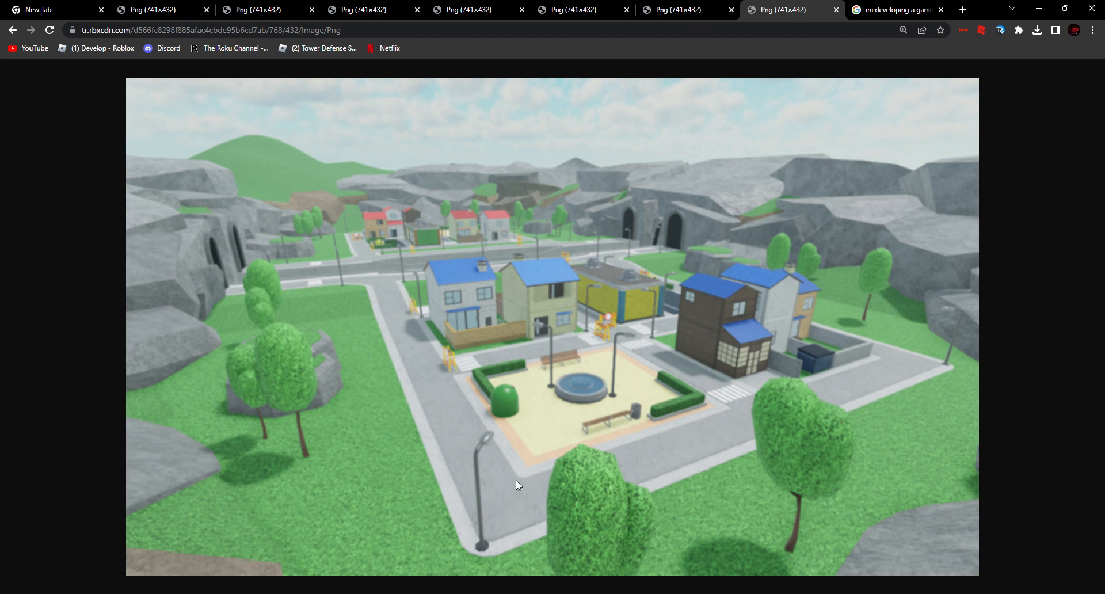
pyautogui.moveTo(539, 414)
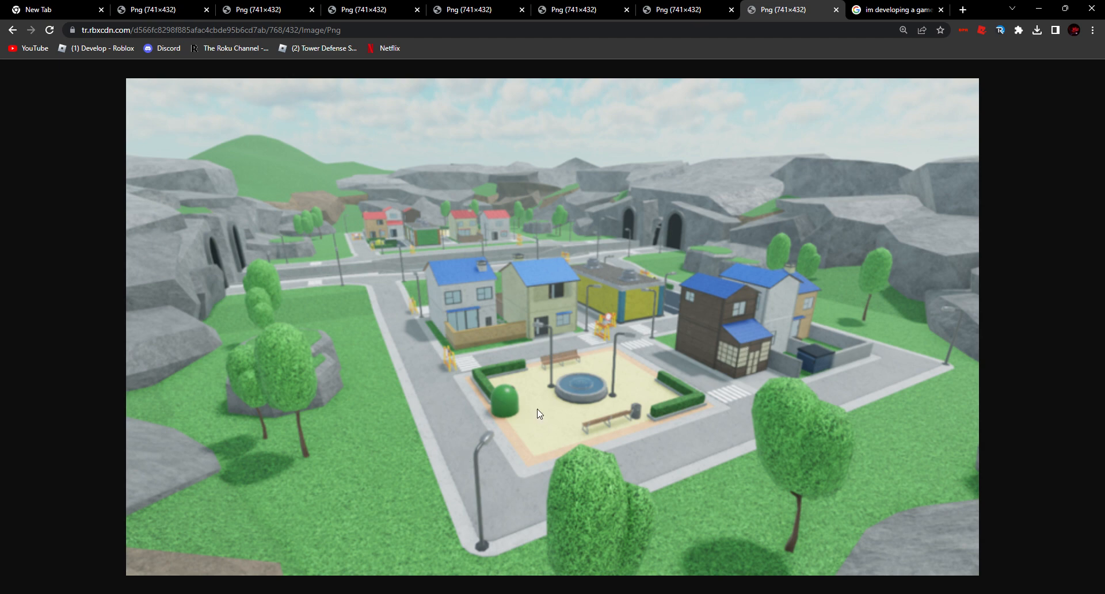
pyautogui.moveTo(454, 390)
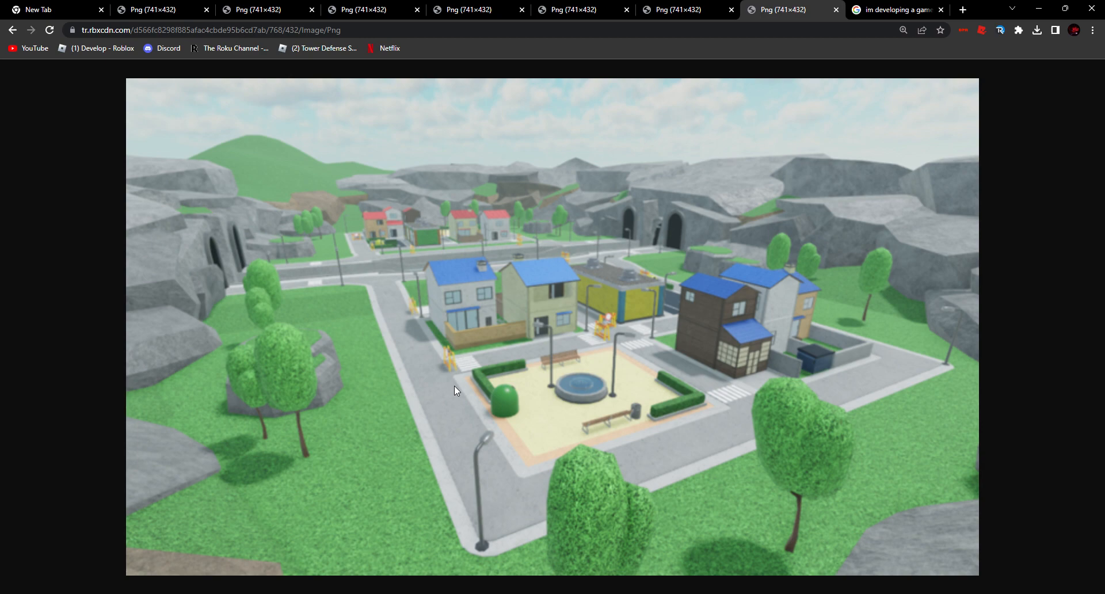
pyautogui.moveTo(454, 365)
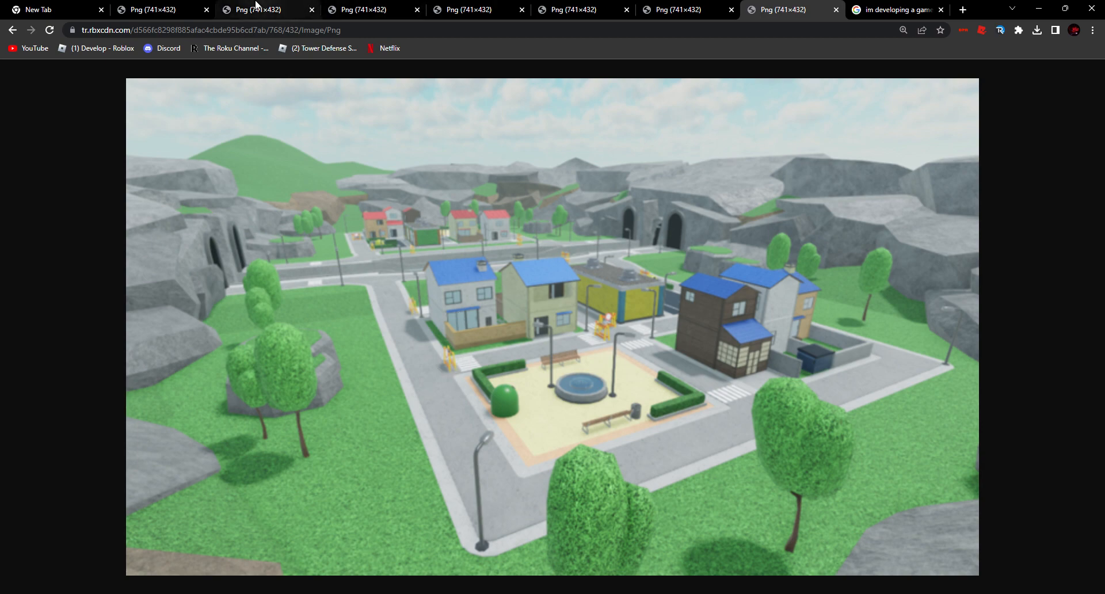
# View the city map, then the grassy castle map, then the desert canyon map
pyautogui.click(364, 9)
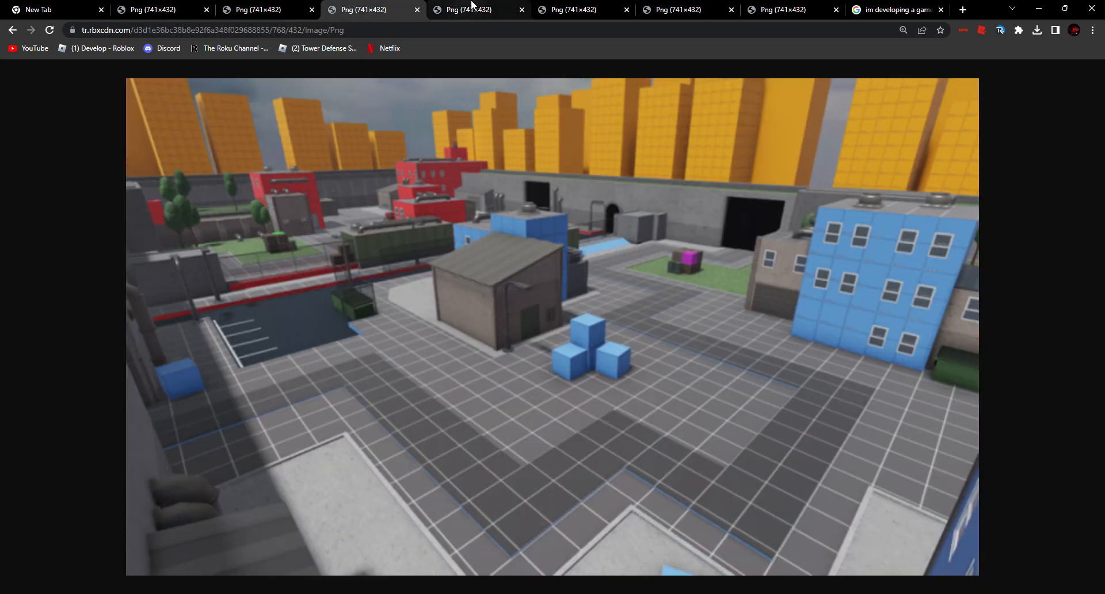
pyautogui.click(578, 10)
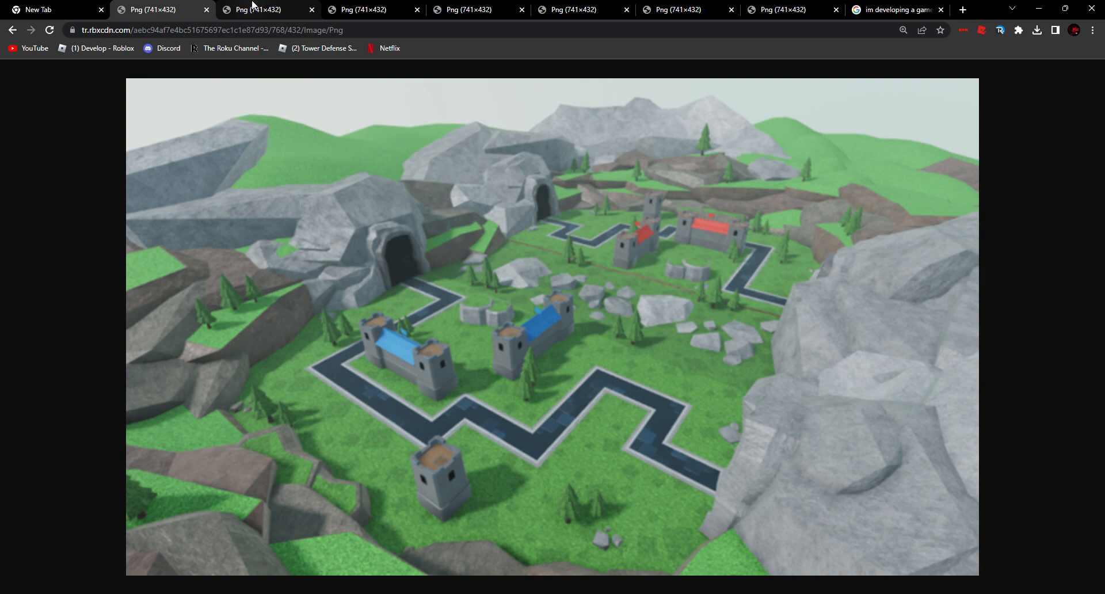
pyautogui.click(264, 9)
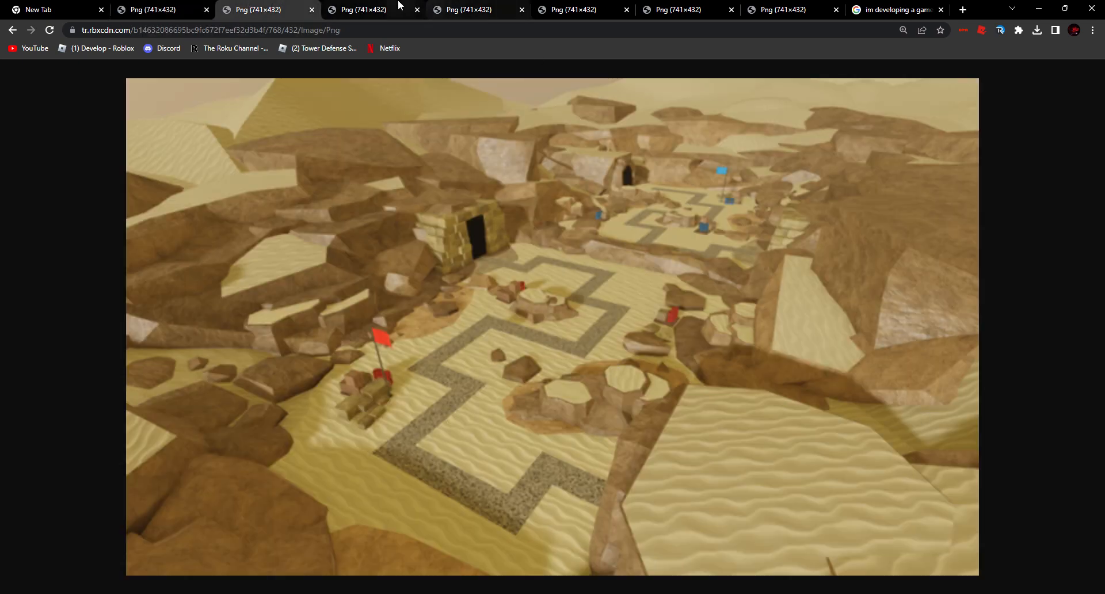
pyautogui.moveTo(486, 392)
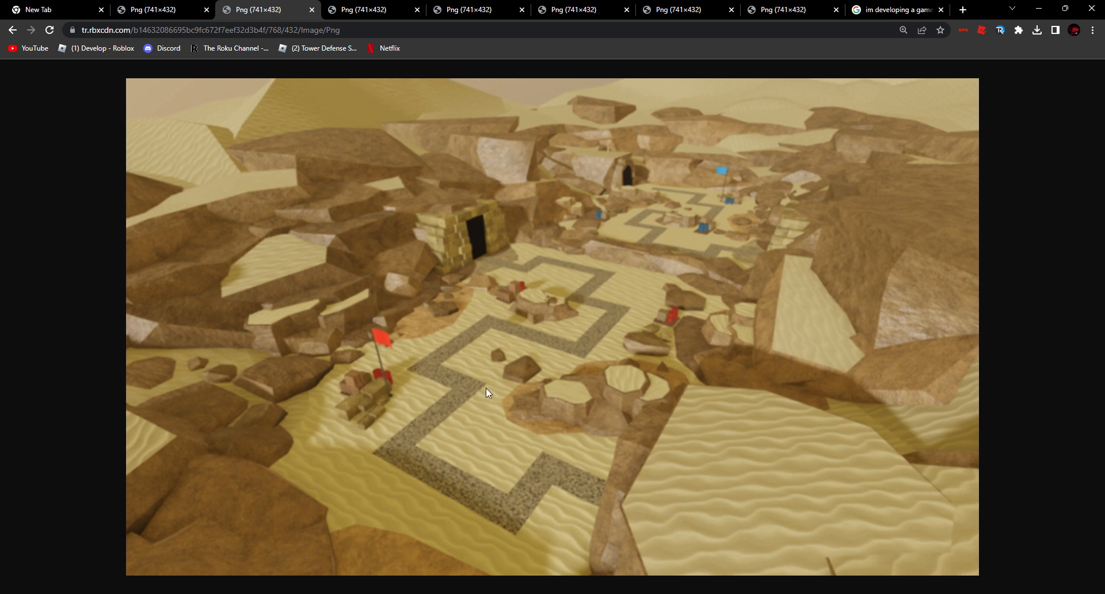
pyautogui.moveTo(805, 276)
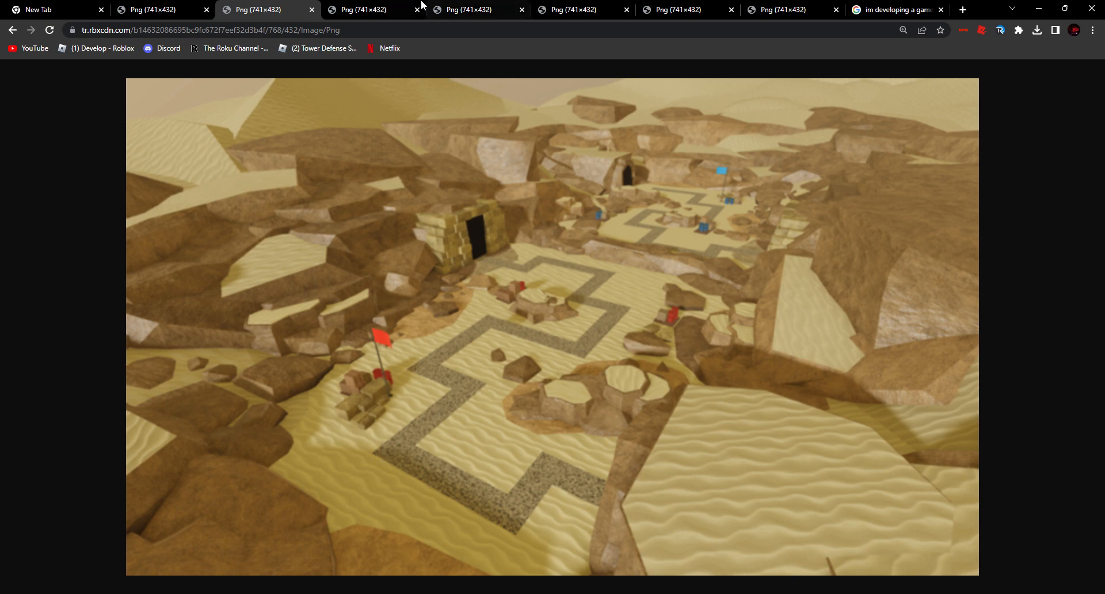
# Switch to the fourth tab showing the city map with yellow skyscrapers
pyautogui.click(363, 9)
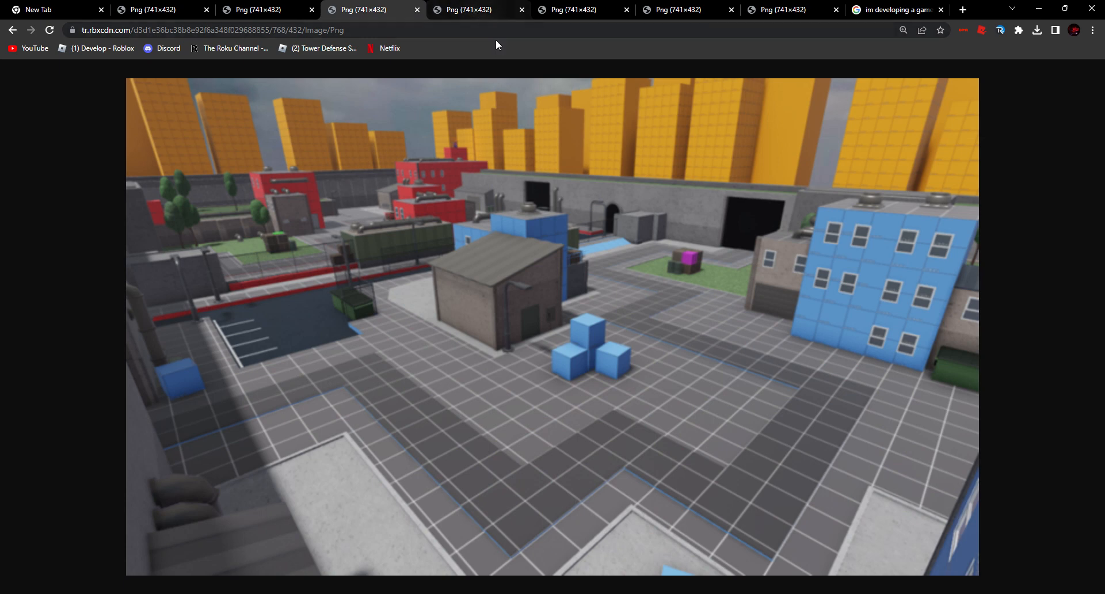
pyautogui.moveTo(529, 207)
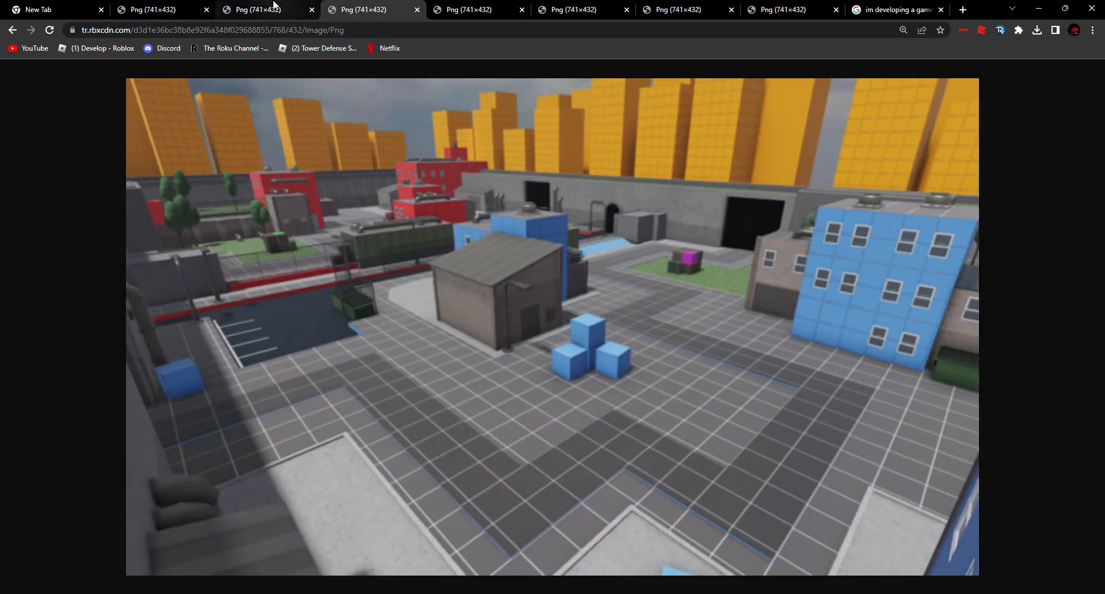
pyautogui.moveTo(154, 443)
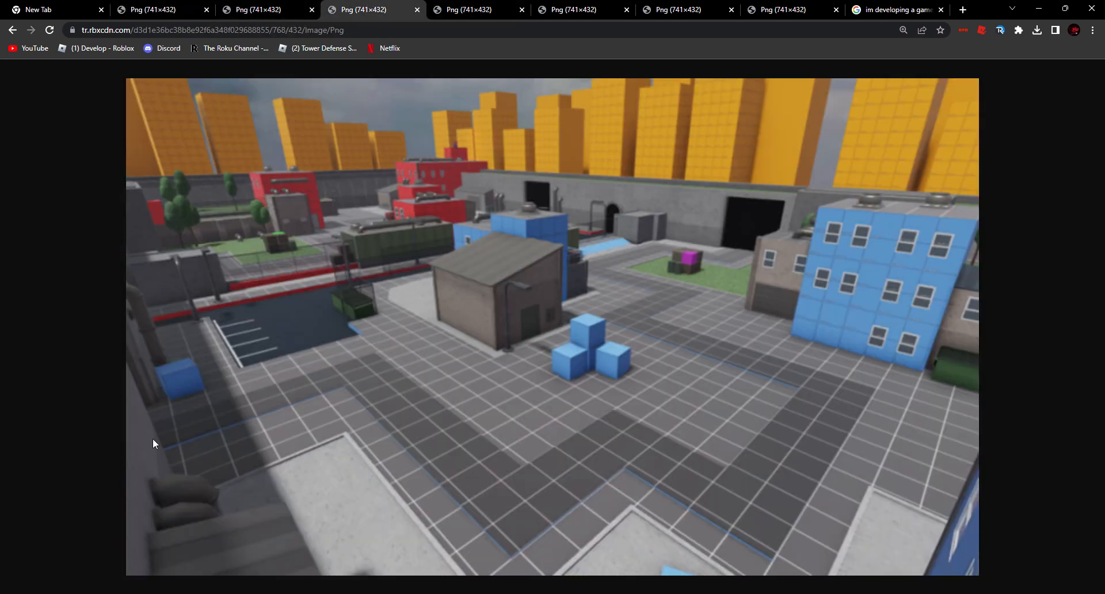
pyautogui.moveTo(806, 318)
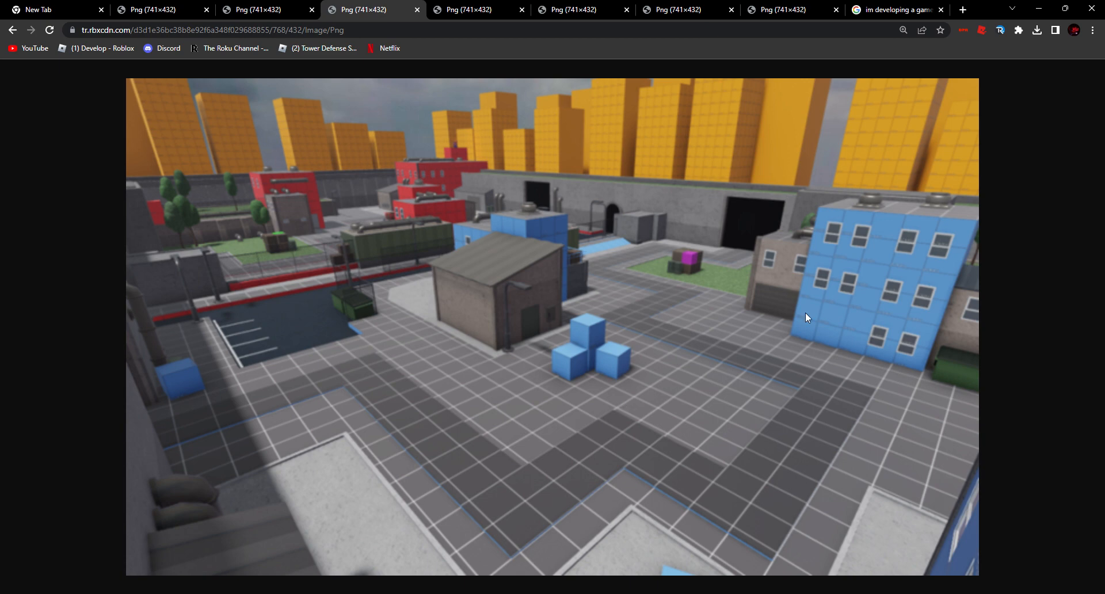
pyautogui.moveTo(743, 253)
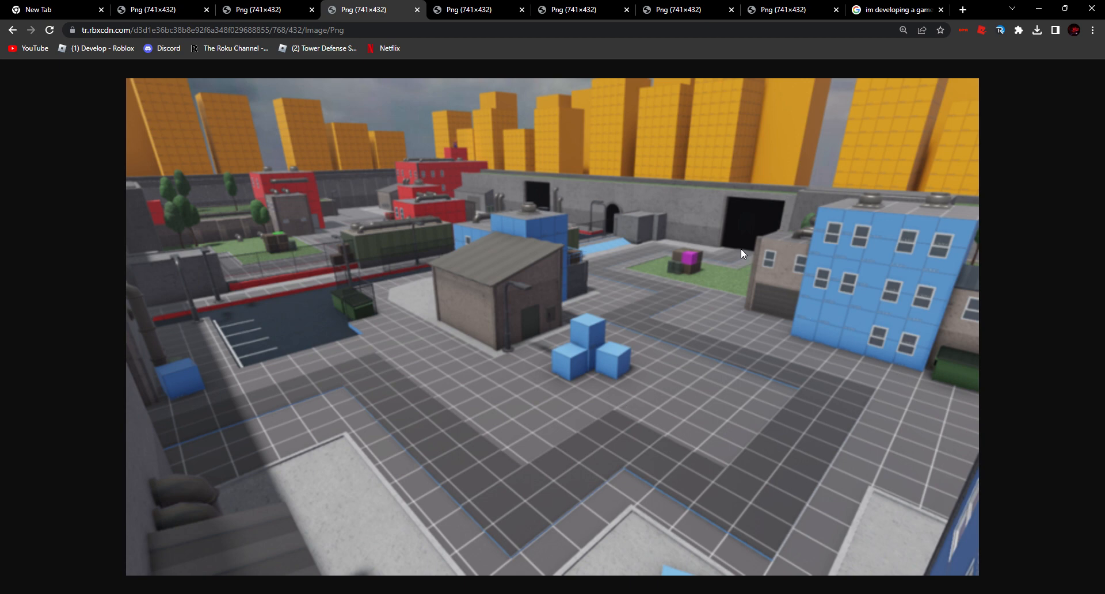
pyautogui.moveTo(565, 352)
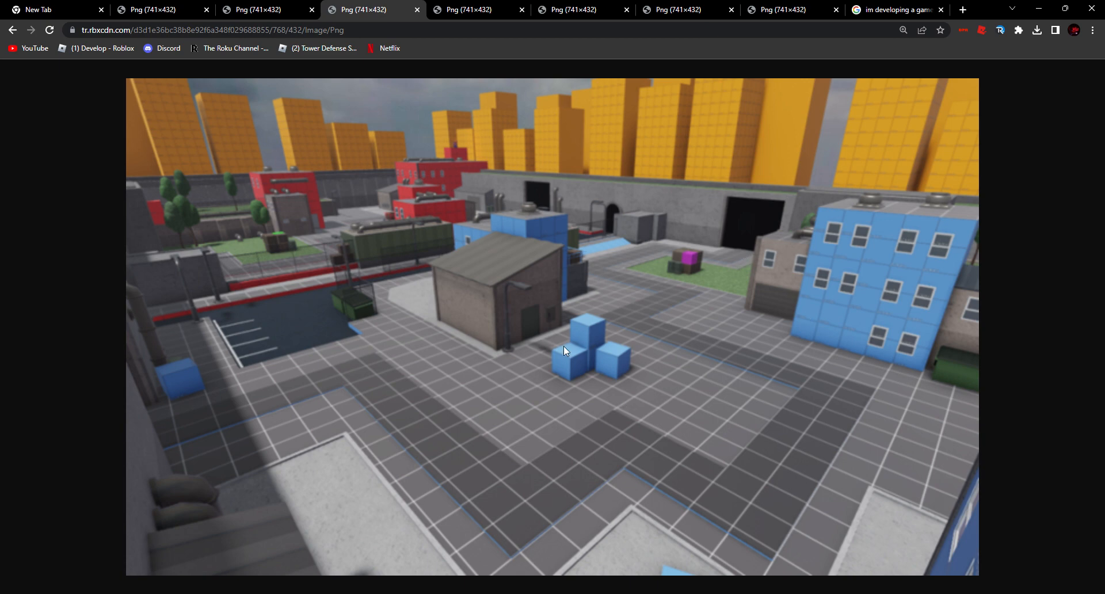
pyautogui.moveTo(167, 285)
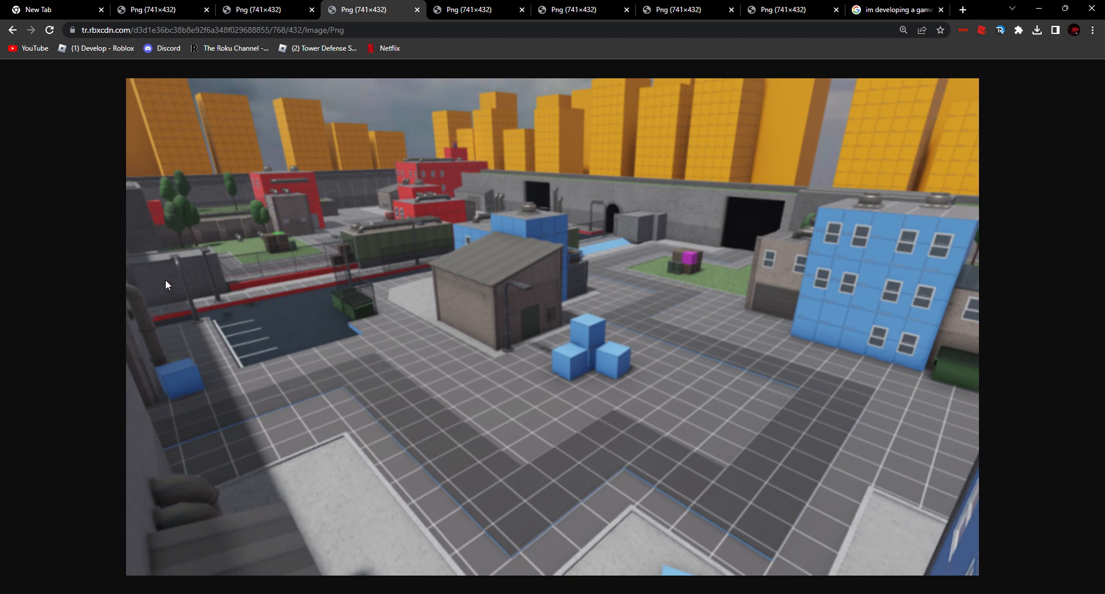
pyautogui.moveTo(273, 256)
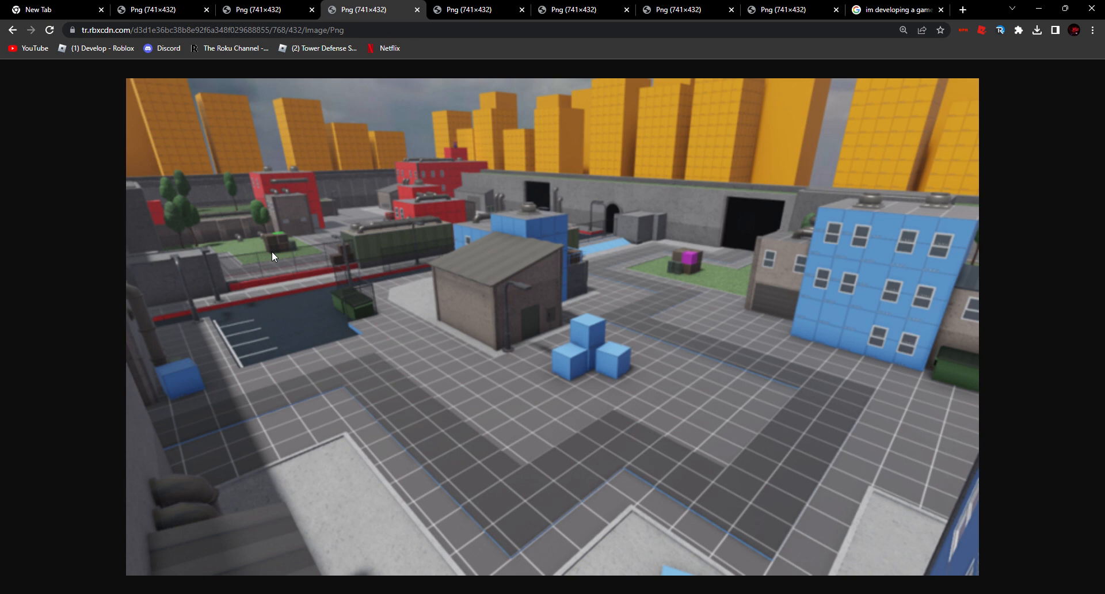
pyautogui.moveTo(276, 400)
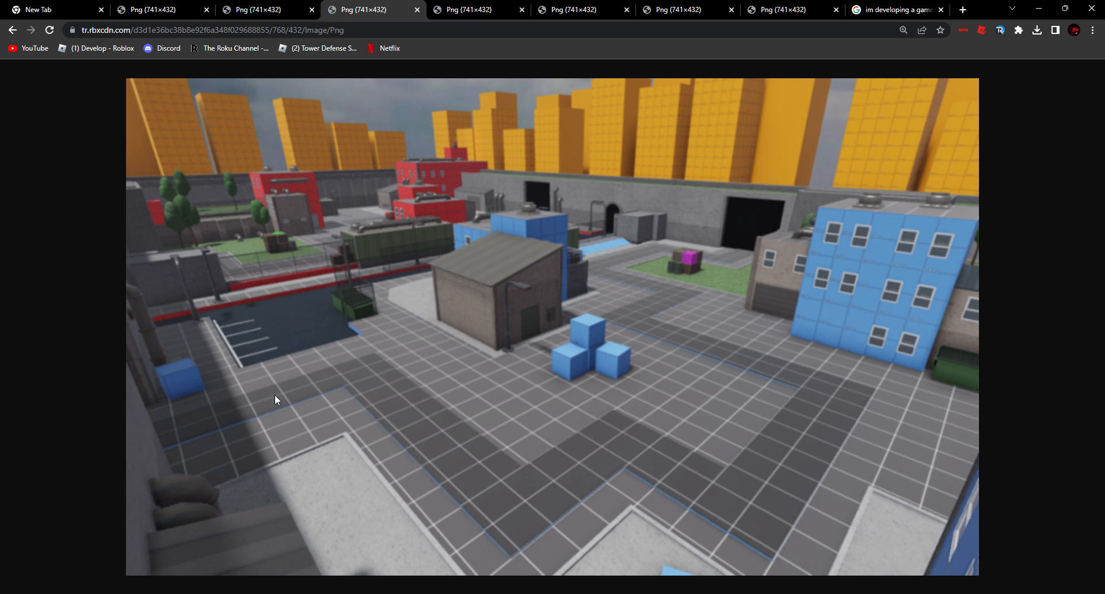
pyautogui.moveTo(683, 286)
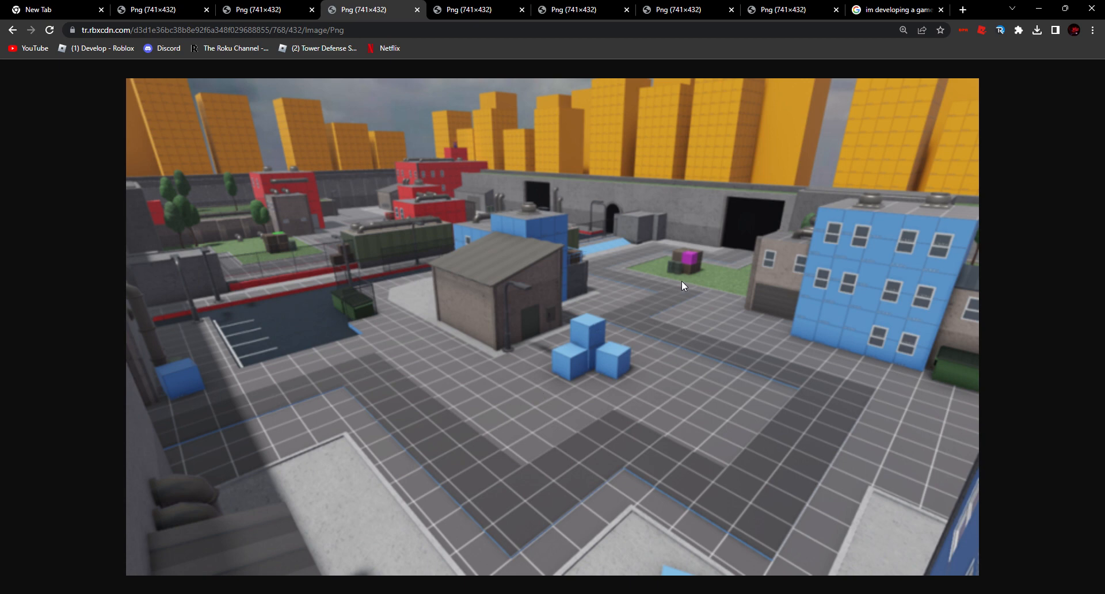
pyautogui.moveTo(385, 147)
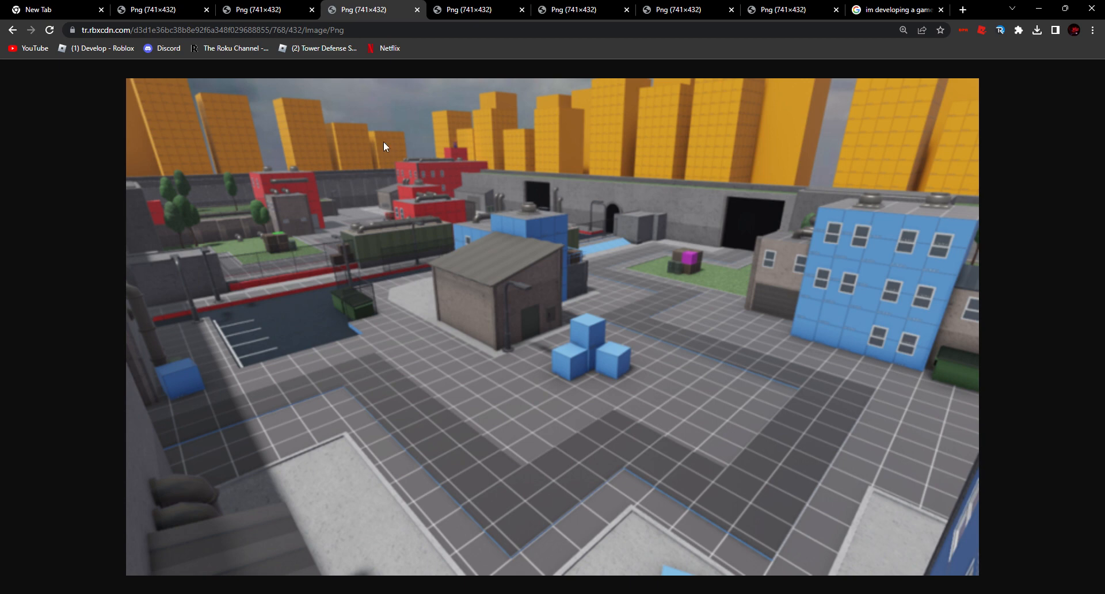
pyautogui.moveTo(427, 135)
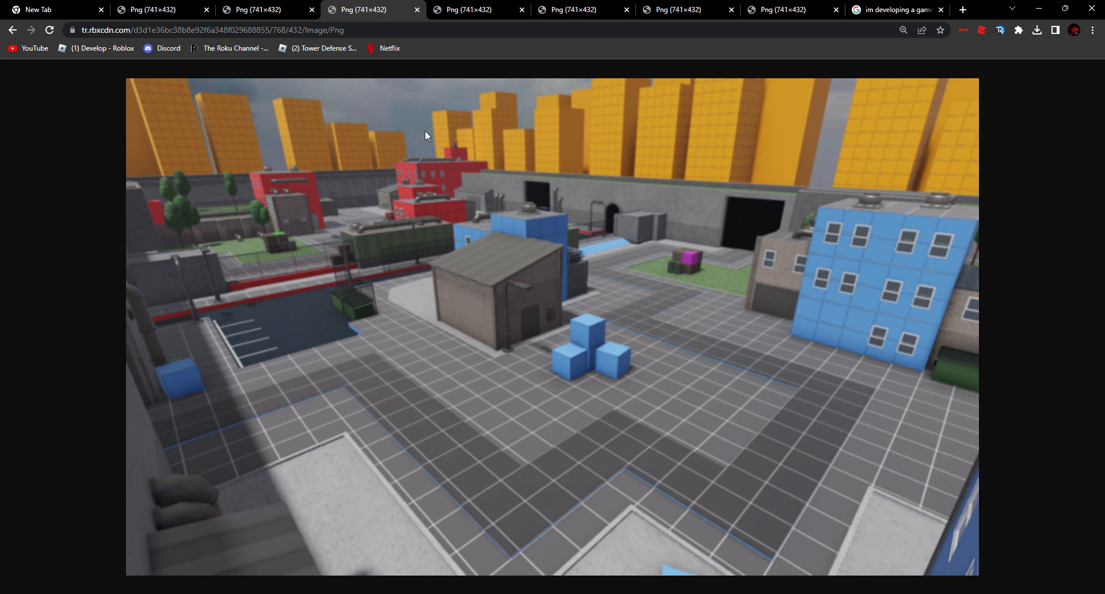
pyautogui.moveTo(712, 314)
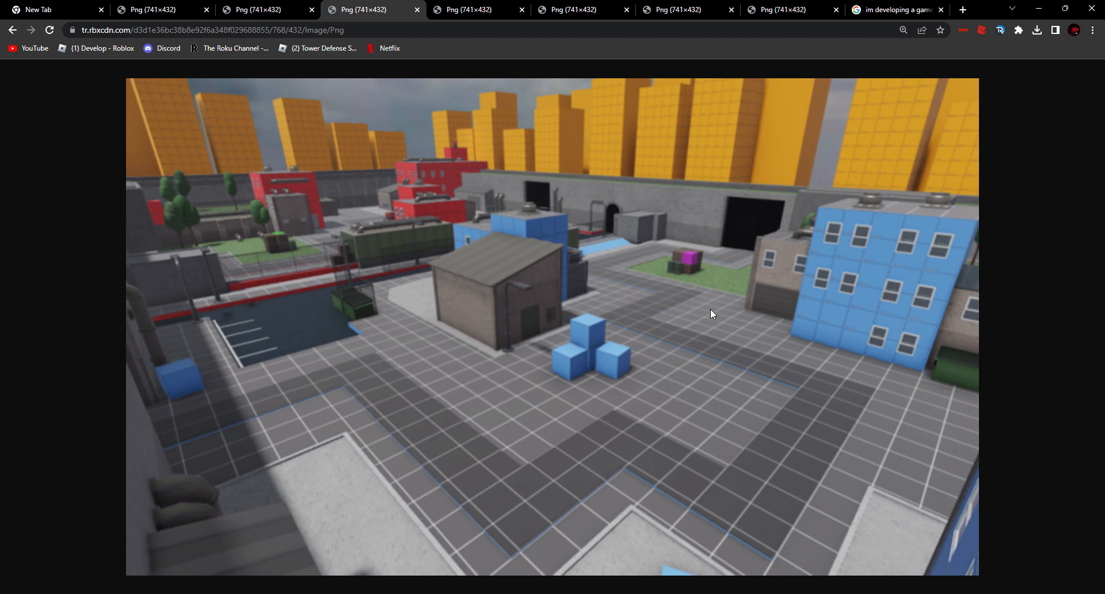
pyautogui.moveTo(740, 247)
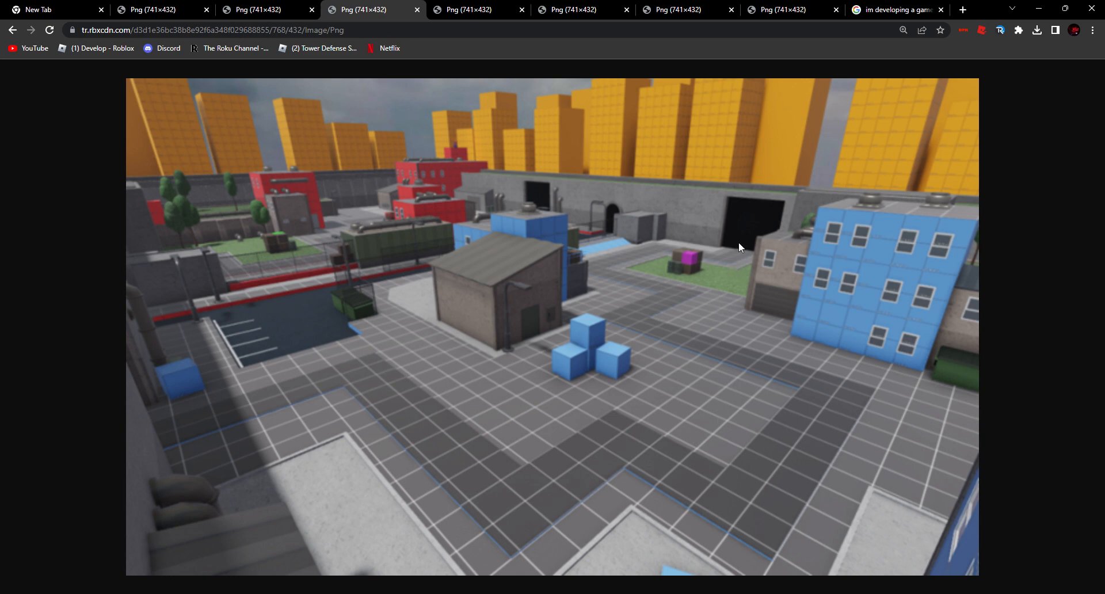
pyautogui.moveTo(1005, 106)
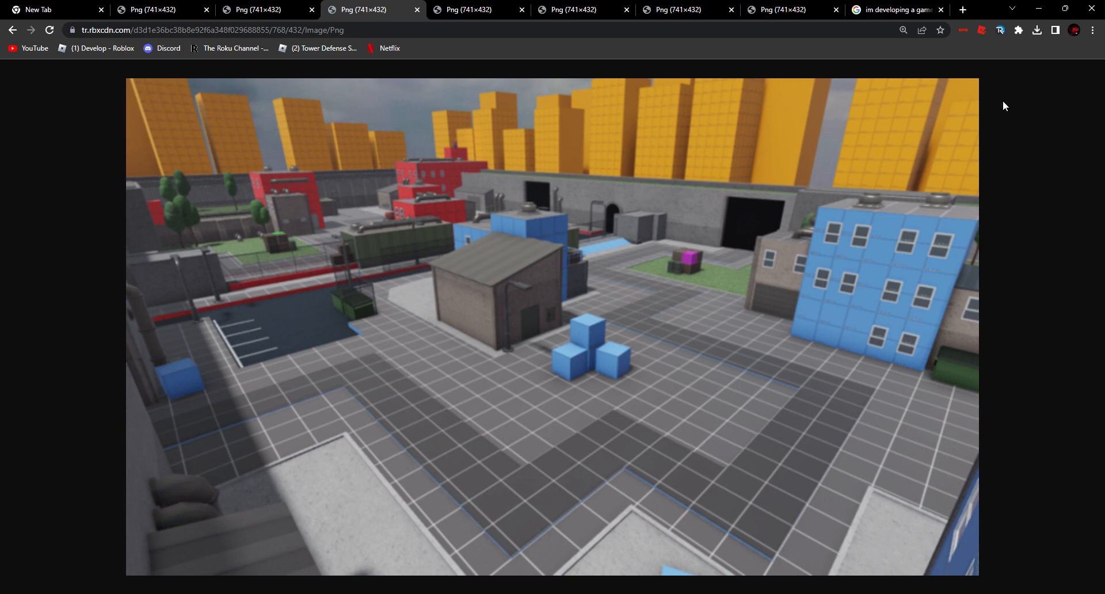